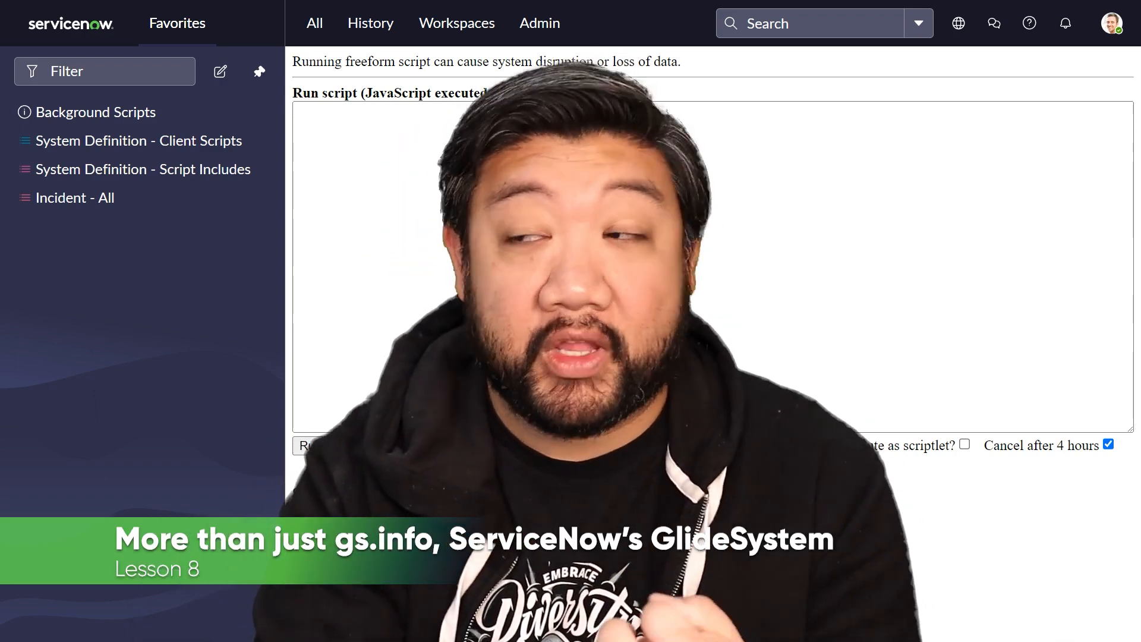
# Step: Start the background script with a bare gs.info(); logging call
pyautogui.write('g')
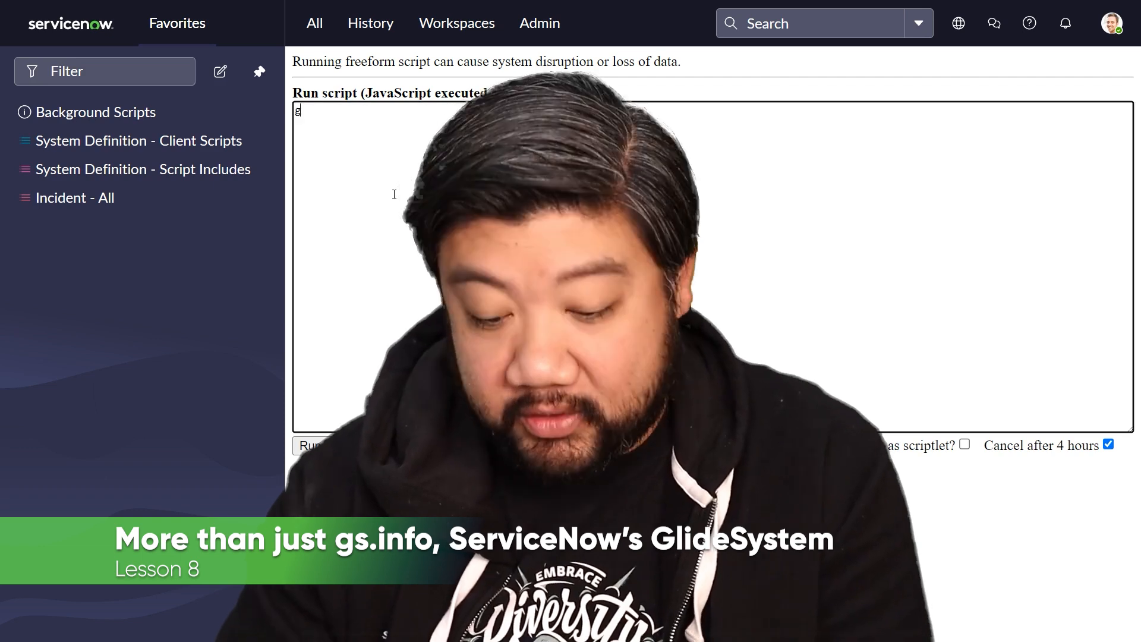
pyautogui.write('s.info()')
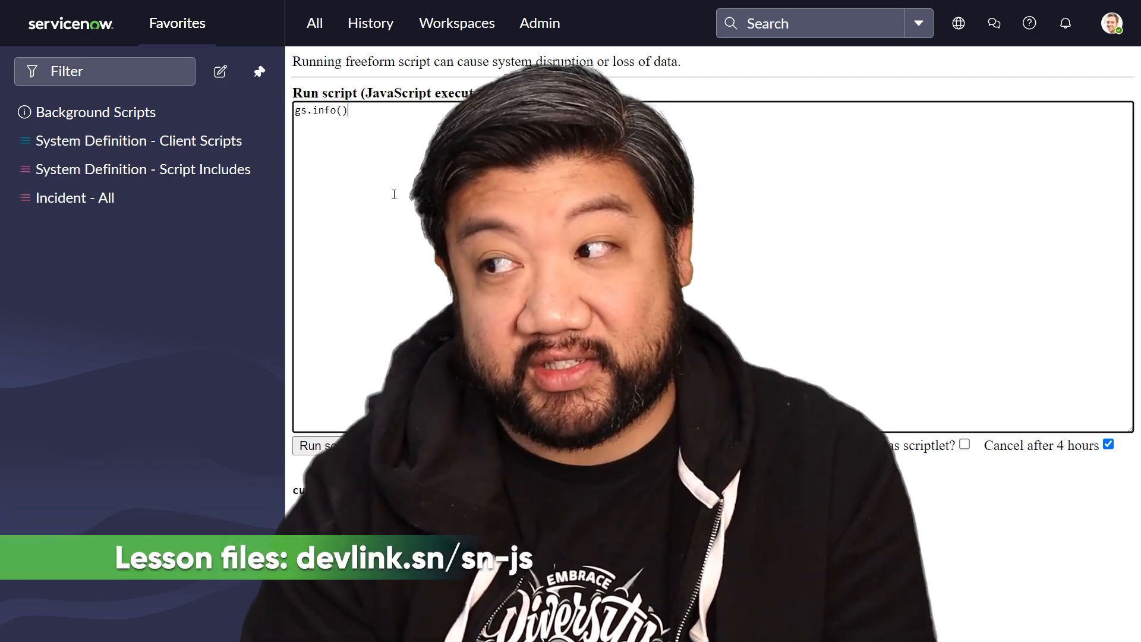
pyautogui.write(';')
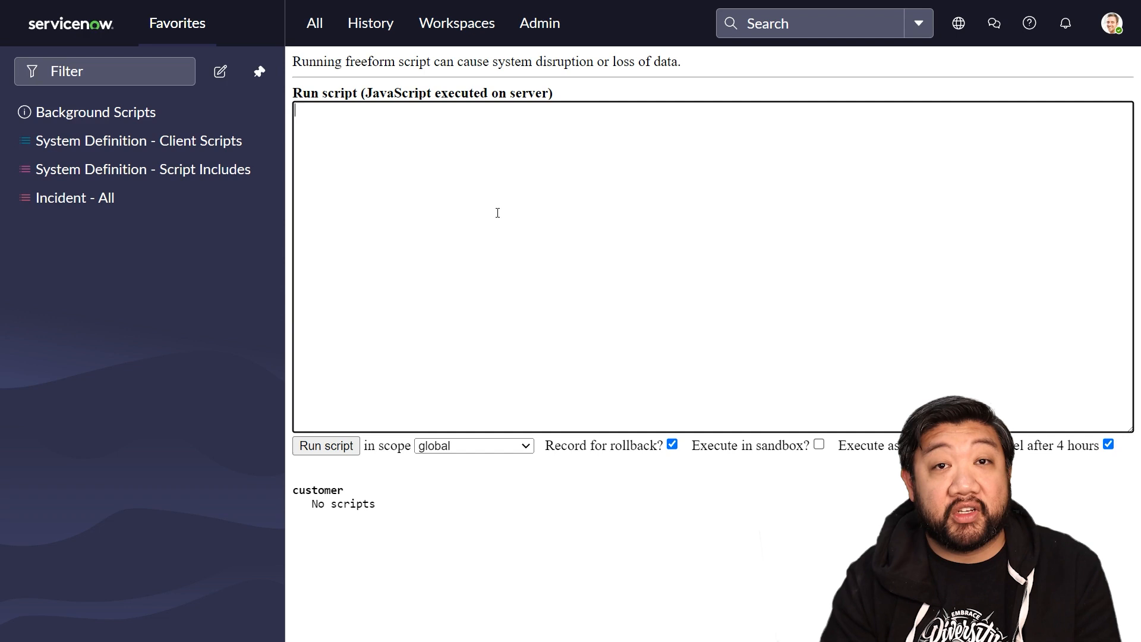
# Step: Log 'Current User Name: ' + gs.getUserName() and run it, outputting 'Current User Name: admin'
pyautogui.write('gs.')
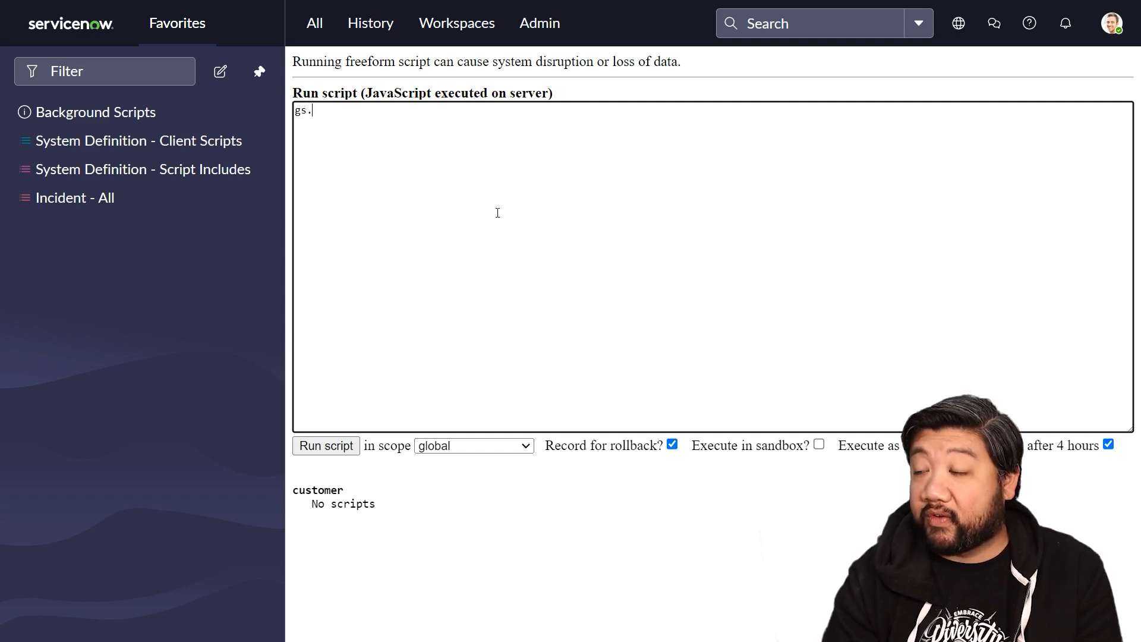
pyautogui.write("info('c")
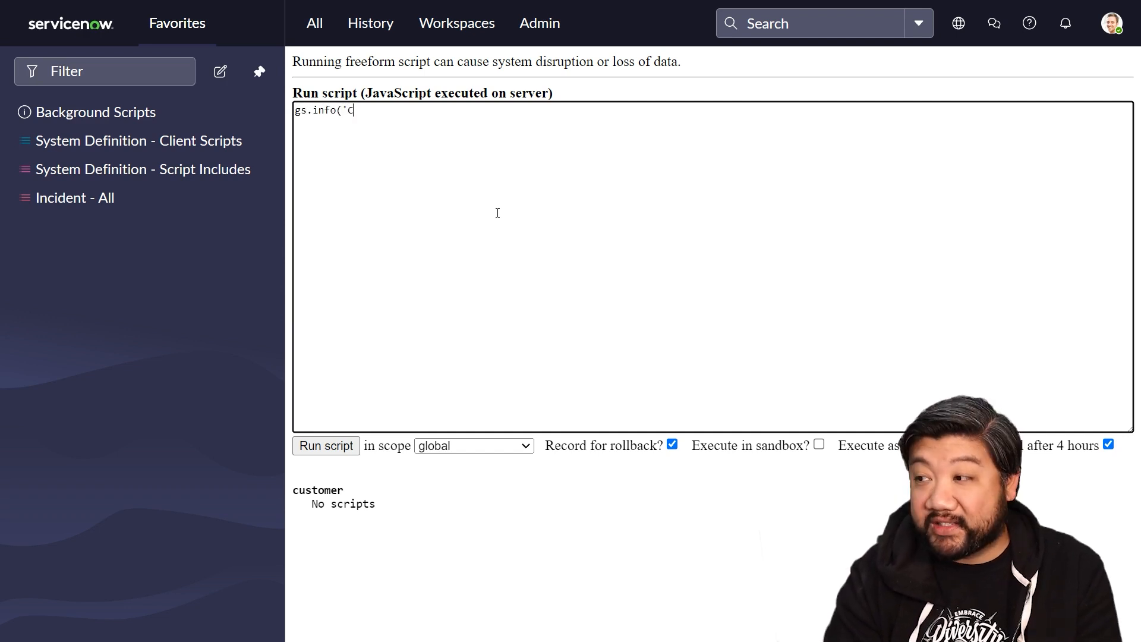
pyautogui.write('urrent Us')
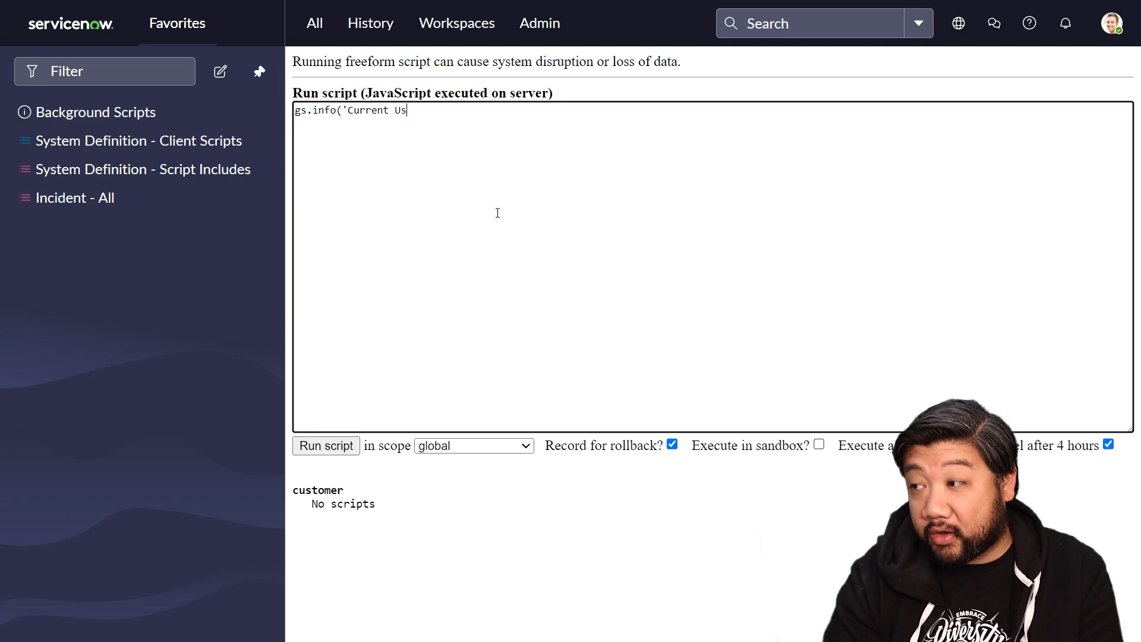
pyautogui.write("er Name: '")
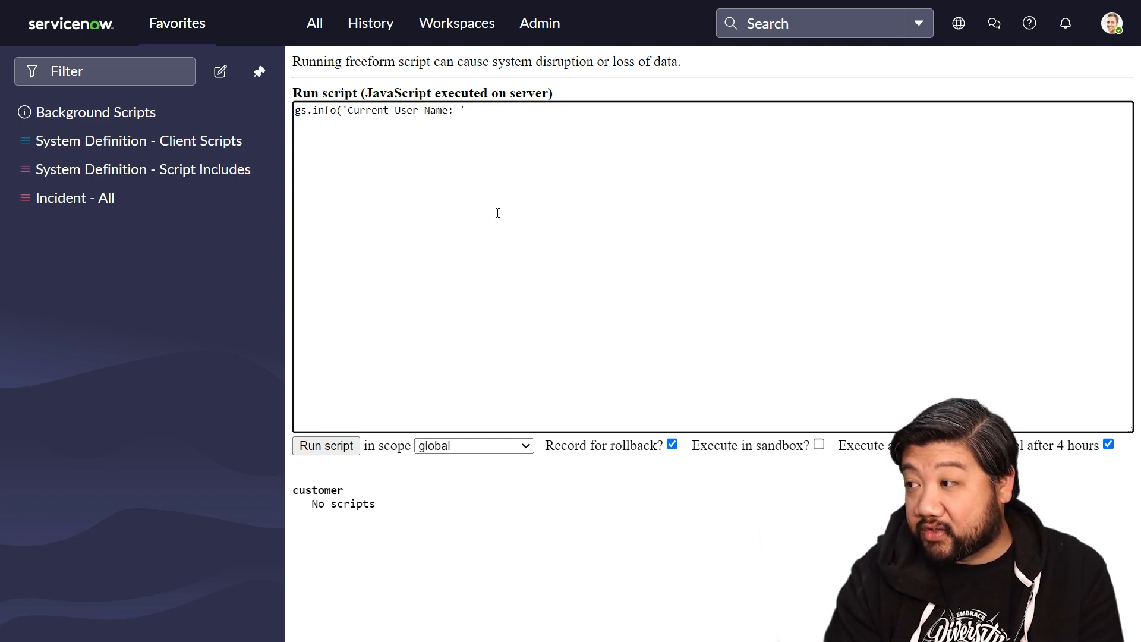
pyautogui.write('+ gs.')
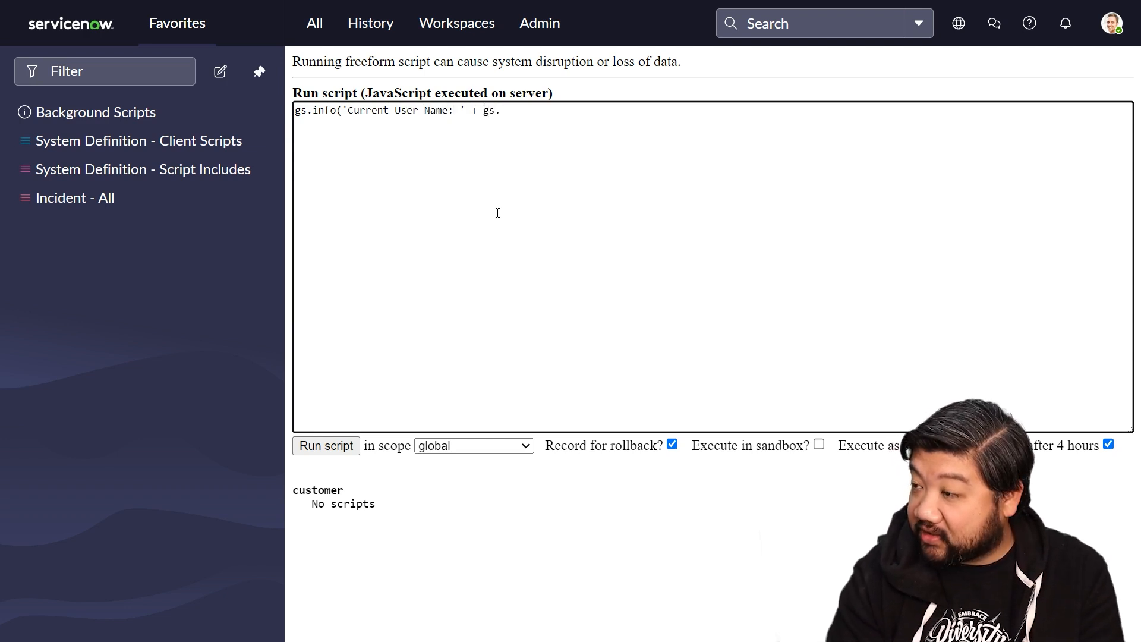
pyautogui.write('getUserNam')
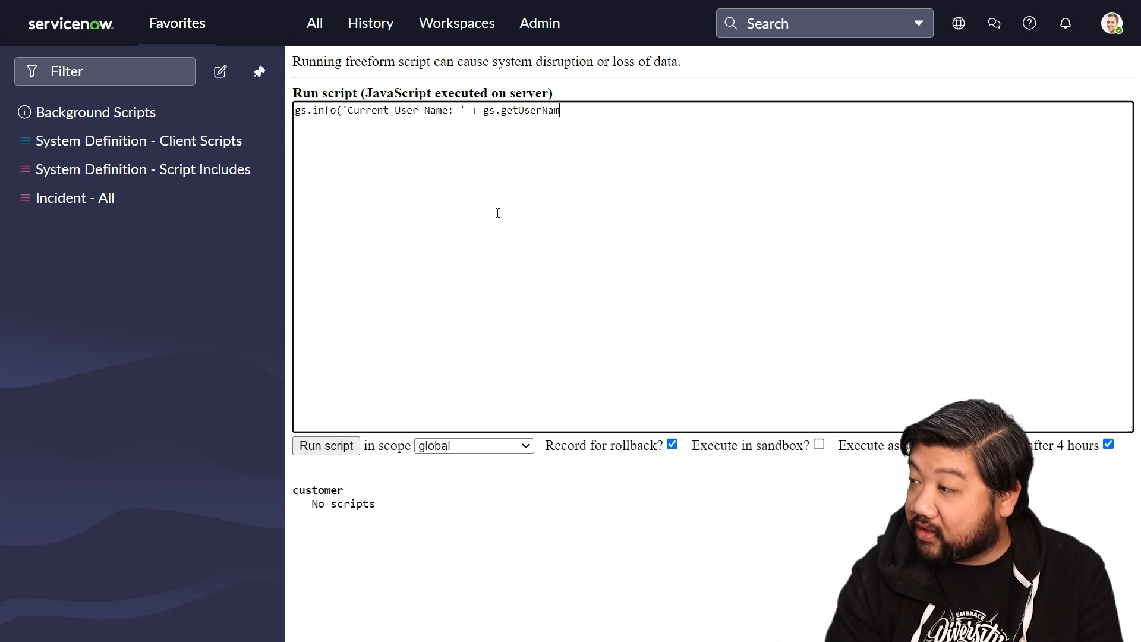
pyautogui.write('e());')
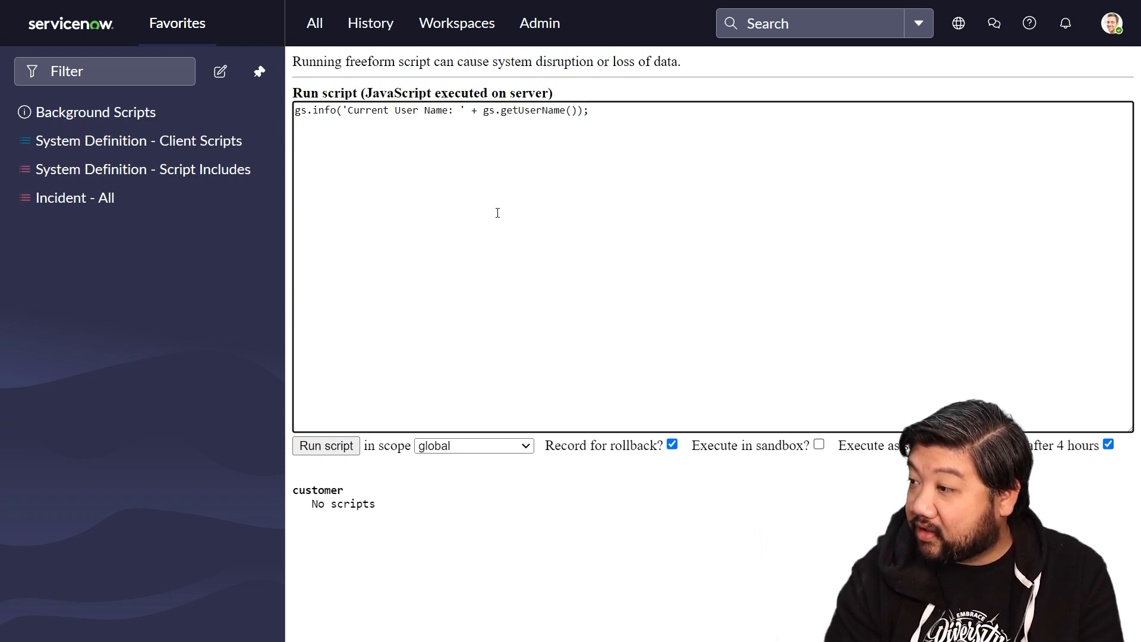
pyautogui.click(326, 446)
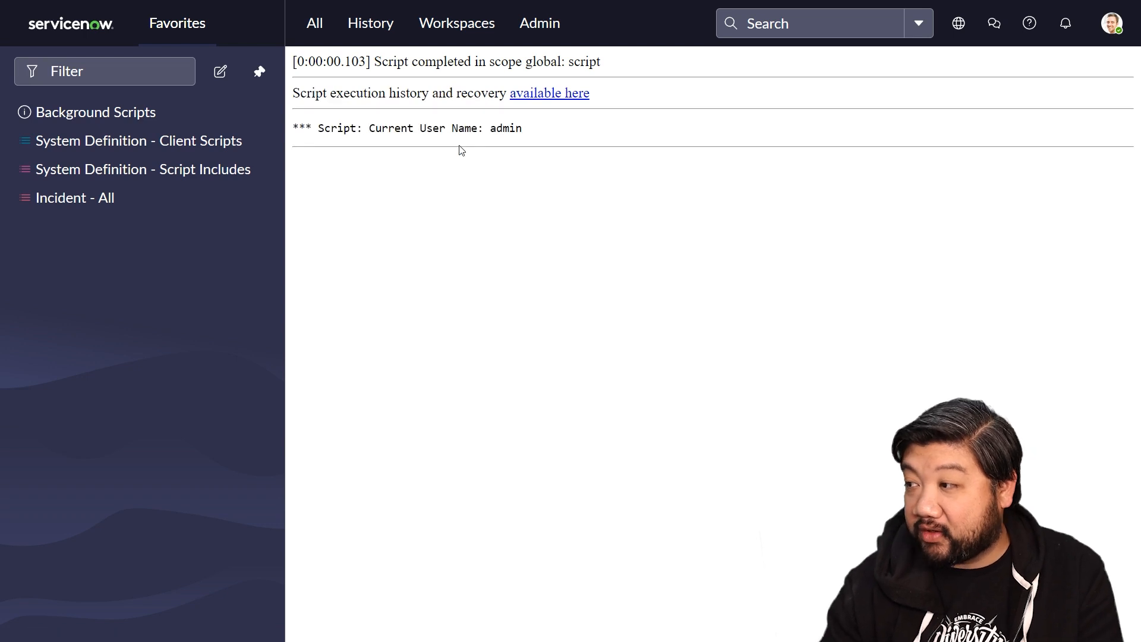
pyautogui.moveTo(955, 115)
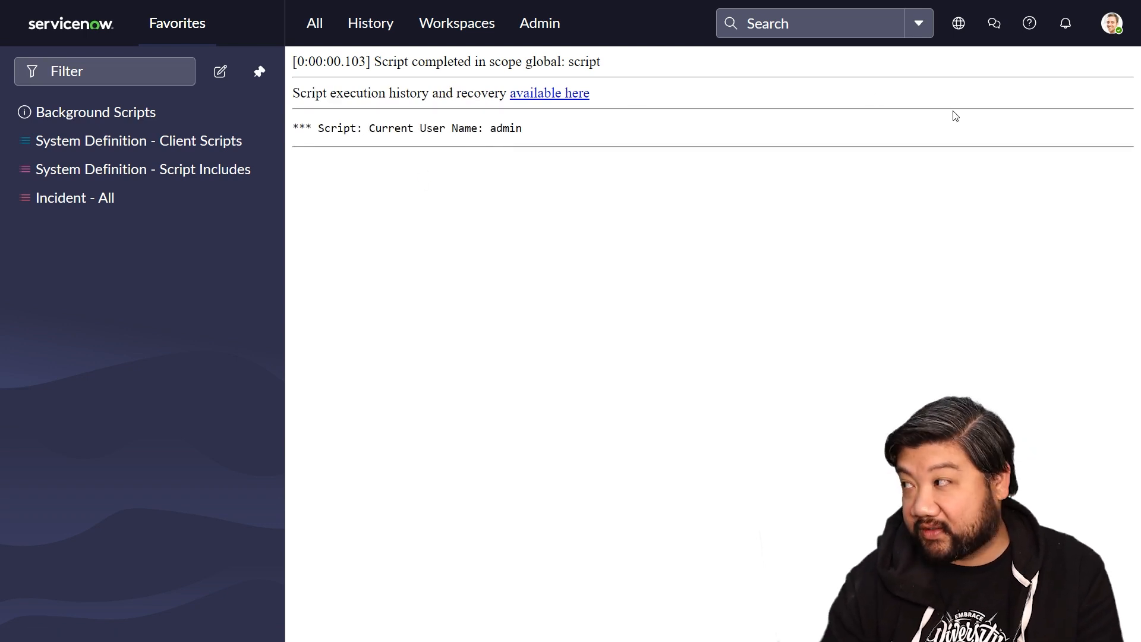
pyautogui.moveTo(539, 194)
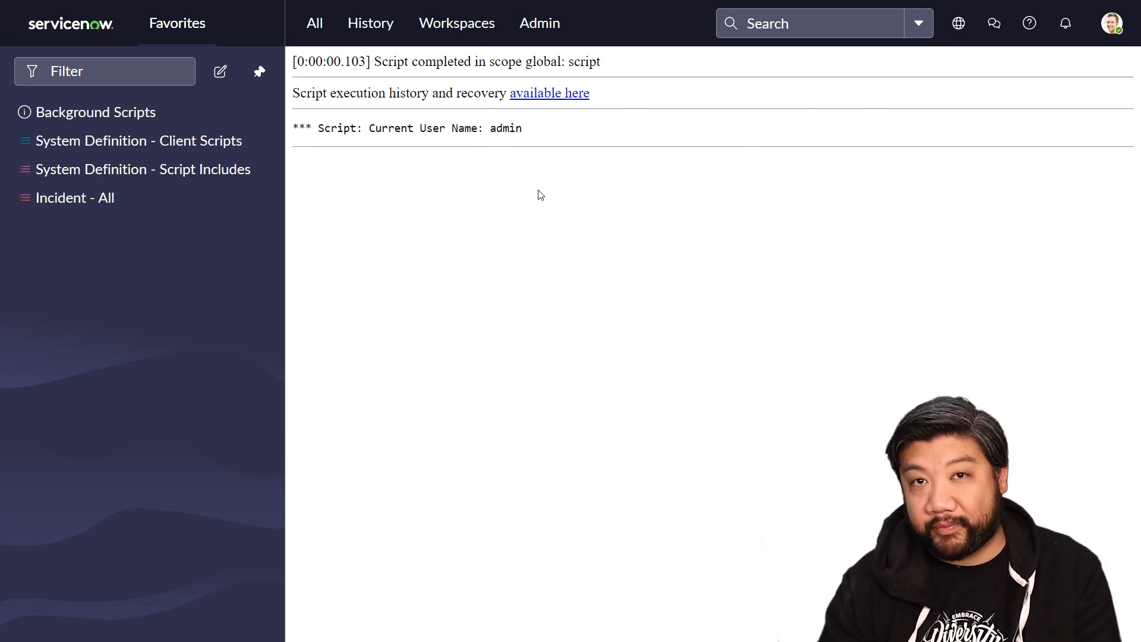
pyautogui.moveTo(429, 183)
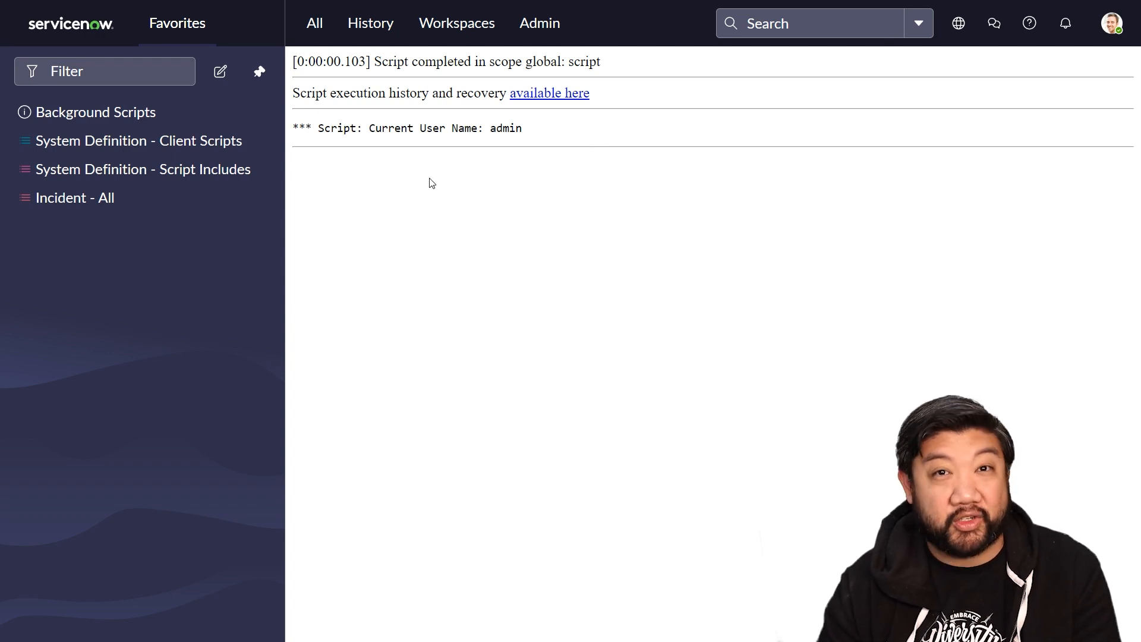
pyautogui.moveTo(459, 200)
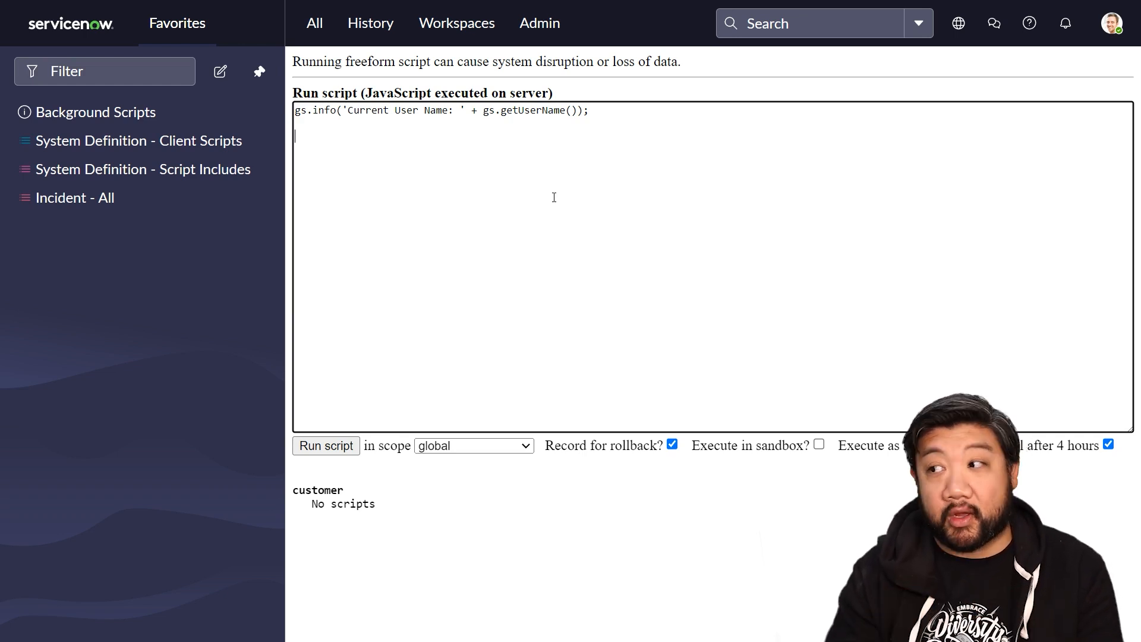
# Step: Store gs.getUser() in a variable named currentUser
pyautogui.write('var curre')
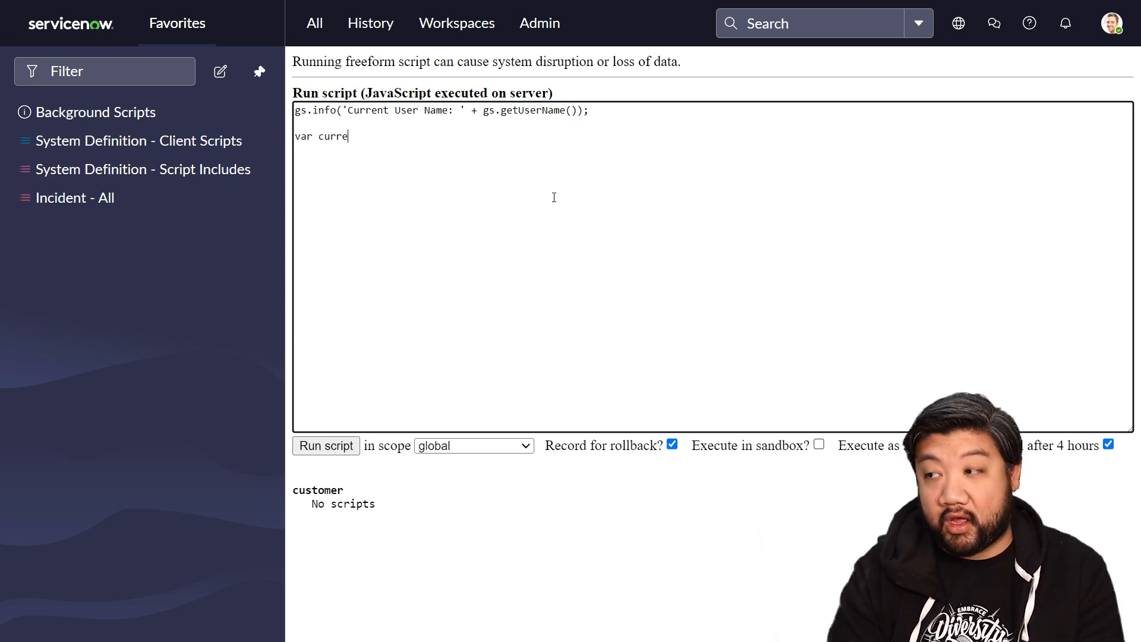
pyautogui.write('ntUser')
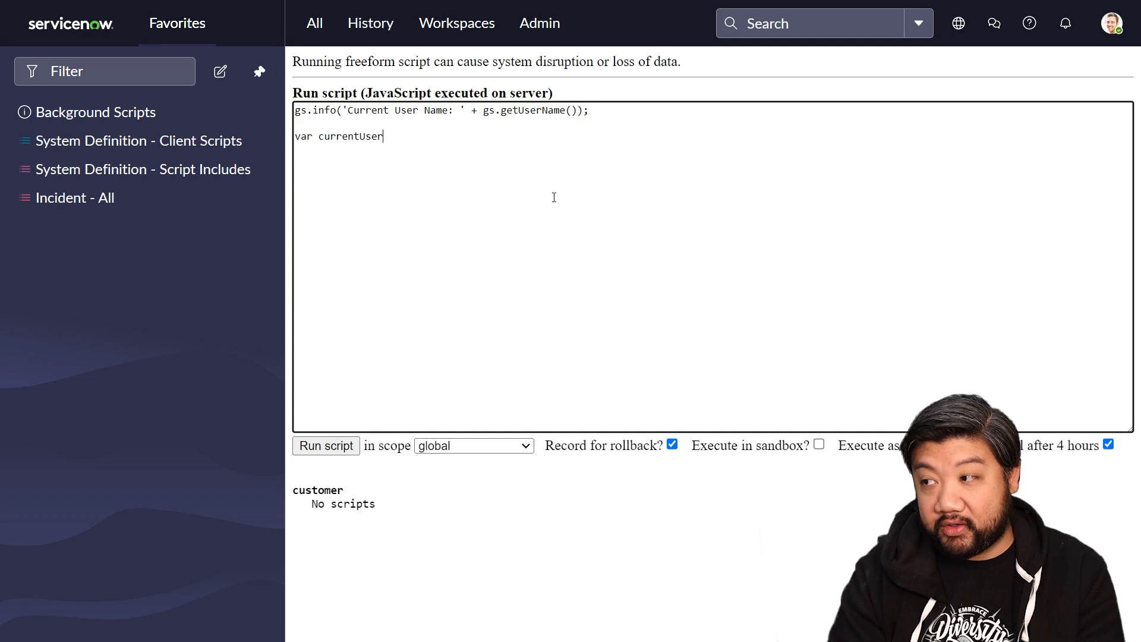
pyautogui.write('= gs')
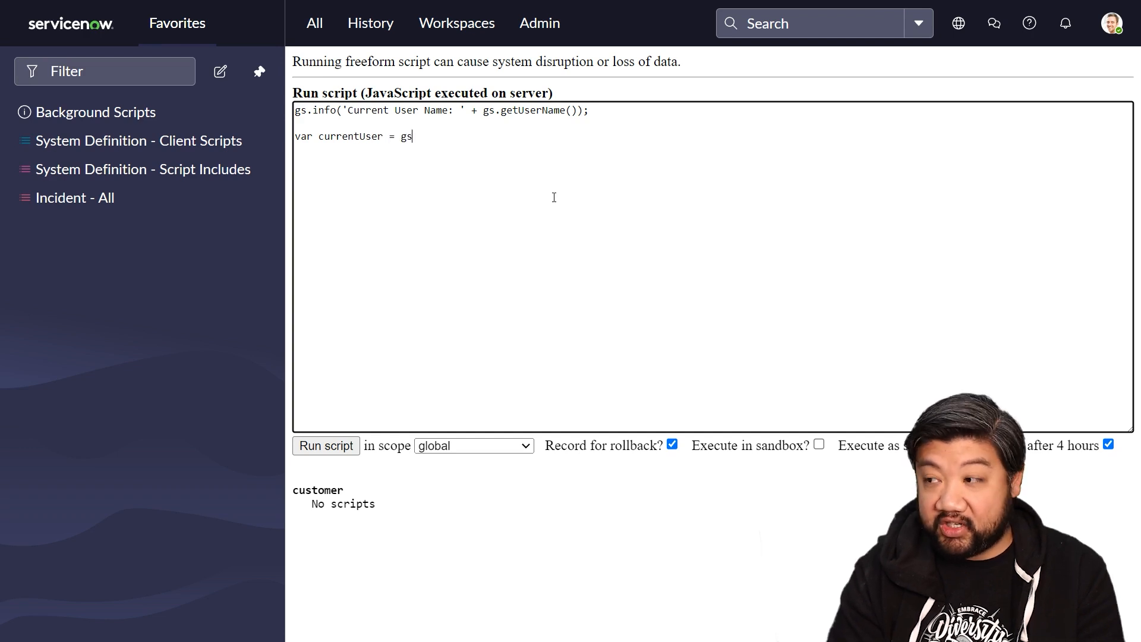
pyautogui.write('.getUser()')
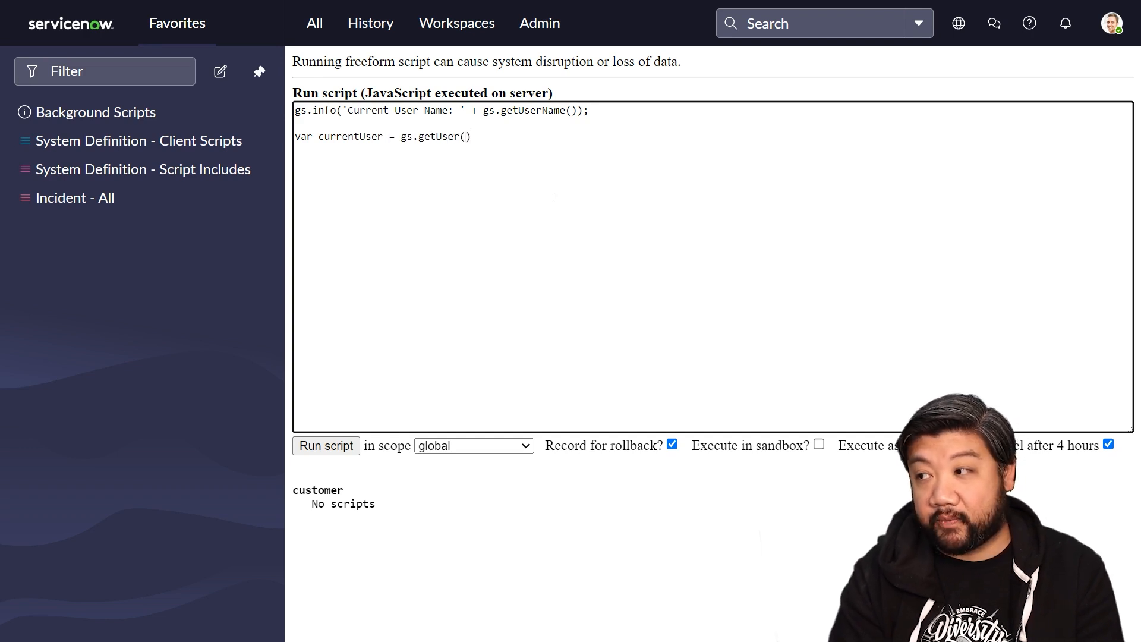
pyautogui.write(';')
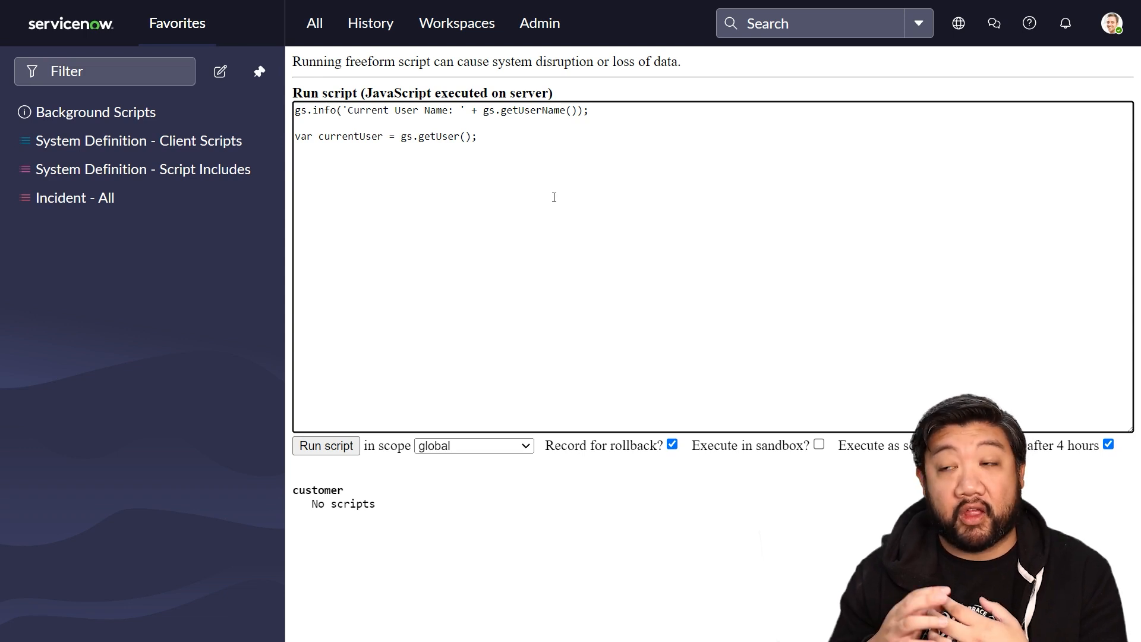
pyautogui.click(477, 136)
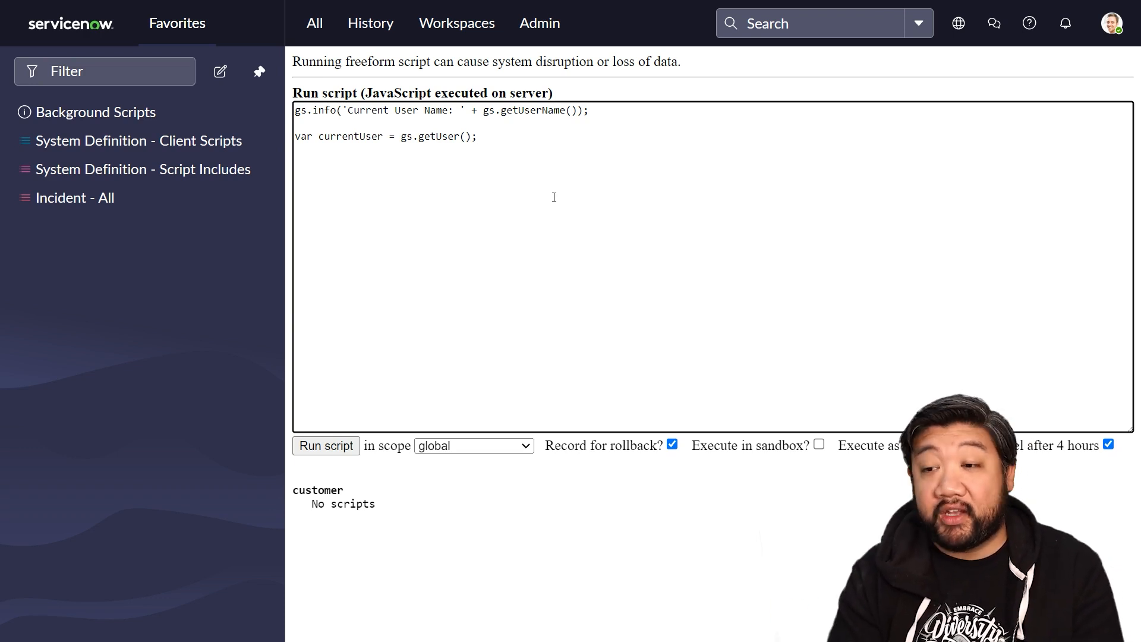
# Step: Add a line logging 'Current user ID: ' + currentUser.getID()
pyautogui.write('gs.finfo(')
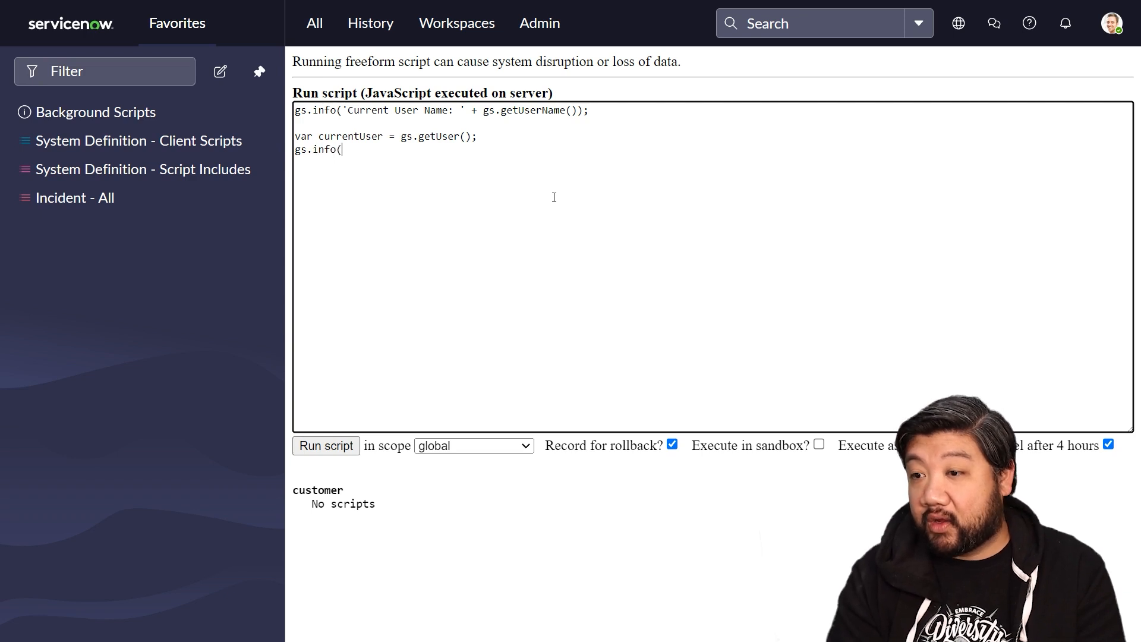
pyautogui.write("'Current use")
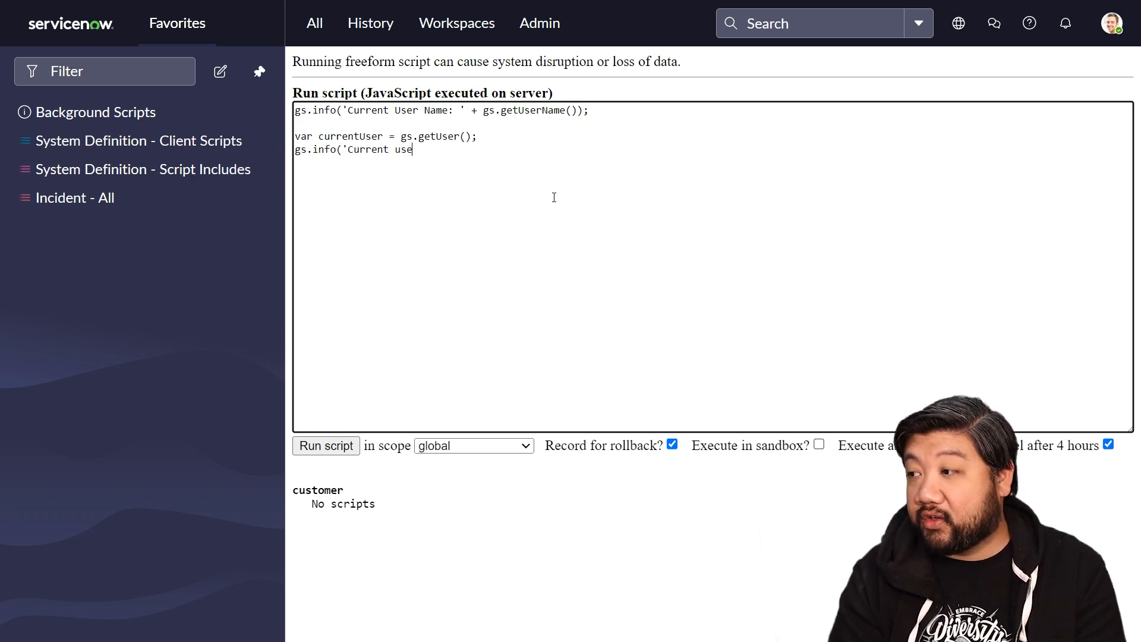
pyautogui.write("r ID: '")
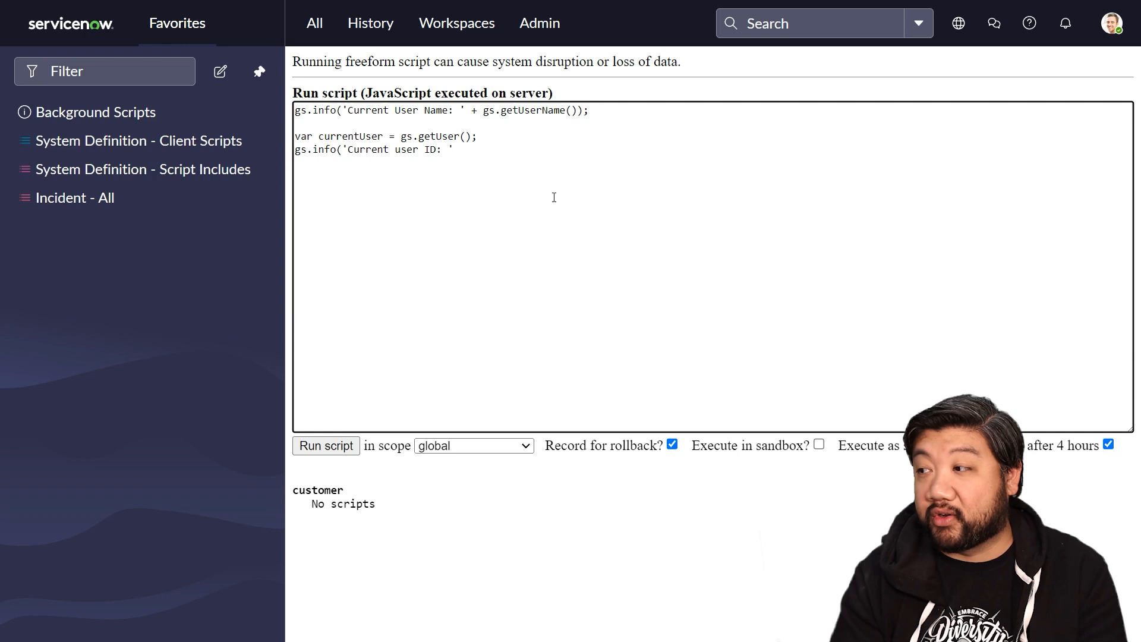
pyautogui.write('+ cu')
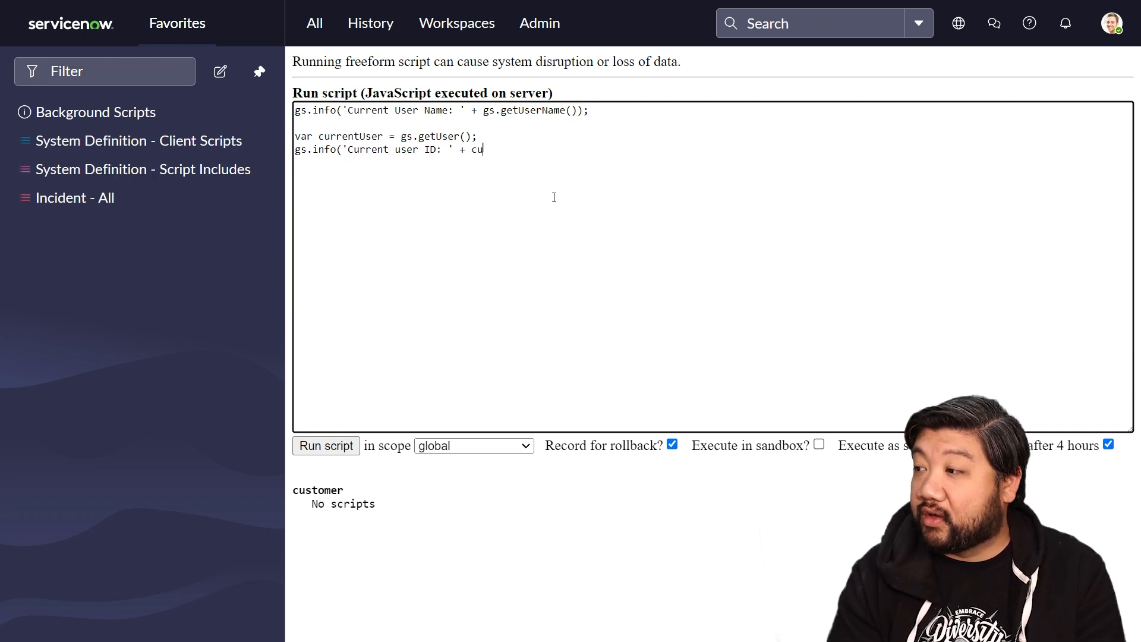
pyautogui.write('rrentUser')
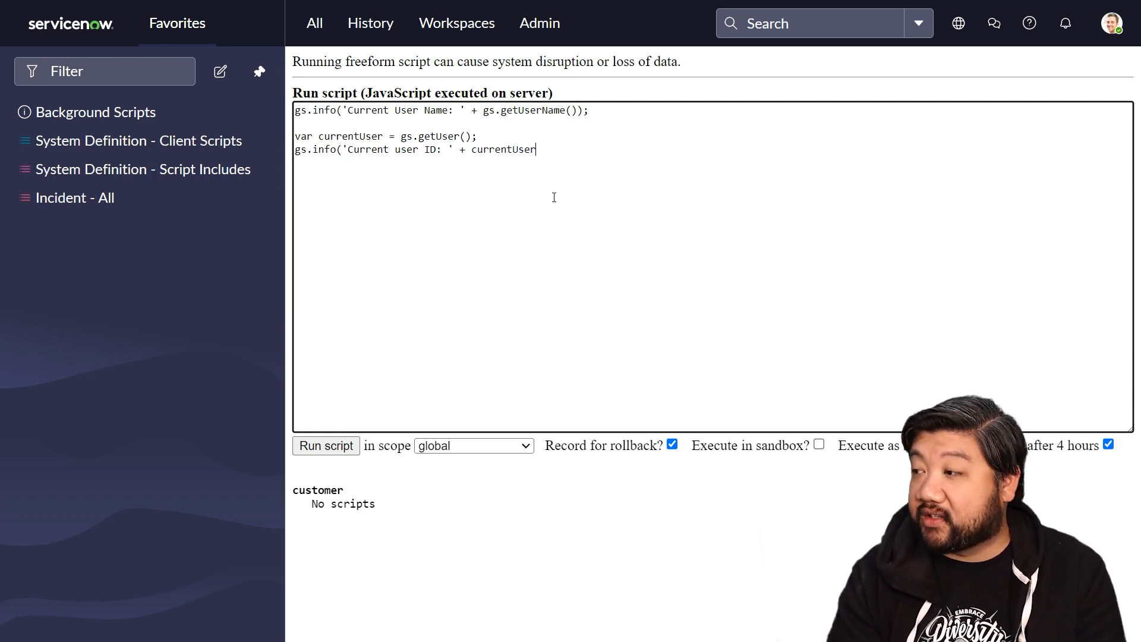
pyautogui.write('.getID(')
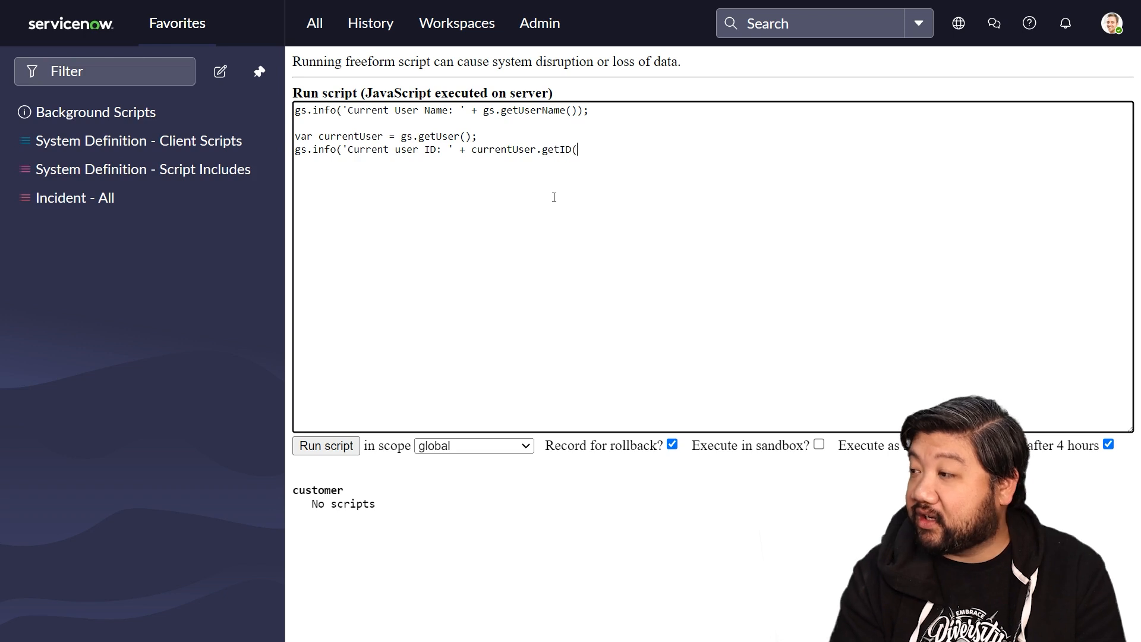
pyautogui.write('));')
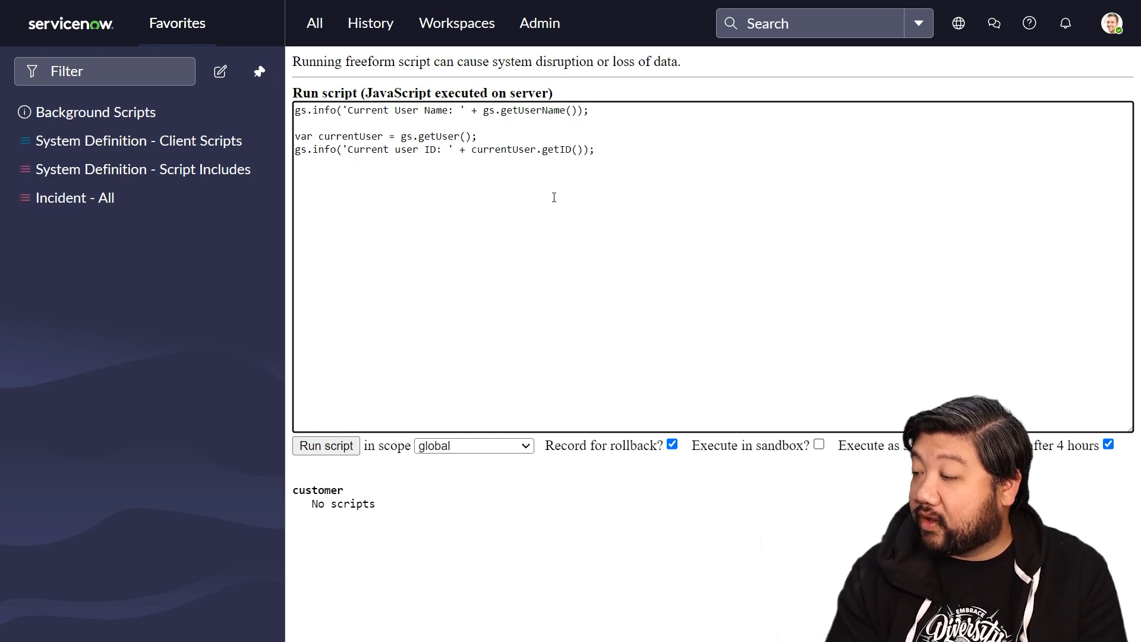
# Step: Run the script to see the user name and ID, then begin a 'Current User Roles' log line
pyautogui.click(326, 446)
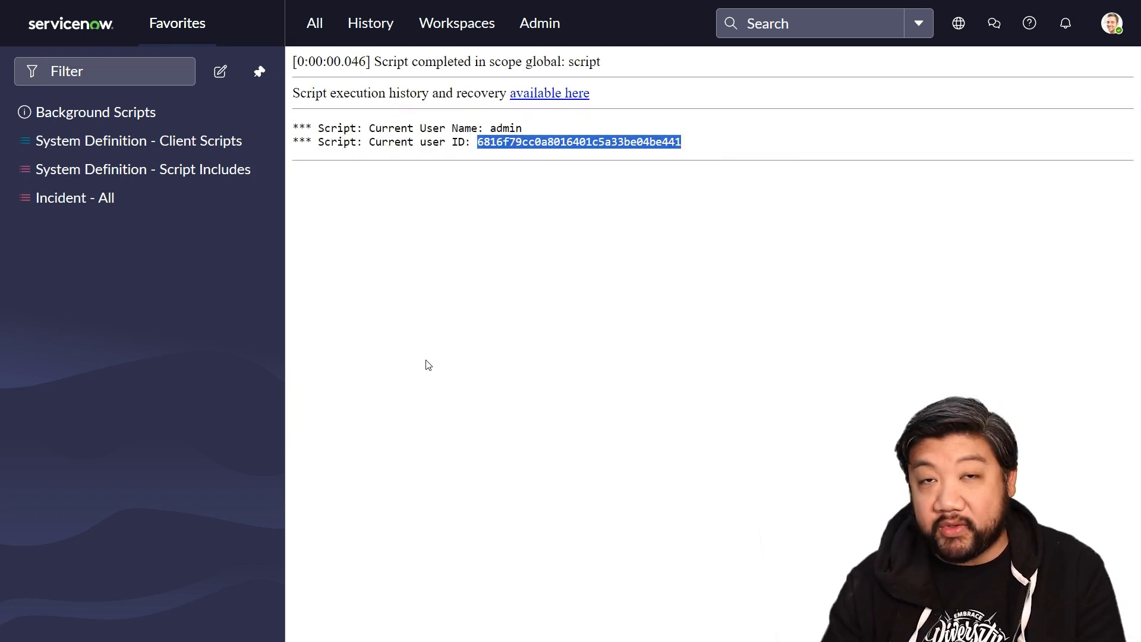
pyautogui.moveTo(372, 371)
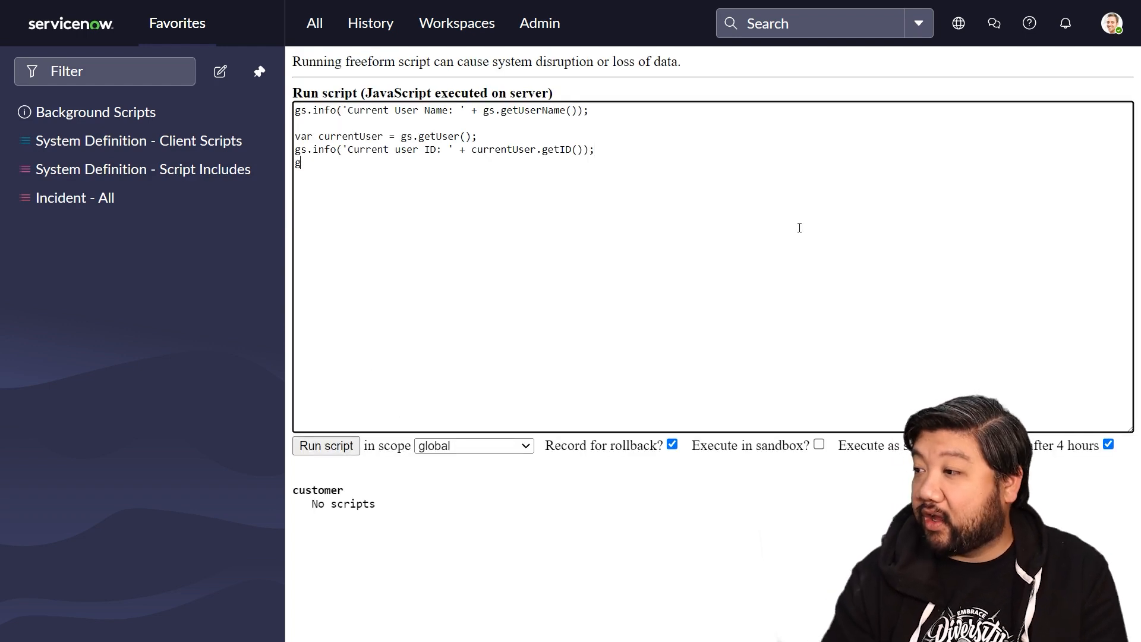
pyautogui.write("gs.info('")
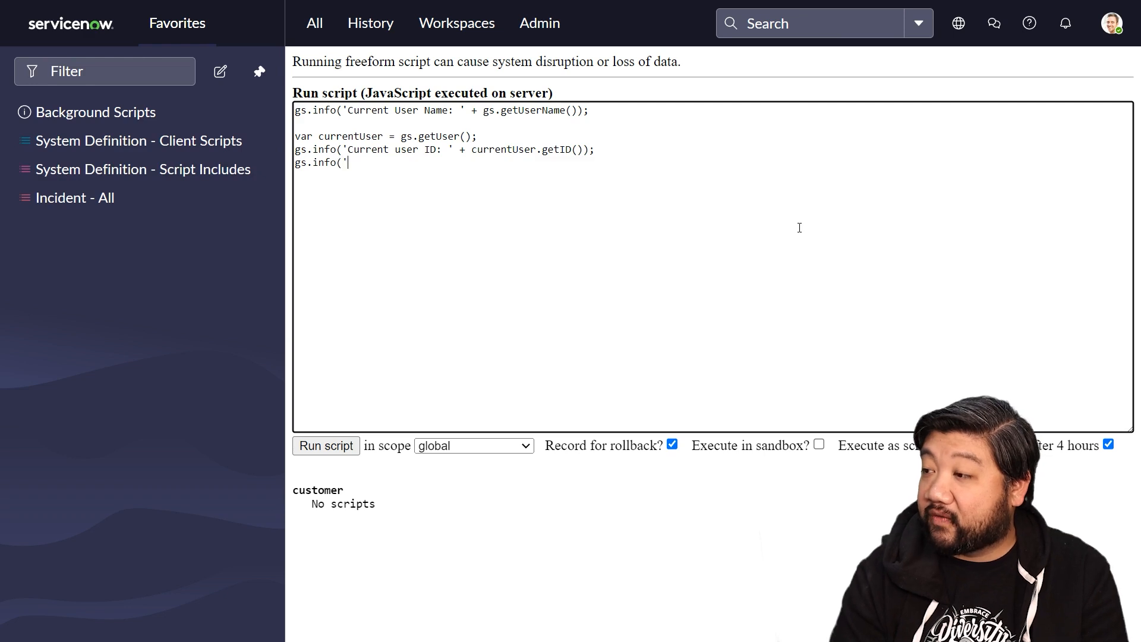
pyautogui.write('Current User')
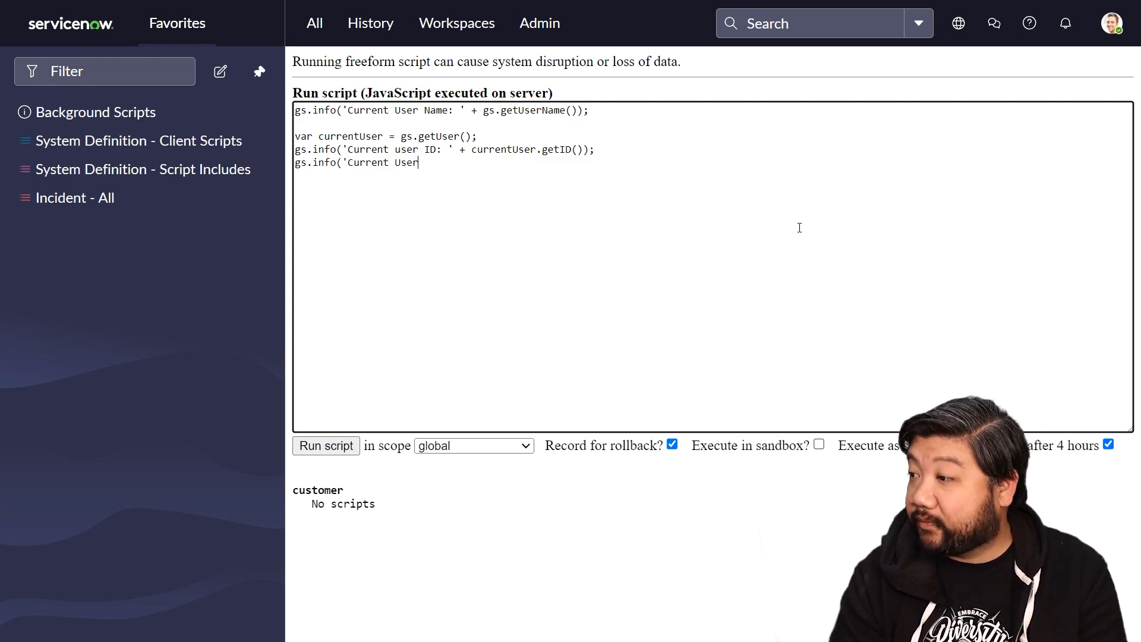
pyautogui.write('Roles')
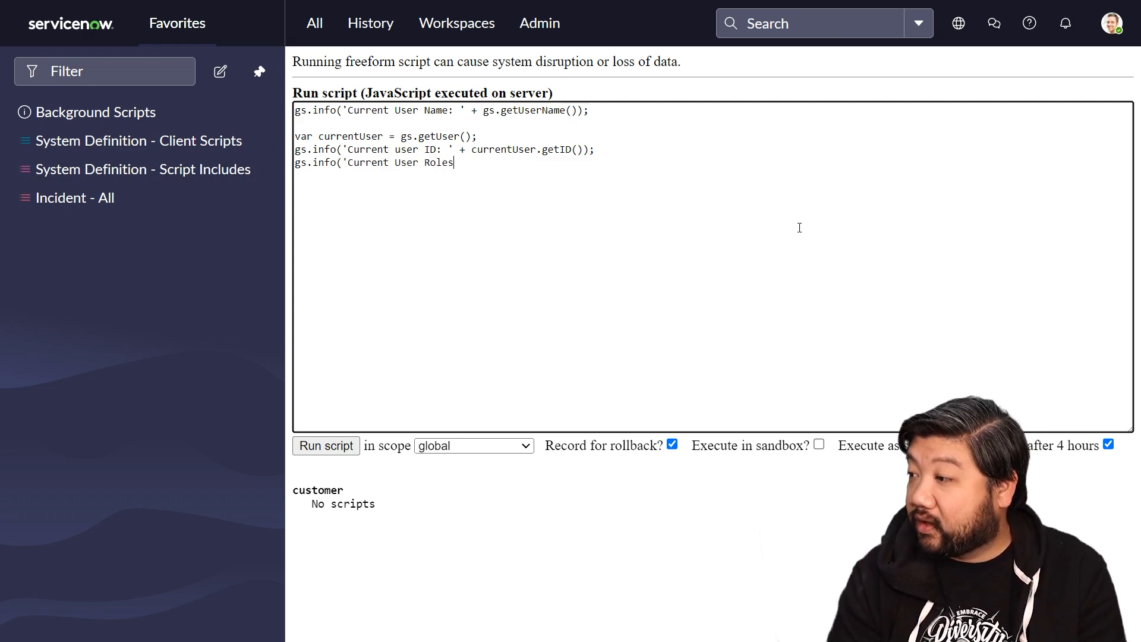
# Step: Finish logging currentUser.getRoles() and run the script to print the admin roles list
pyautogui.write(": ' + curre")
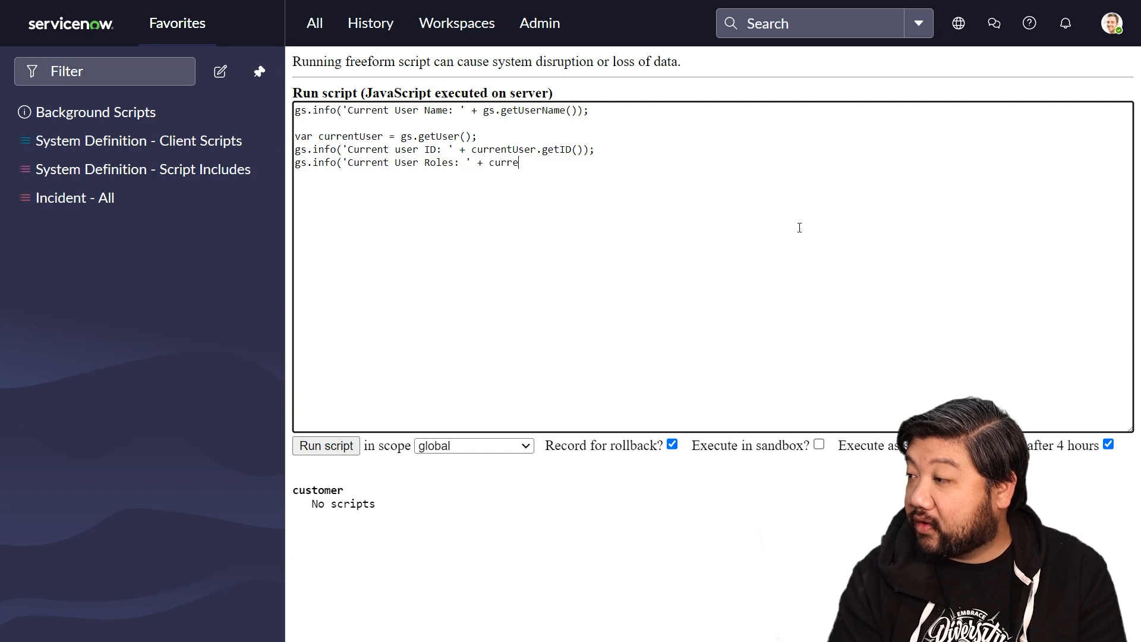
pyautogui.write('ntUser.')
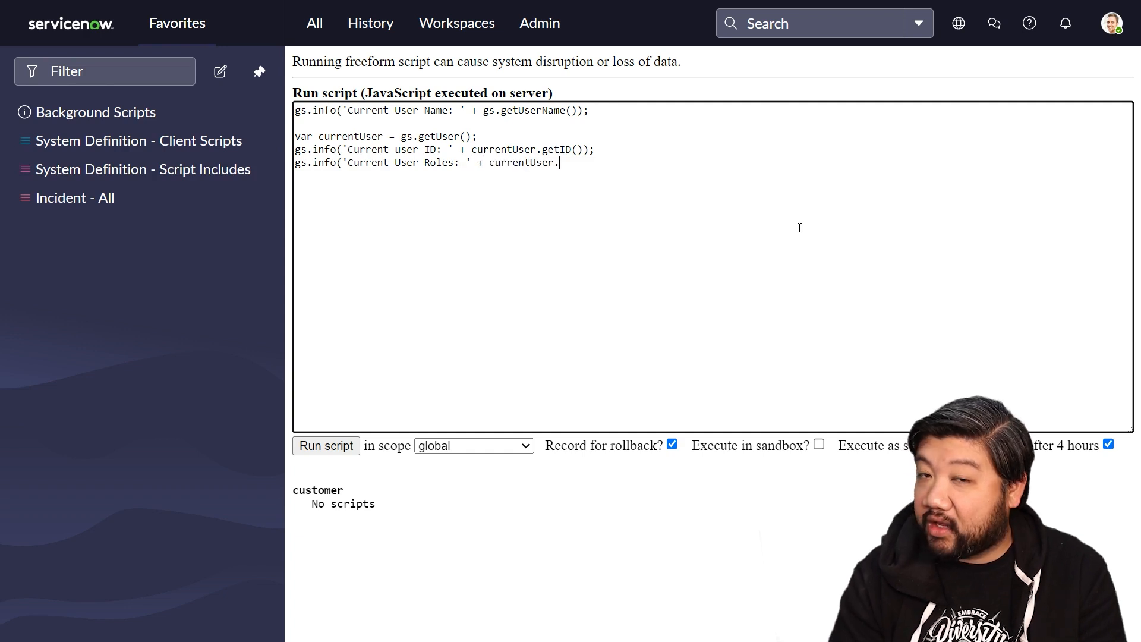
pyautogui.write('getRoles()')
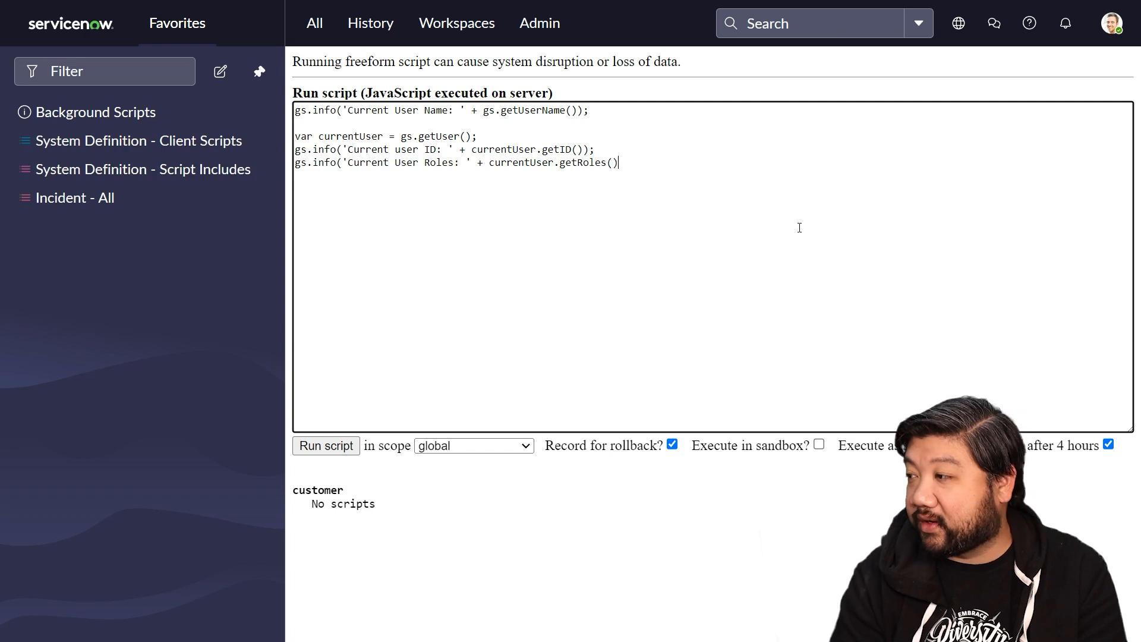
pyautogui.write(';')
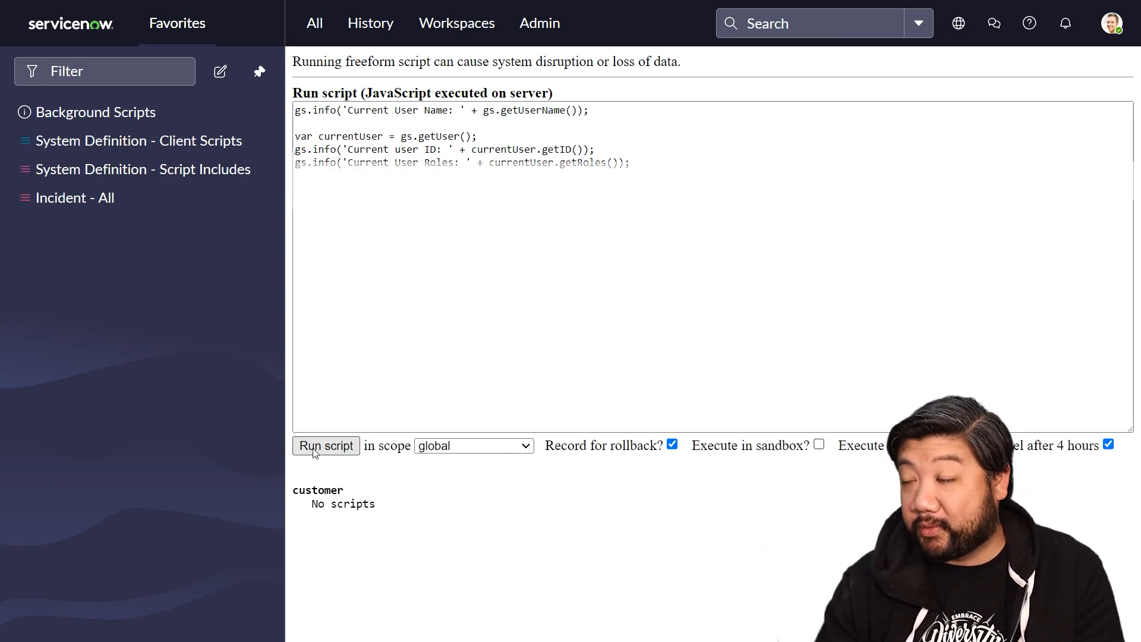
pyautogui.click(326, 446)
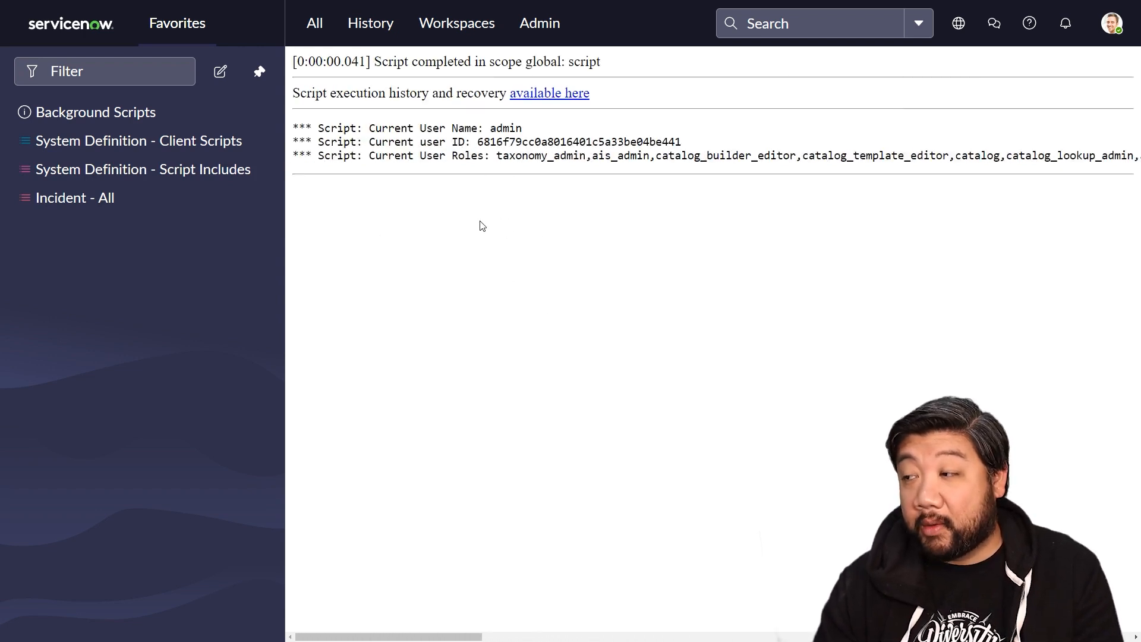
pyautogui.moveTo(495, 231)
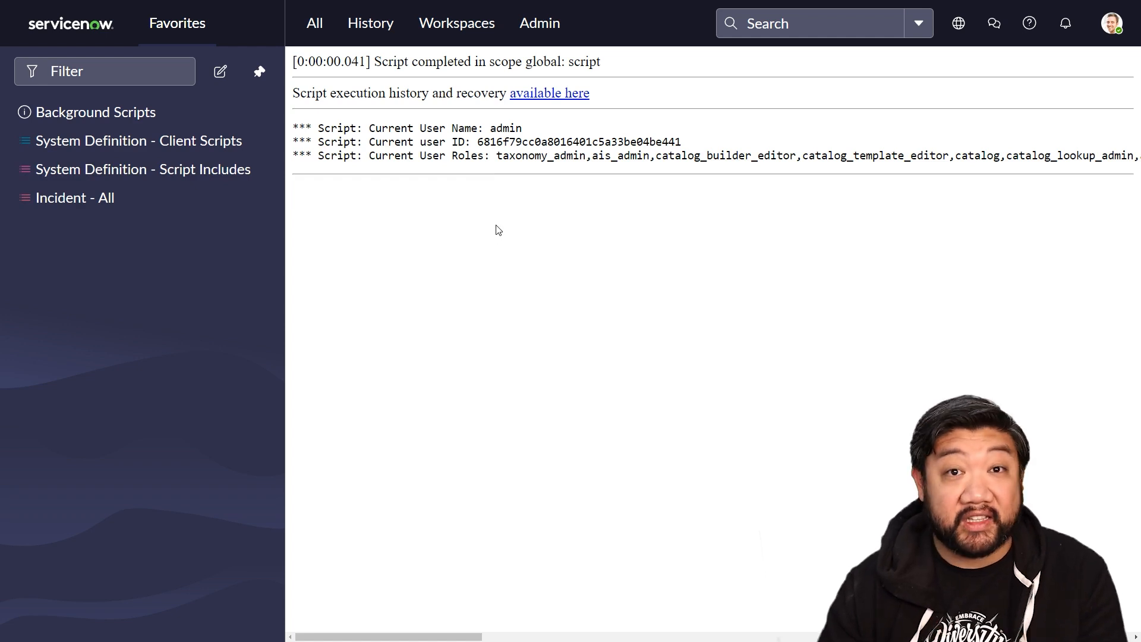
pyautogui.moveTo(505, 227)
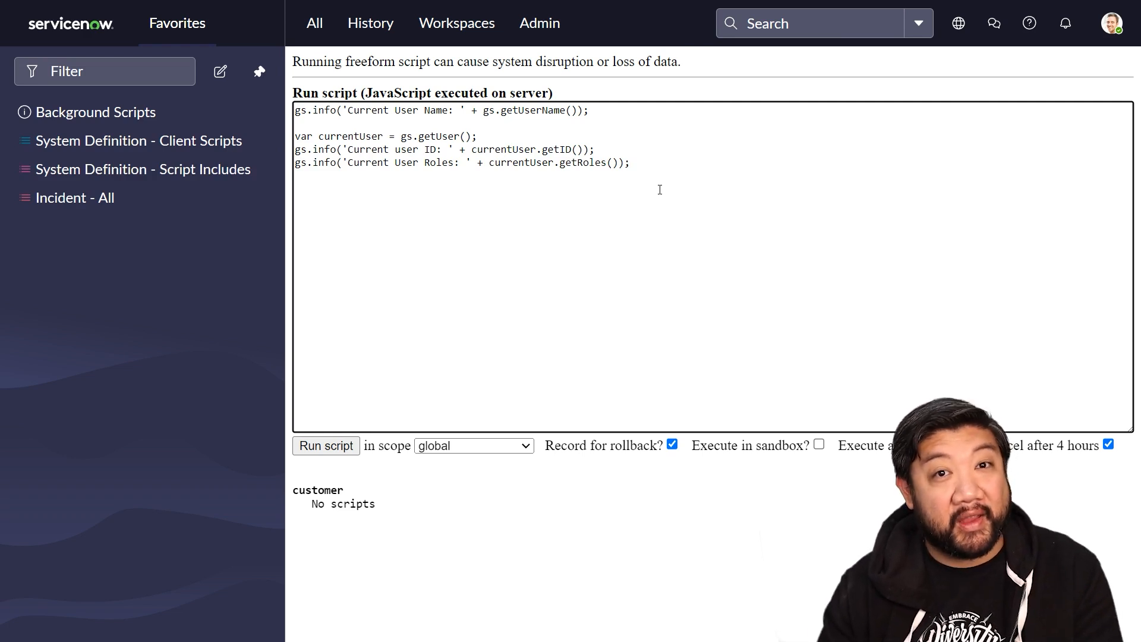
pyautogui.moveTo(622, 180)
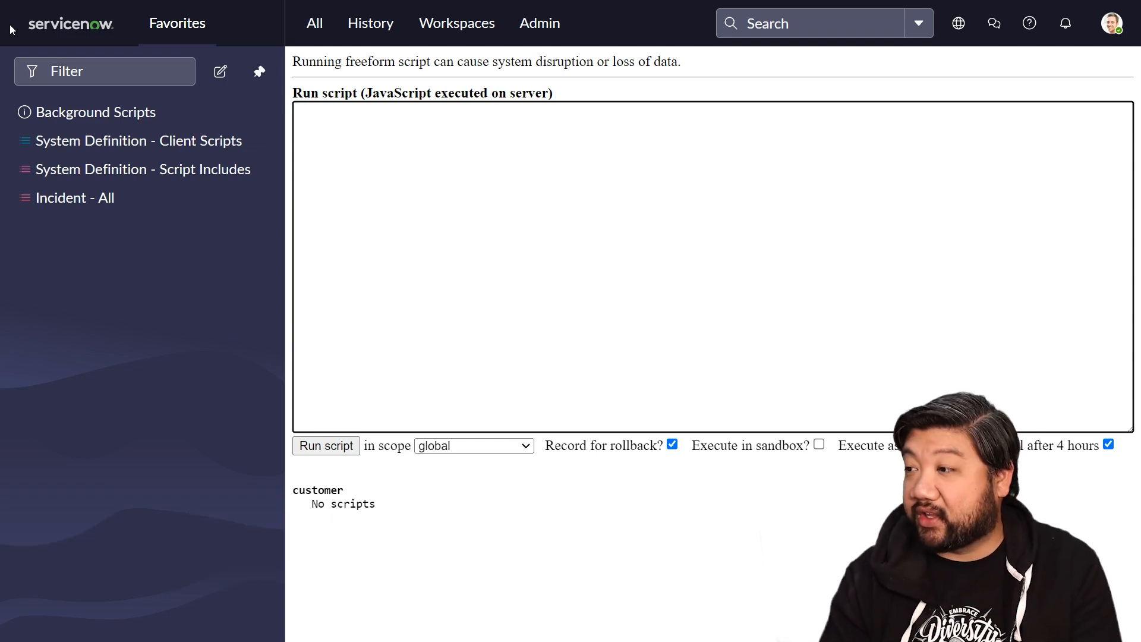
# Step: Write gs.info('The name of this instance is ' + gs.getProperty()); with no property argument yet
pyautogui.write('gs.info(')
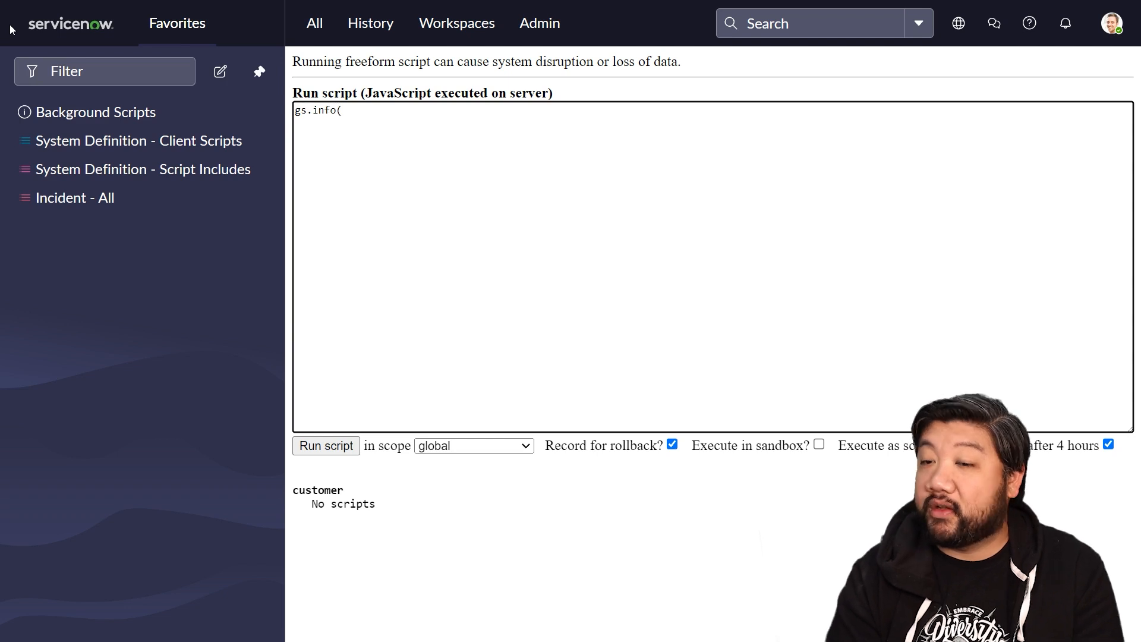
pyautogui.write("'The name")
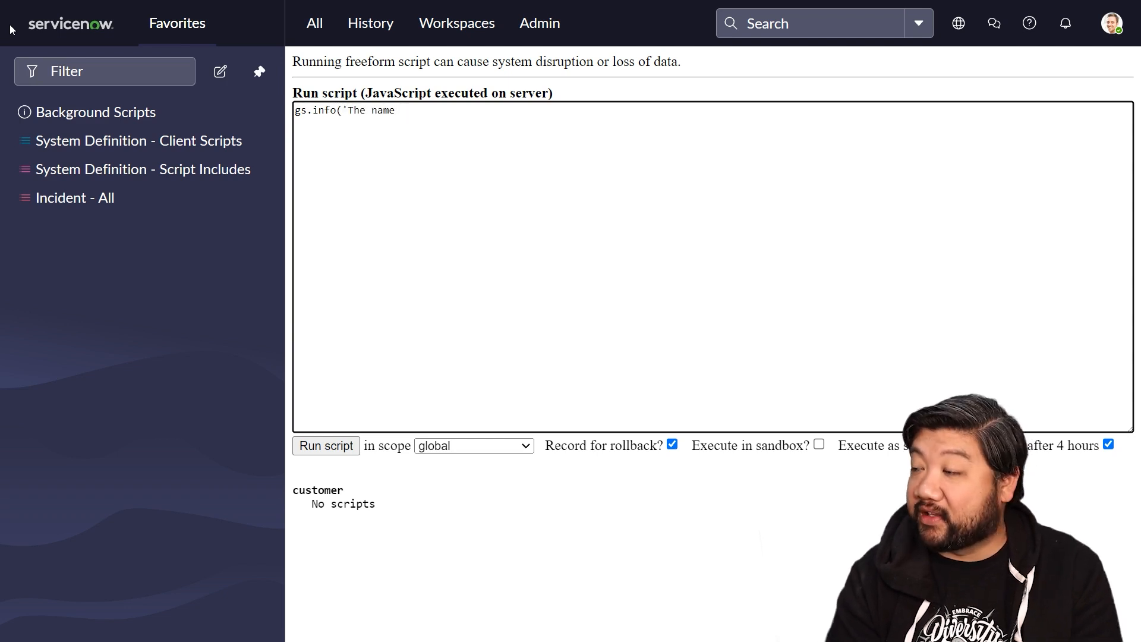
pyautogui.write('of this instance')
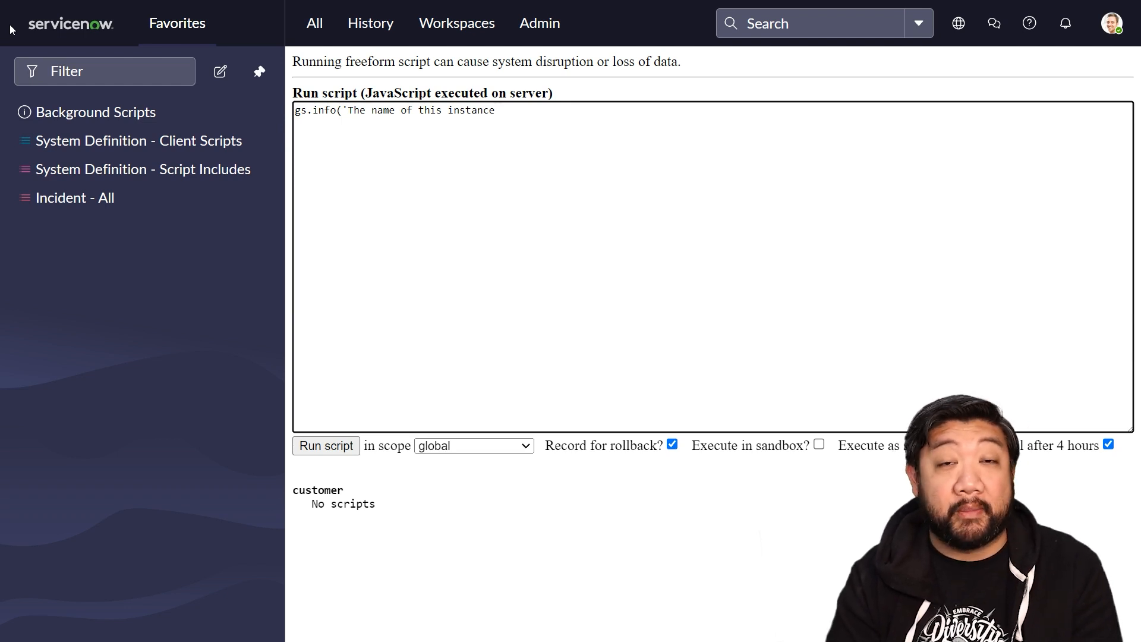
pyautogui.write("is ' +")
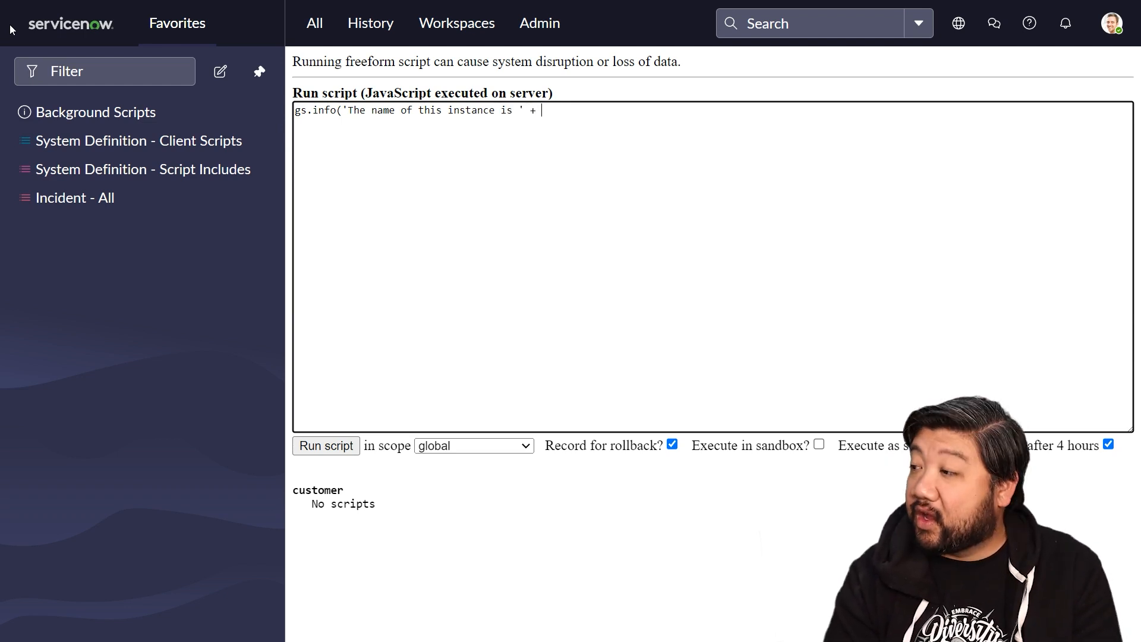
pyautogui.write('gs.')
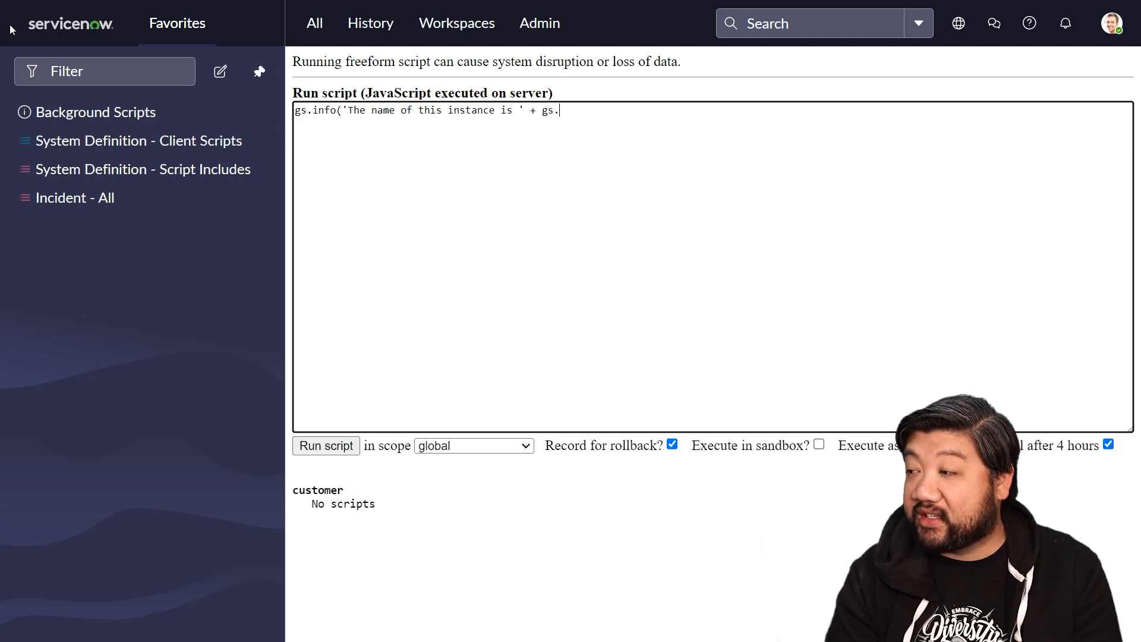
pyautogui.write('getPr')
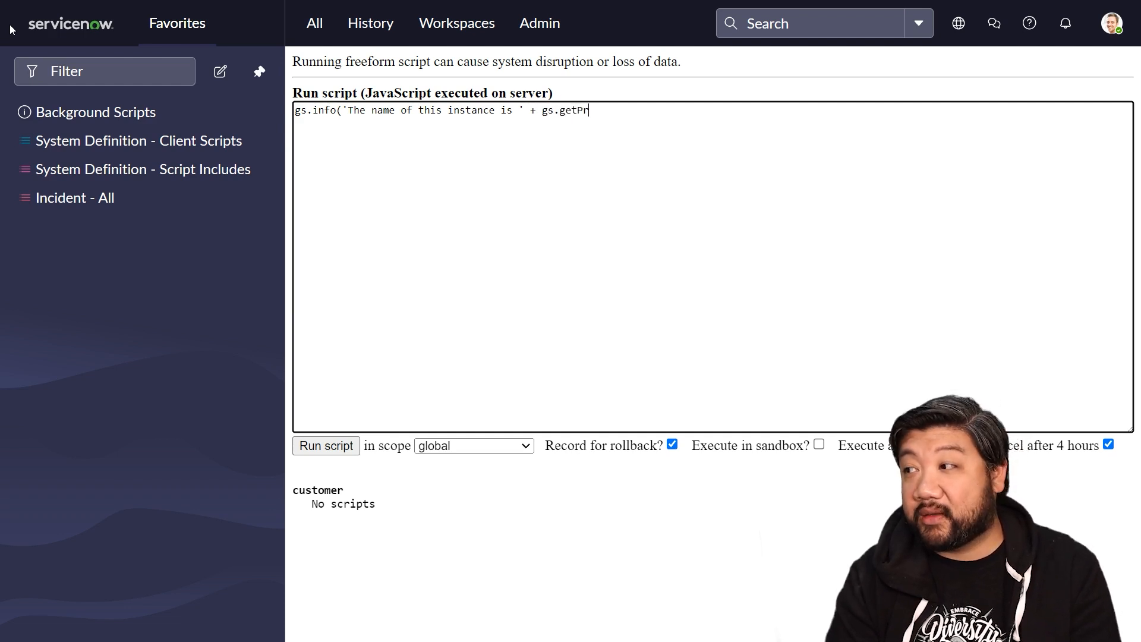
pyautogui.write('operty')
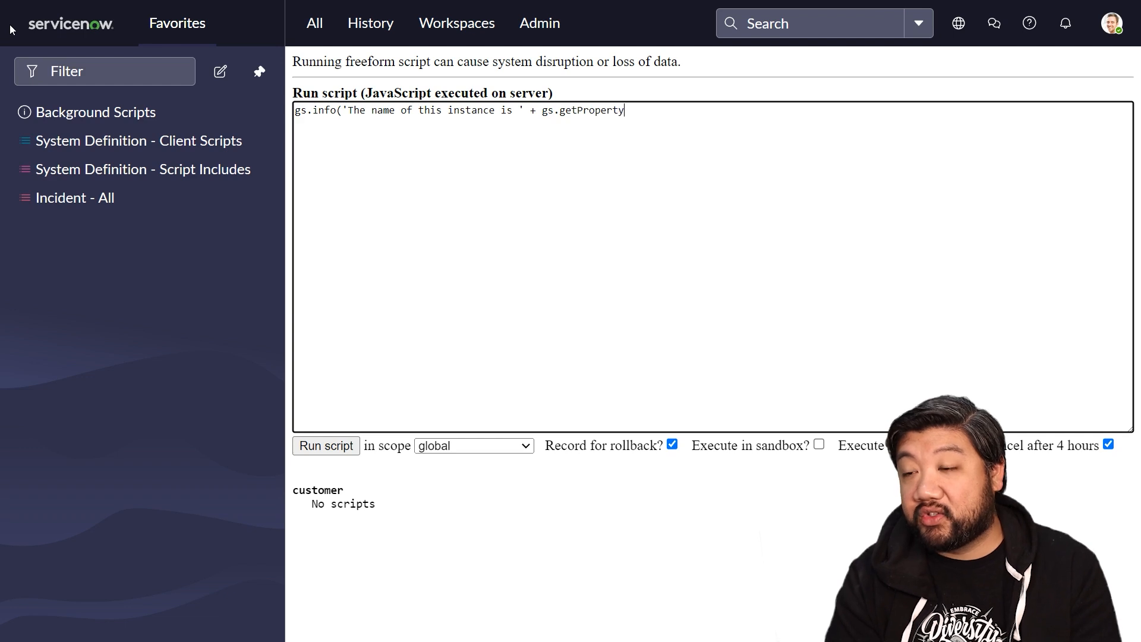
pyautogui.write('());')
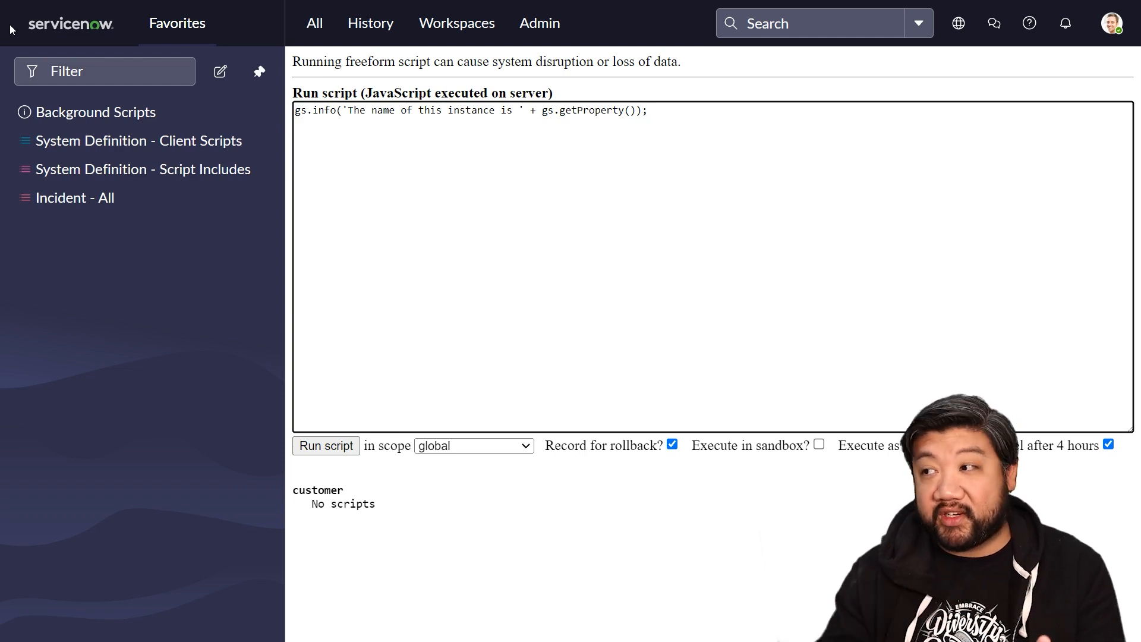
# Step: Search the navigator filter for 'system prop' to look up system properties
pyautogui.click(314, 23)
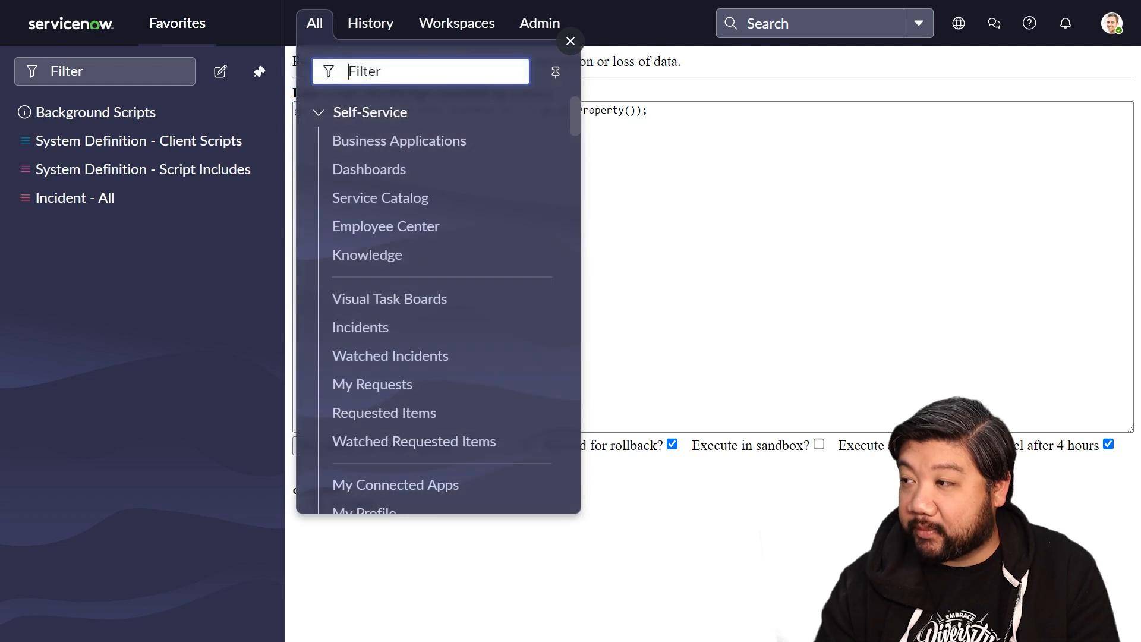
pyautogui.write('system')
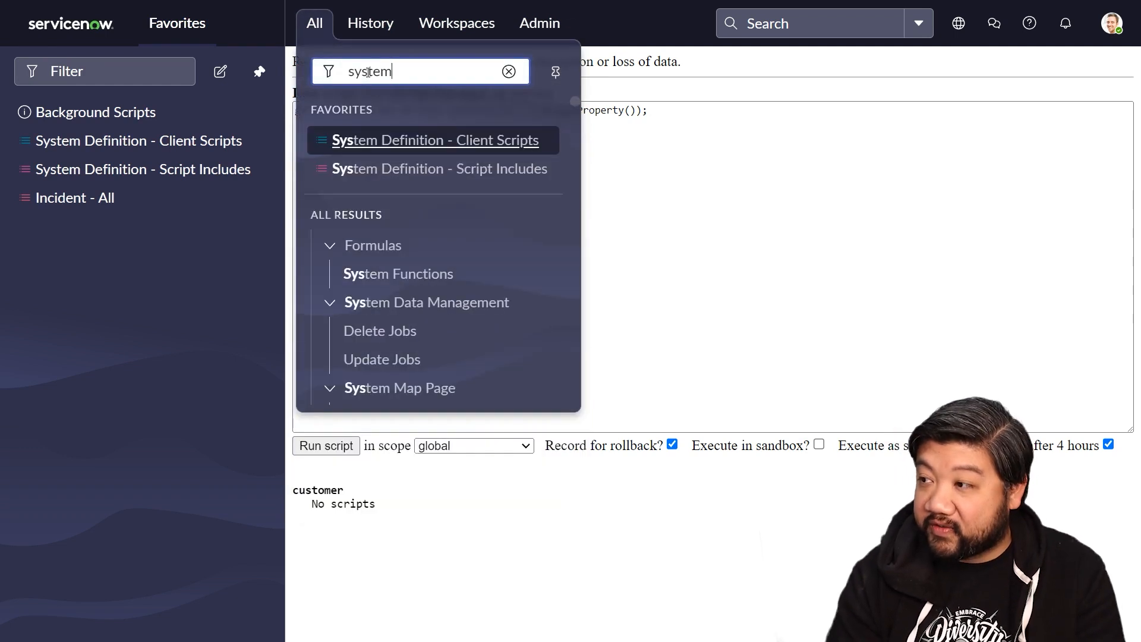
pyautogui.write('prop')
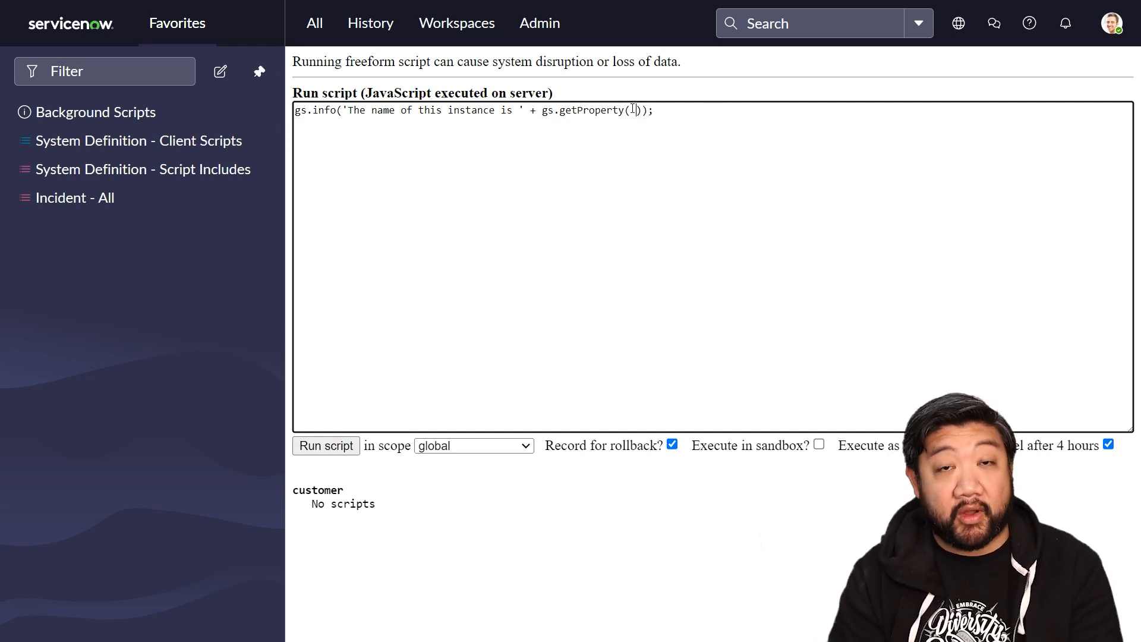
# Step: Read the instance_name property and run the script, printing the instance name dev145418
pyautogui.write("instance_name'")
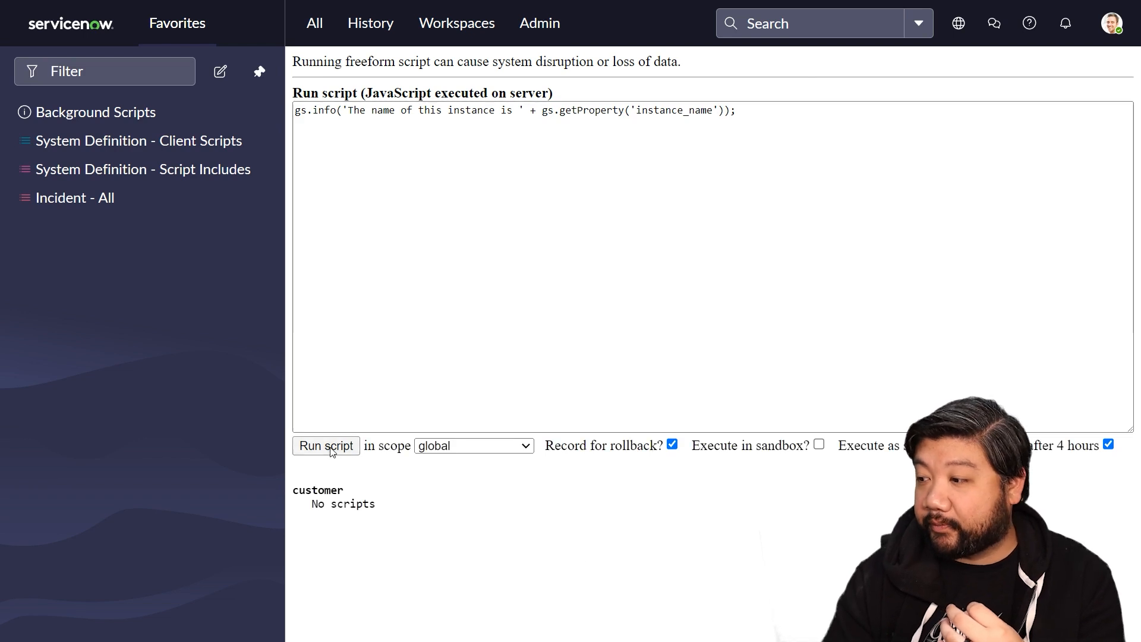
pyautogui.click(326, 446)
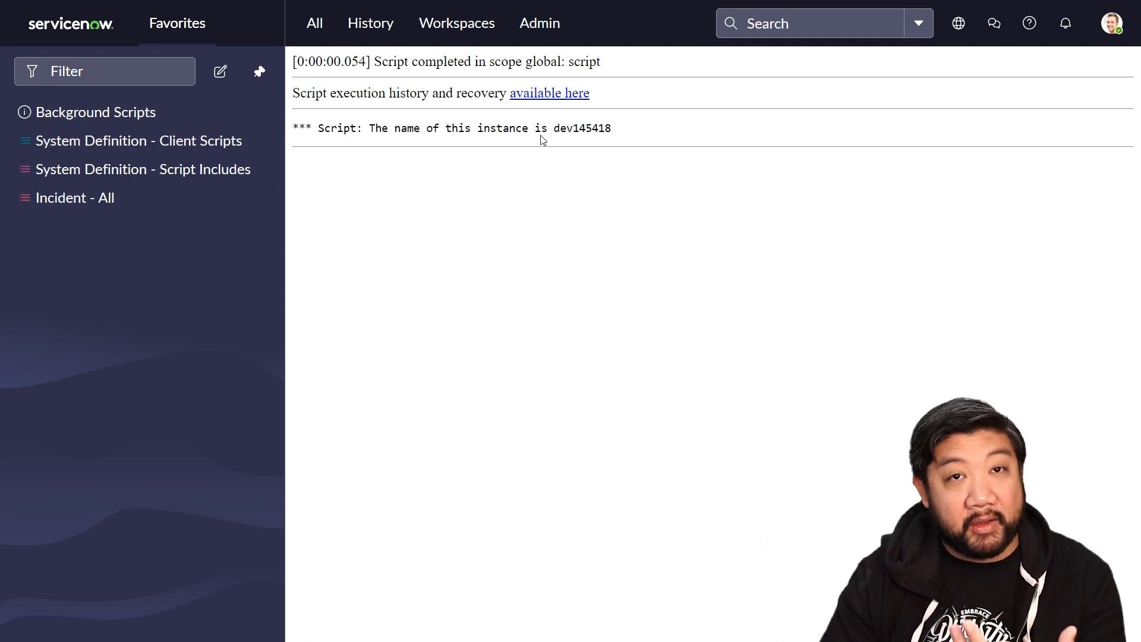
pyautogui.scroll(3)
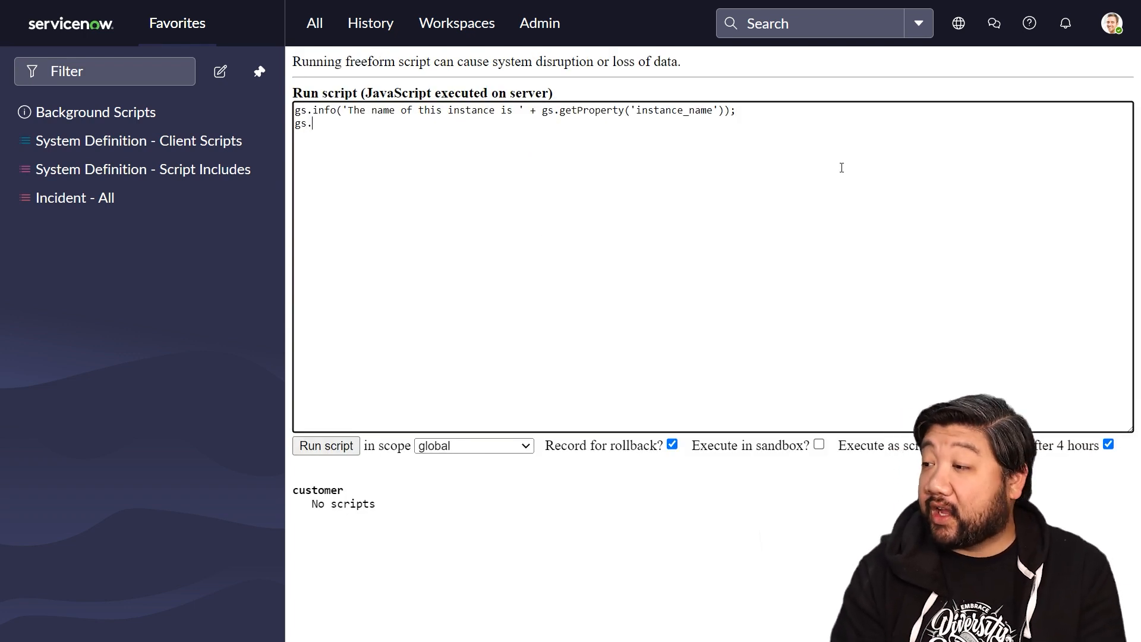
# Step: Add a line logging 'The URL for this instance is ' + gs.getProperty('glide.servlet.uri')
pyautogui.write("info('")
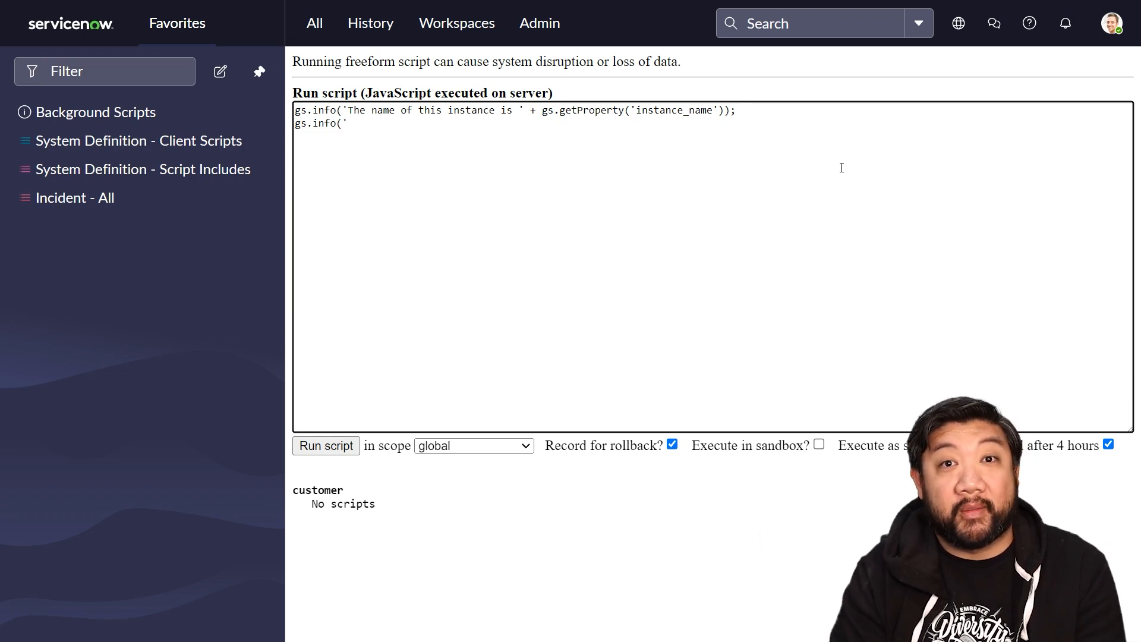
pyautogui.write('The URL')
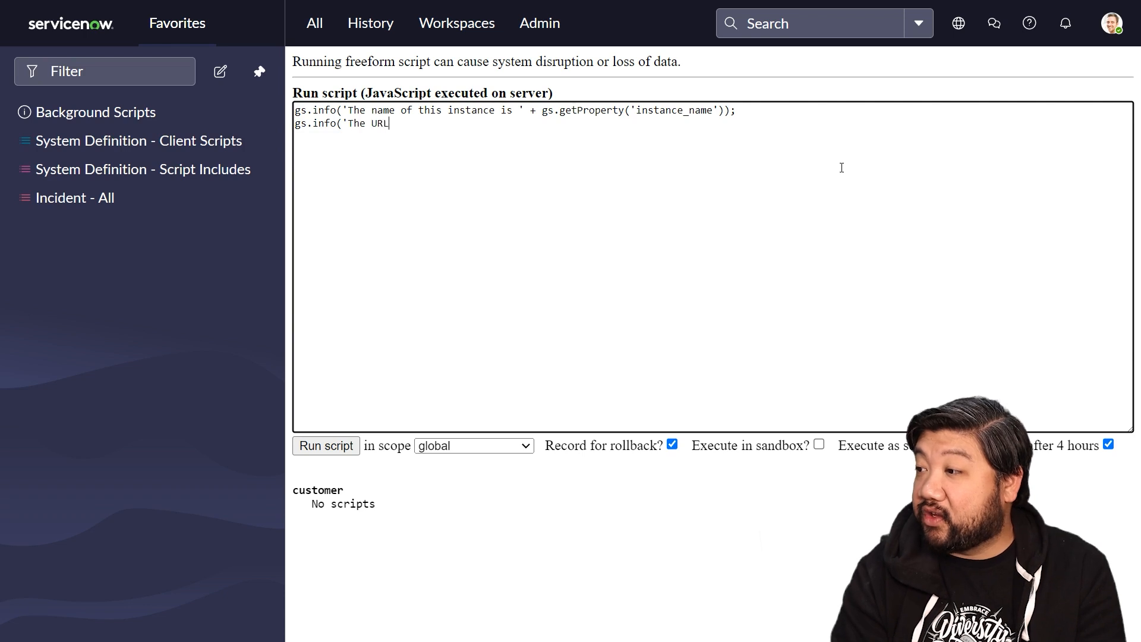
pyautogui.write('for this instance')
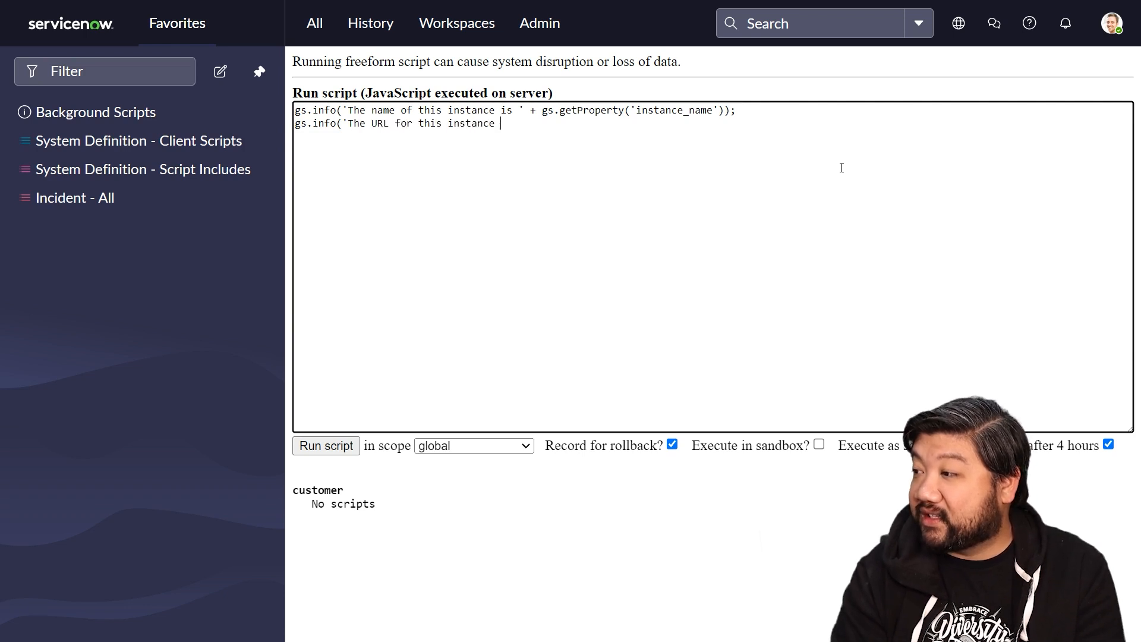
pyautogui.write("is ' + gs")
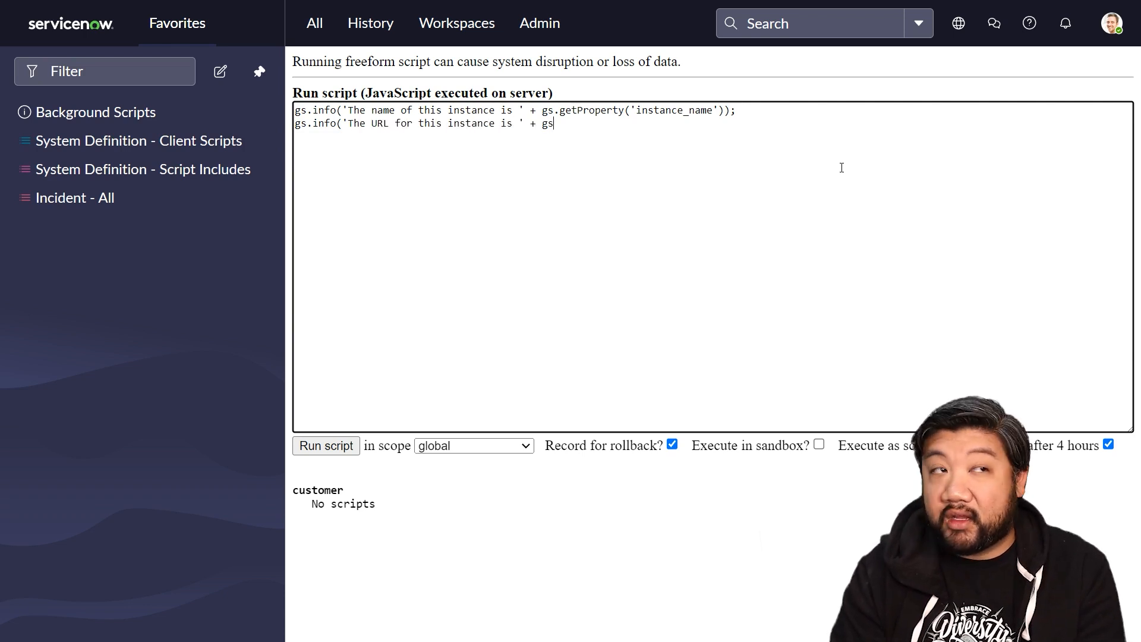
pyautogui.write(".getProperty('")
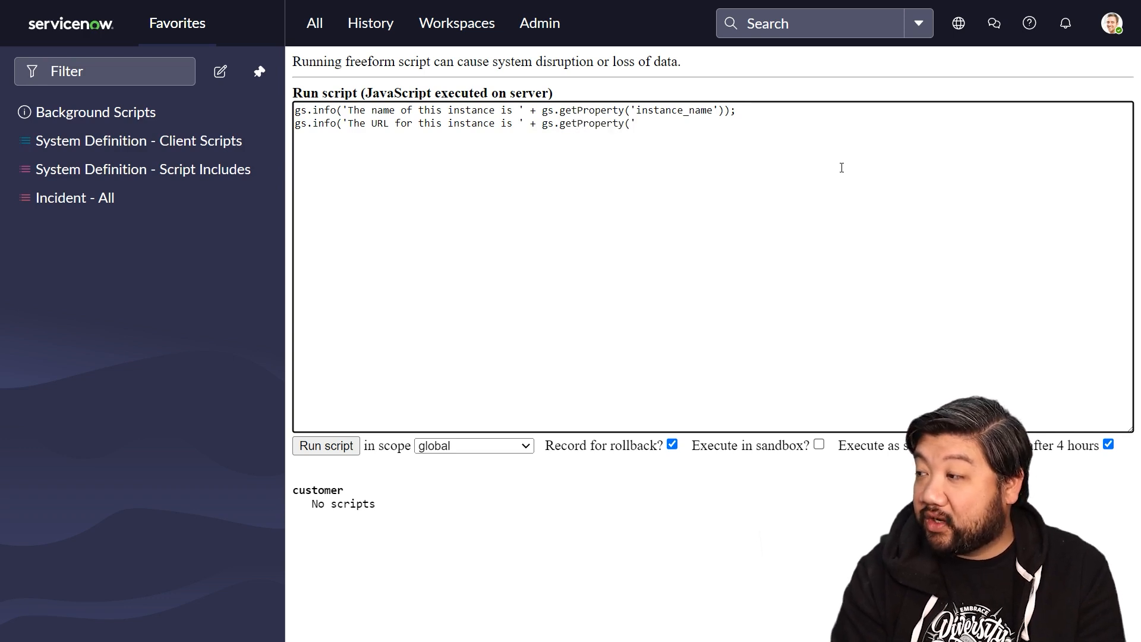
pyautogui.write('glide.s')
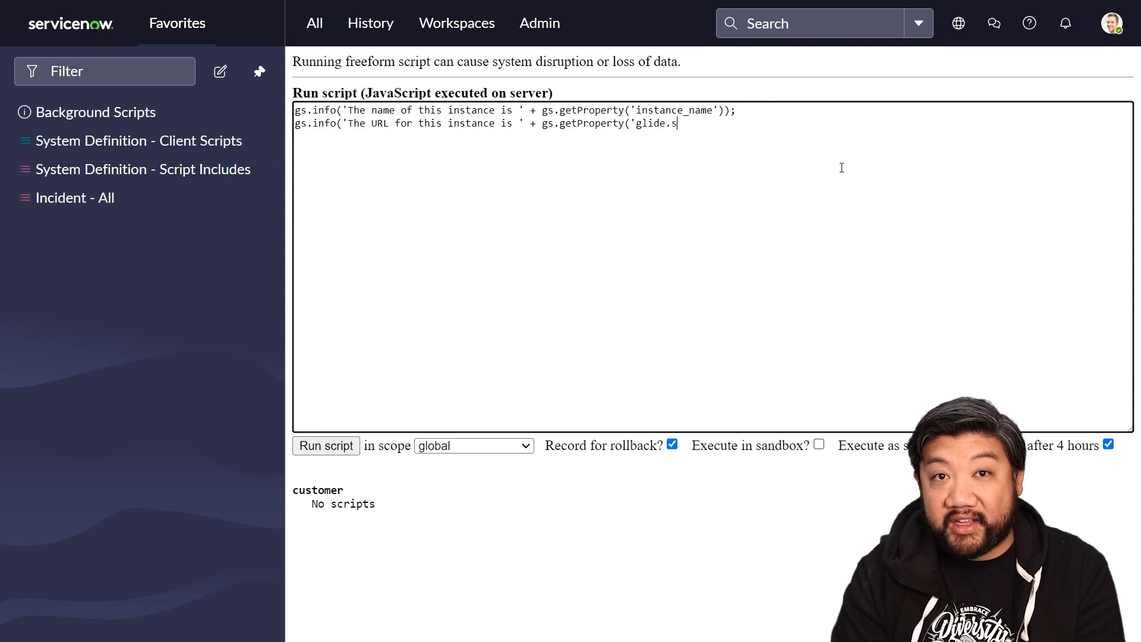
pyautogui.write('ervlet.uri')
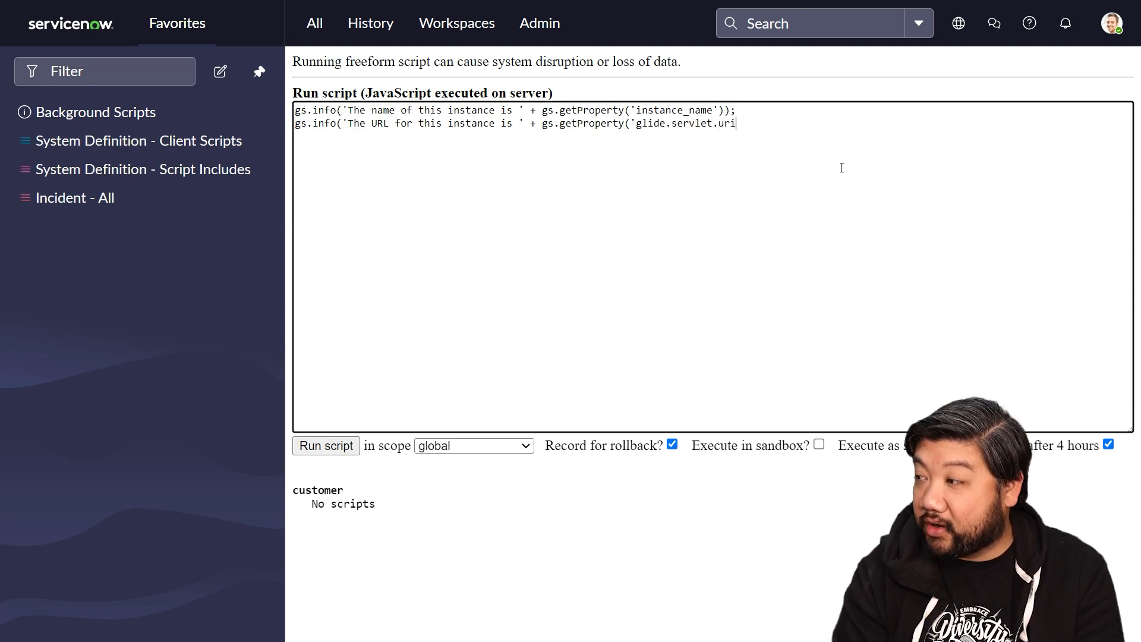
pyautogui.write("');")
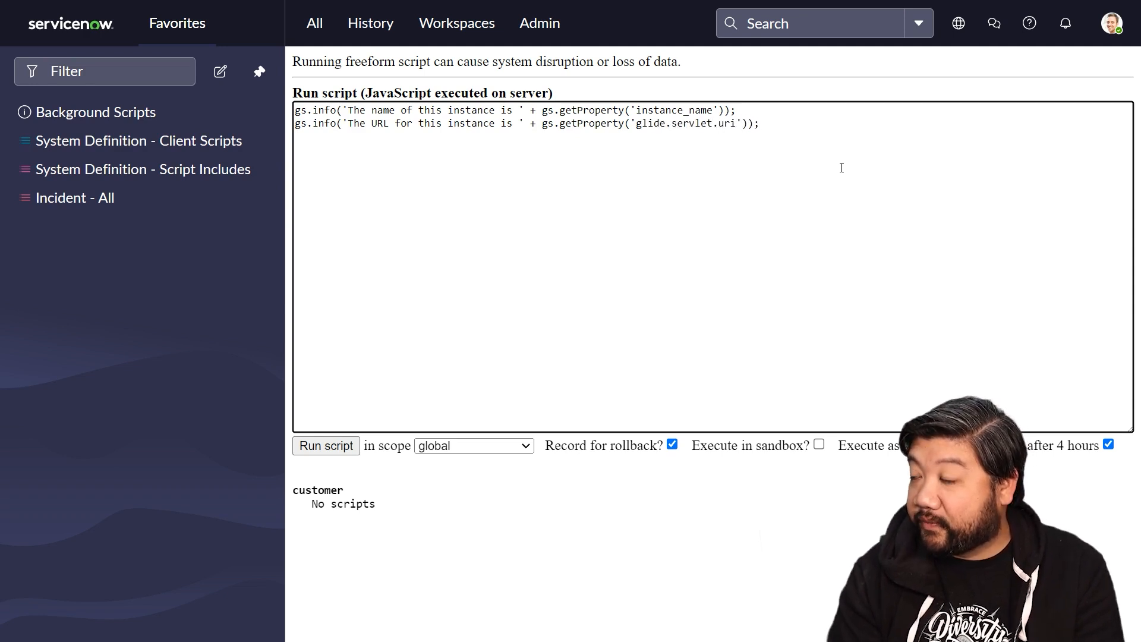
pyautogui.click(326, 446)
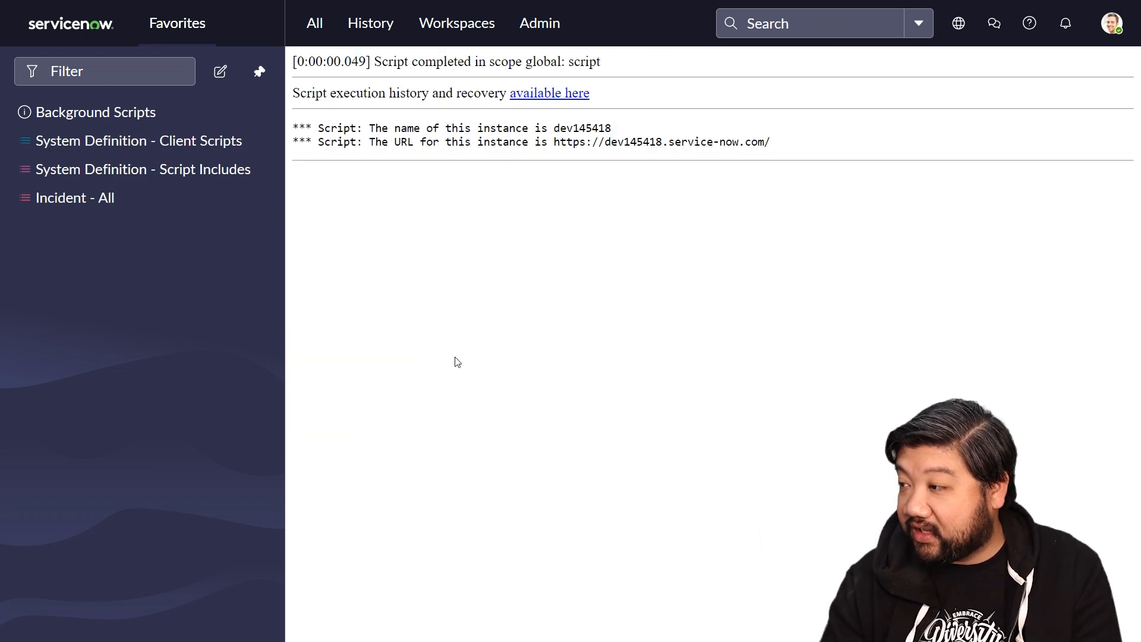
pyautogui.doubleClick(661, 141)
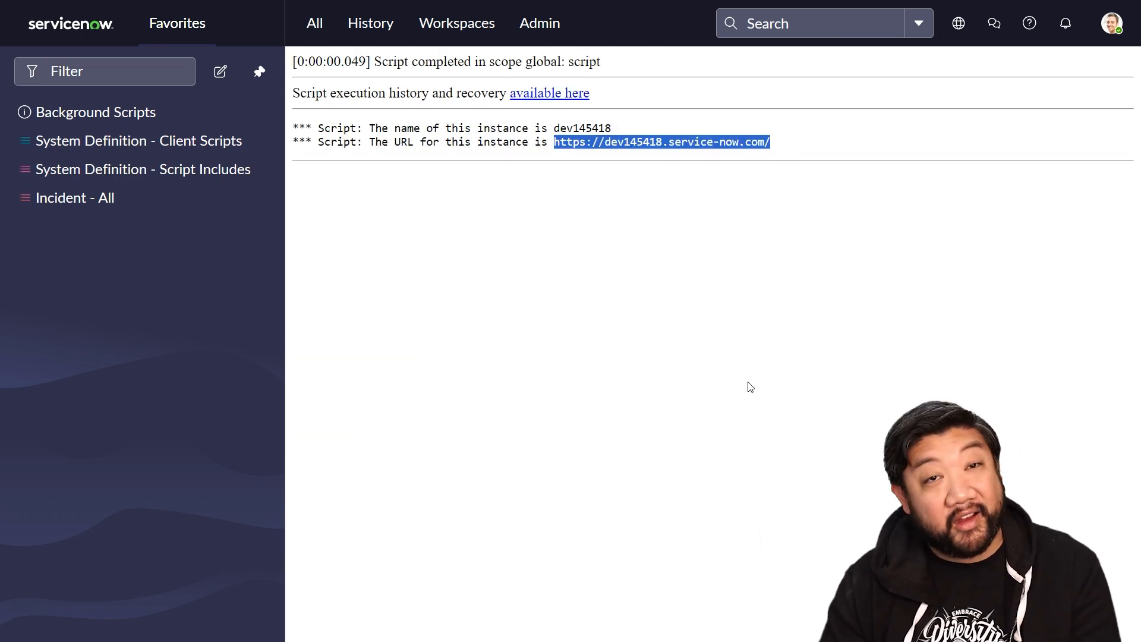
pyautogui.click(617, 318)
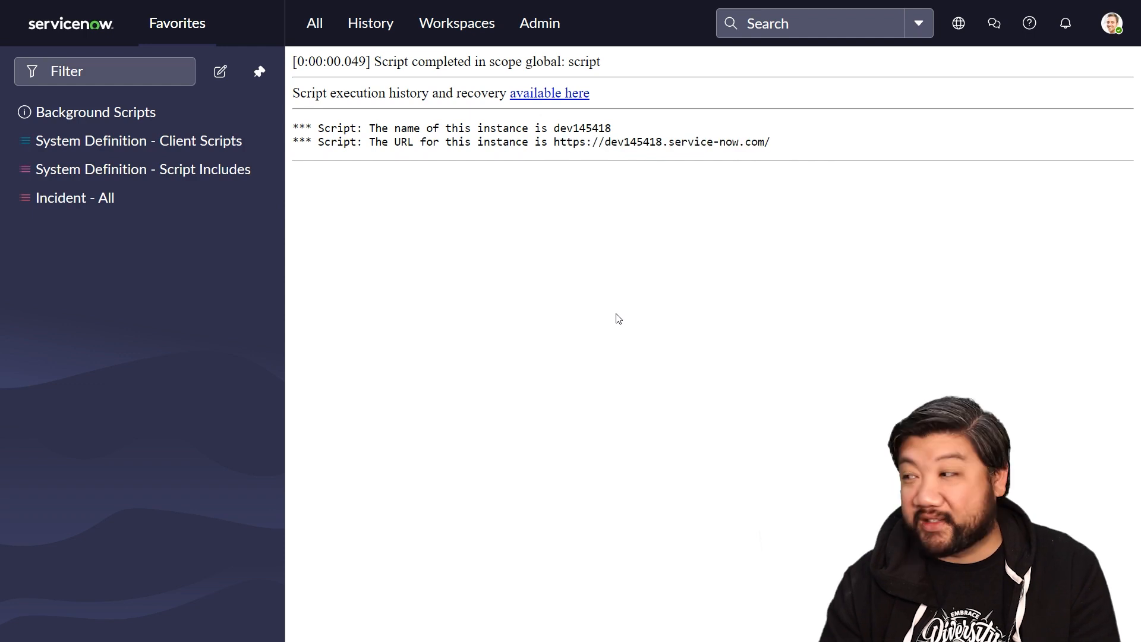
pyautogui.moveTo(615, 311)
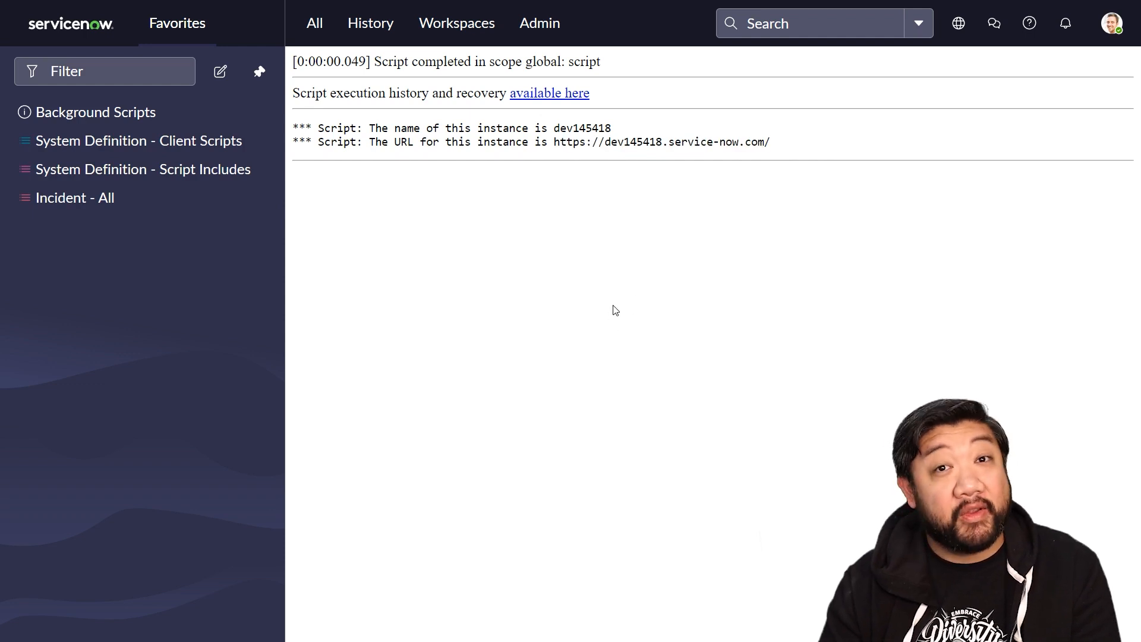
pyautogui.moveTo(605, 237)
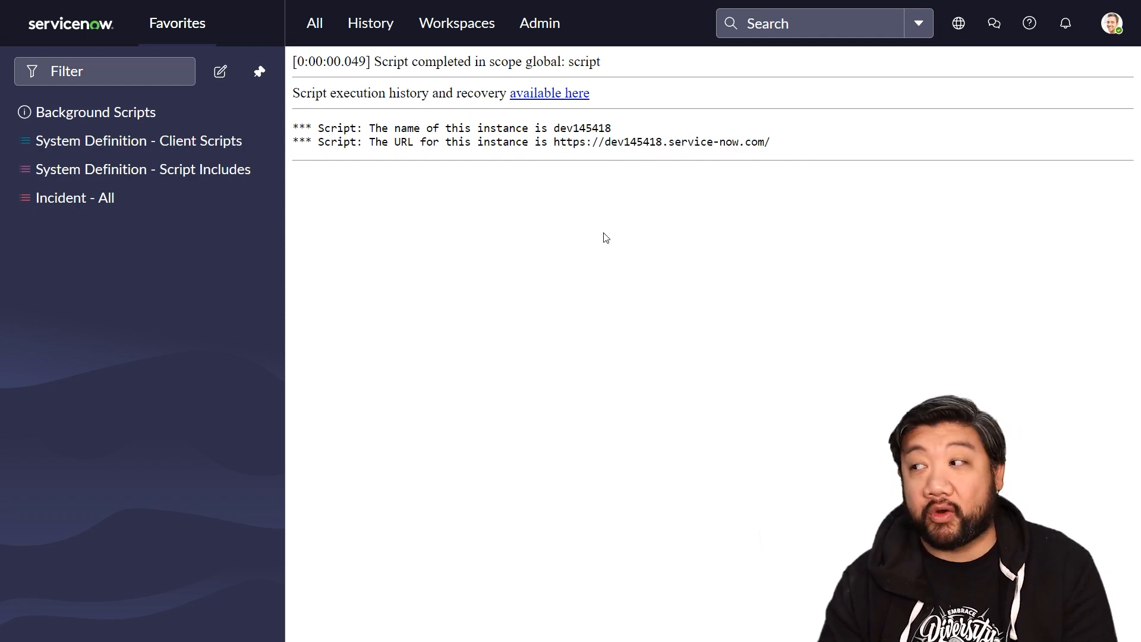
pyautogui.moveTo(633, 226)
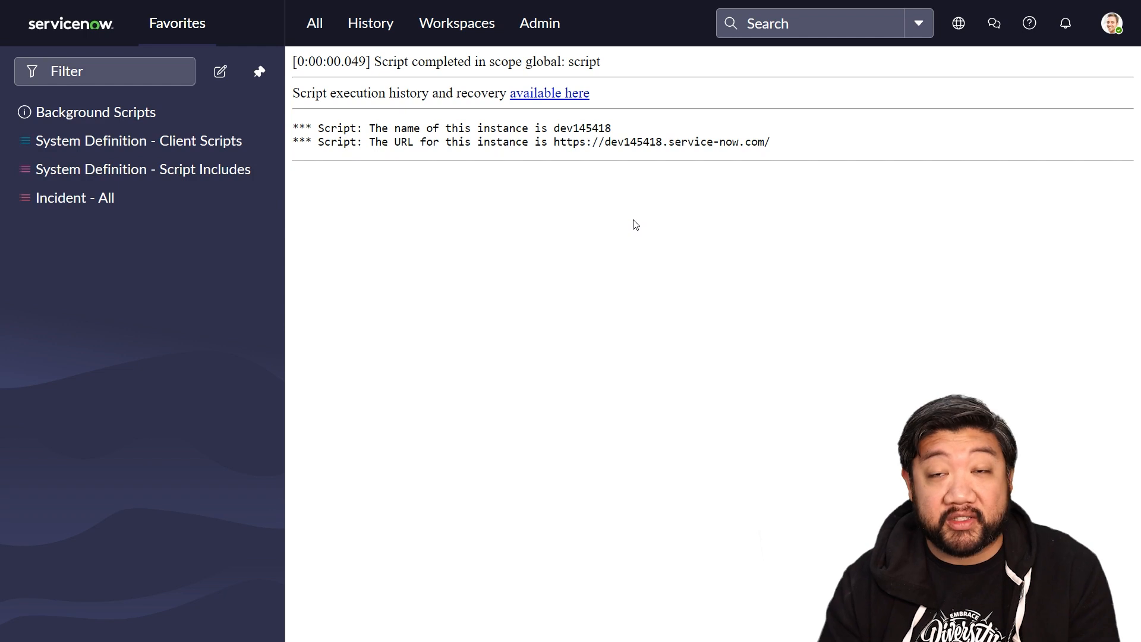
pyautogui.moveTo(620, 193)
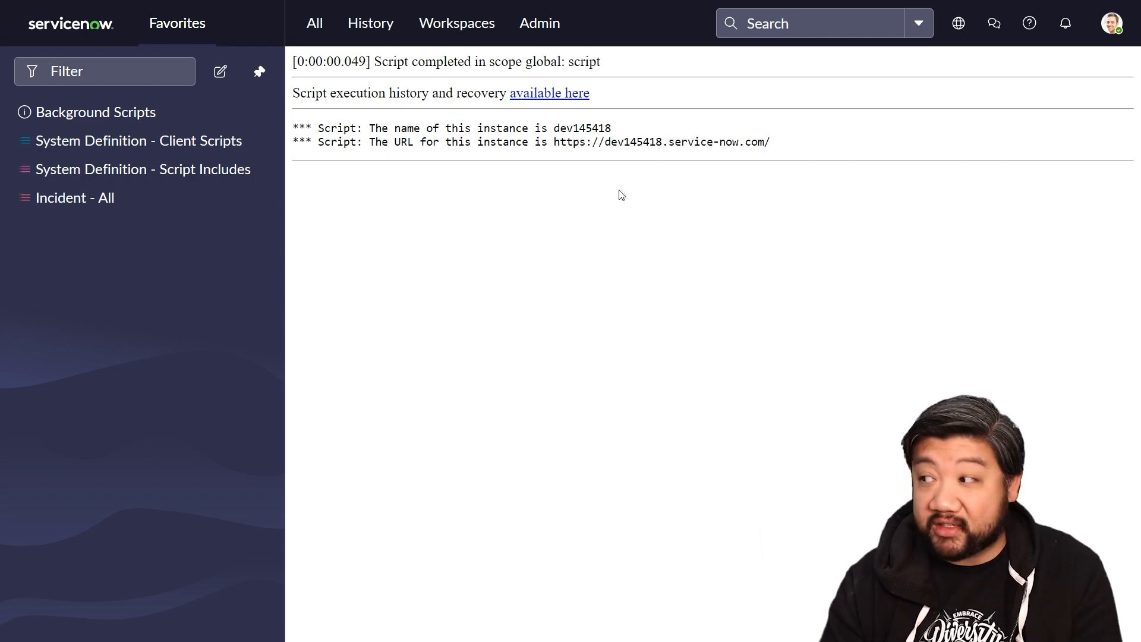
pyautogui.moveTo(627, 209)
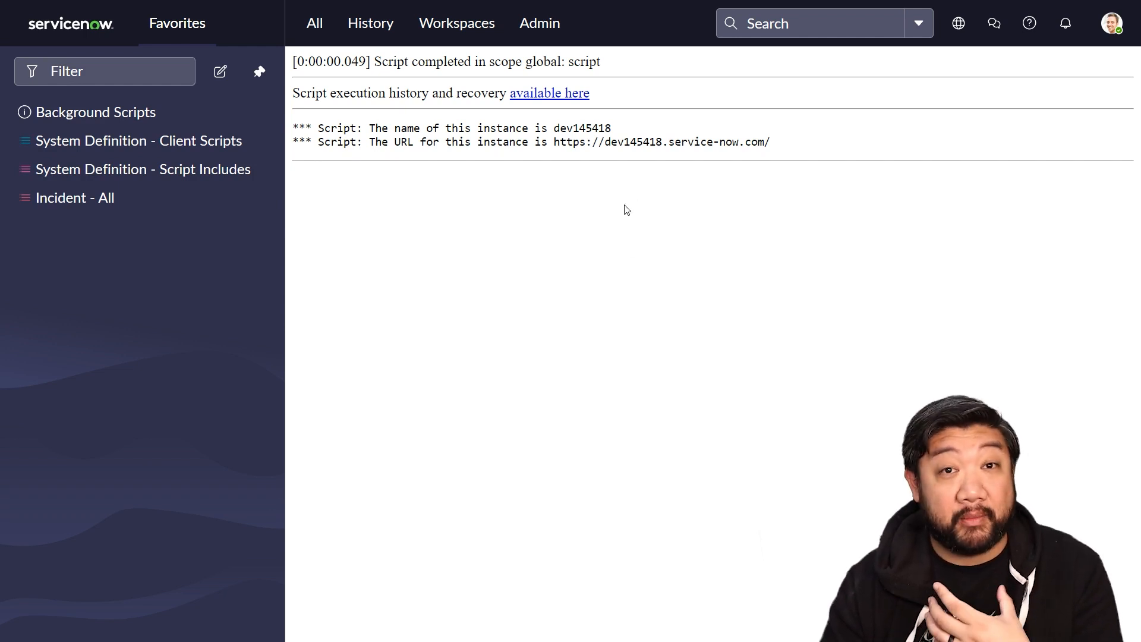
pyautogui.moveTo(731, 165)
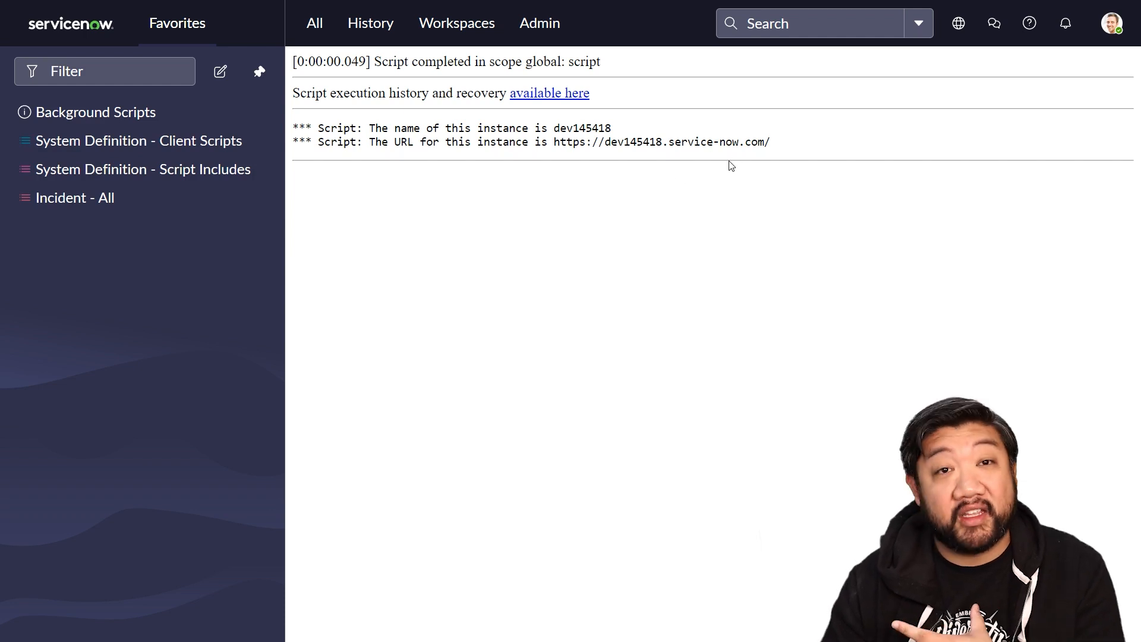
pyautogui.moveTo(715, 211)
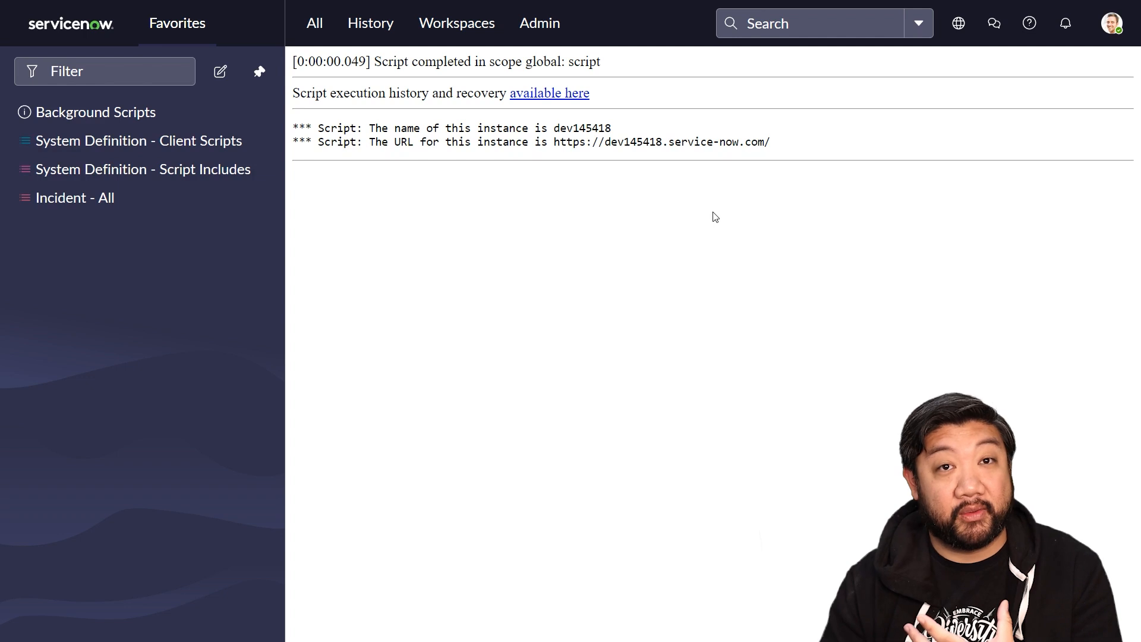
pyautogui.scroll(3)
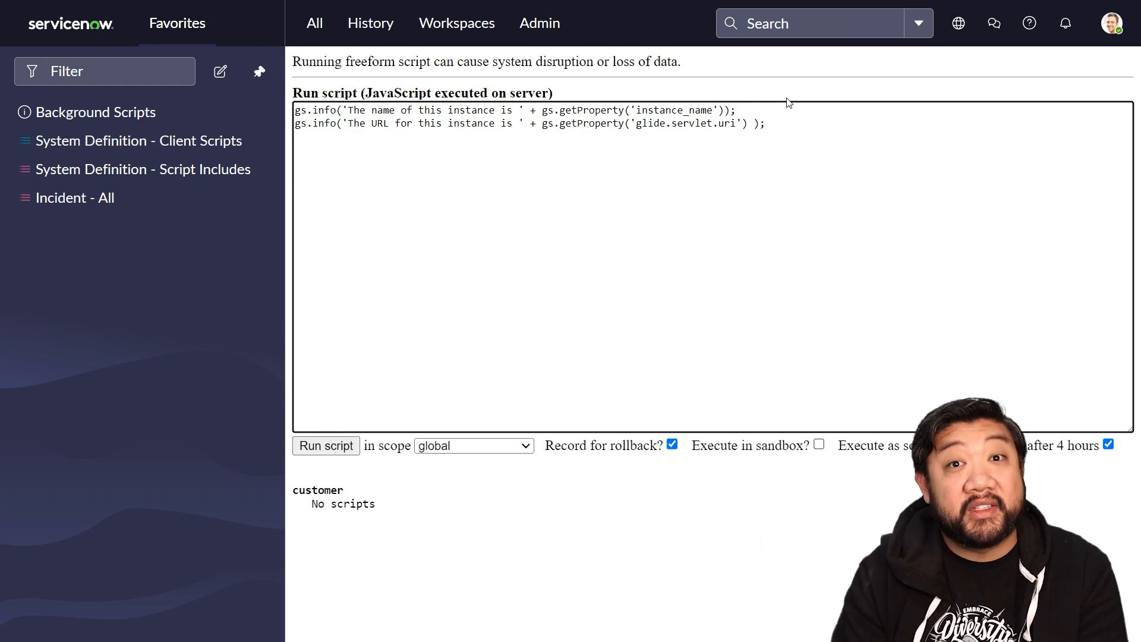
pyautogui.write("+ 's'")
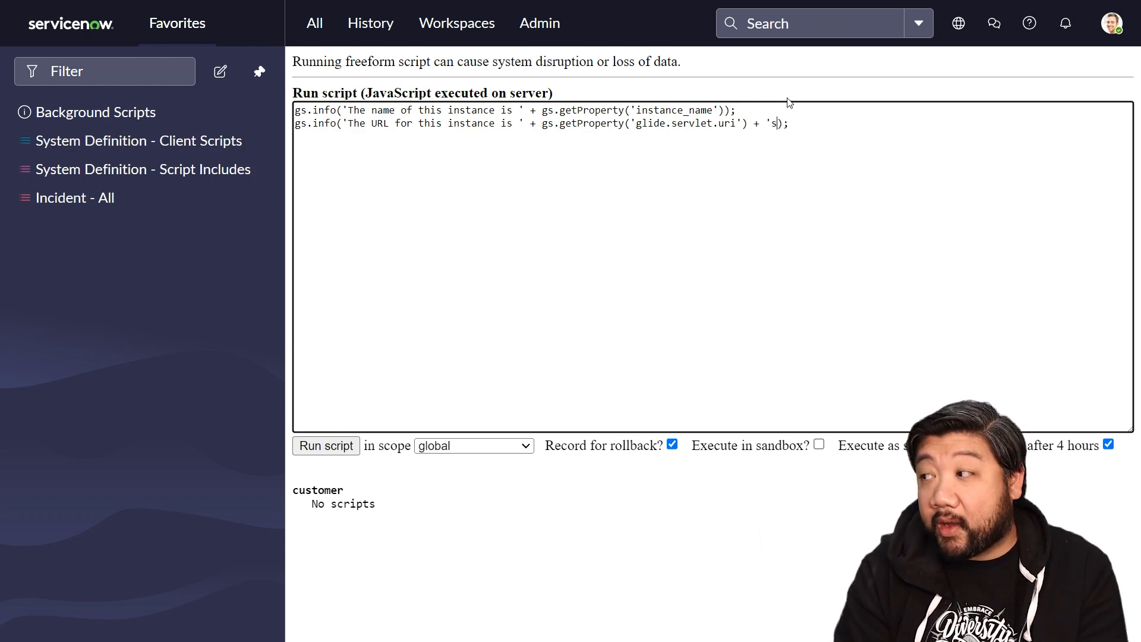
pyautogui.write("p'")
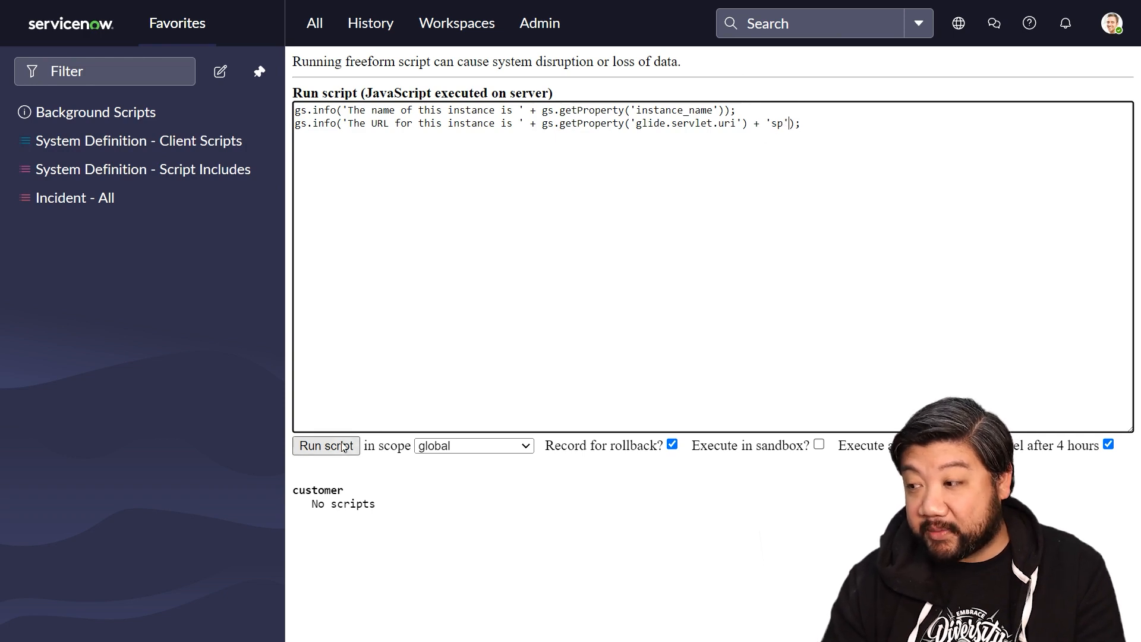
pyautogui.click(326, 446)
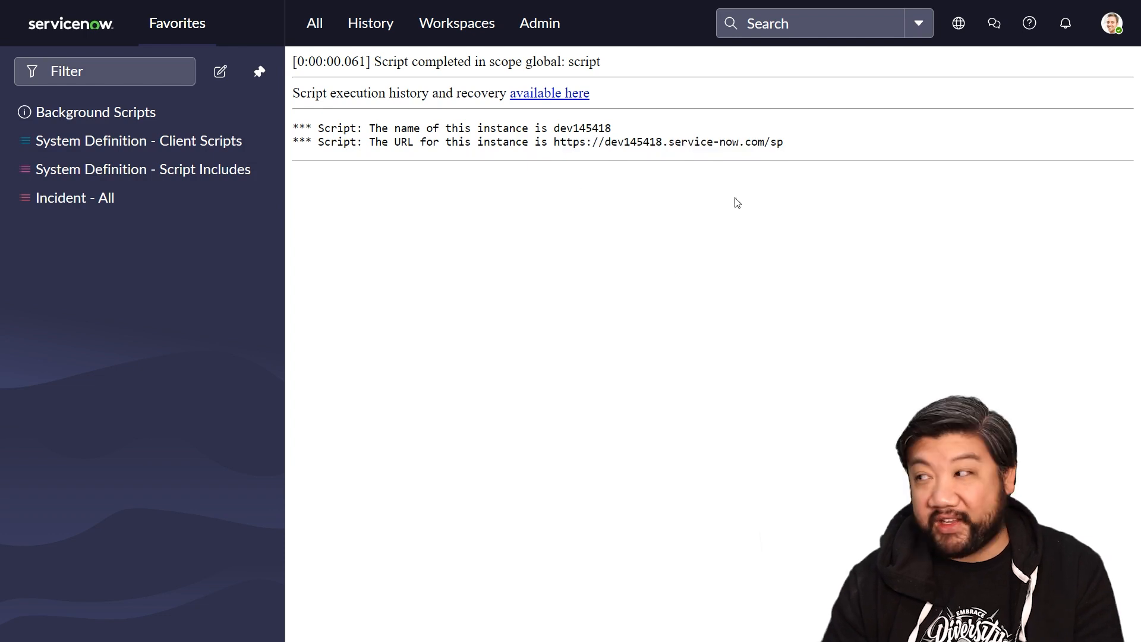
pyautogui.moveTo(791, 144)
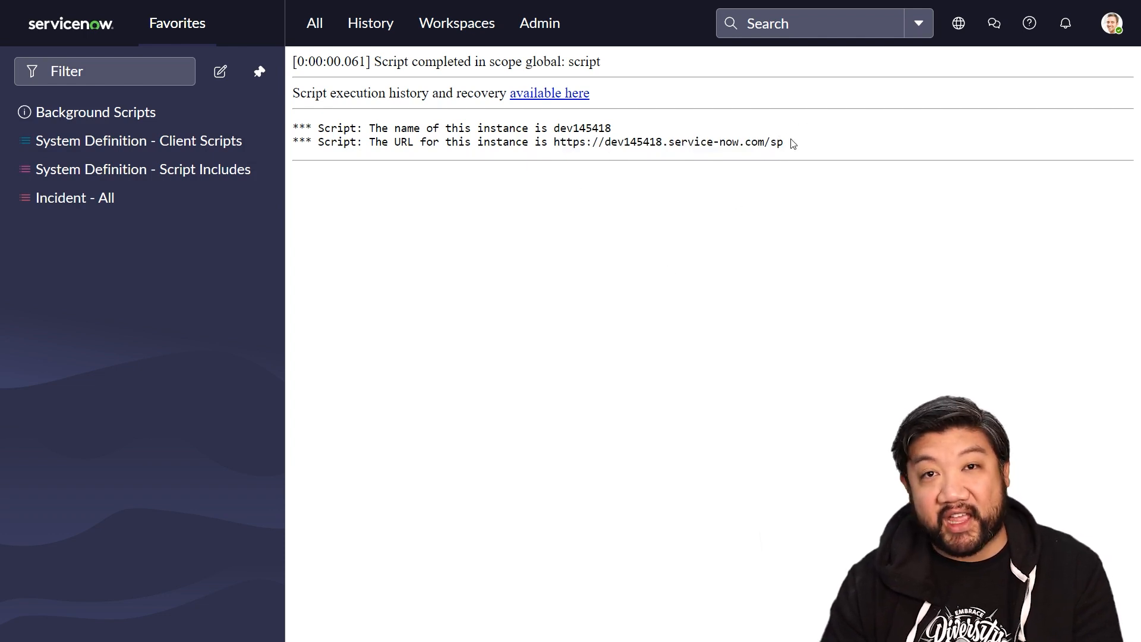
pyautogui.moveTo(745, 251)
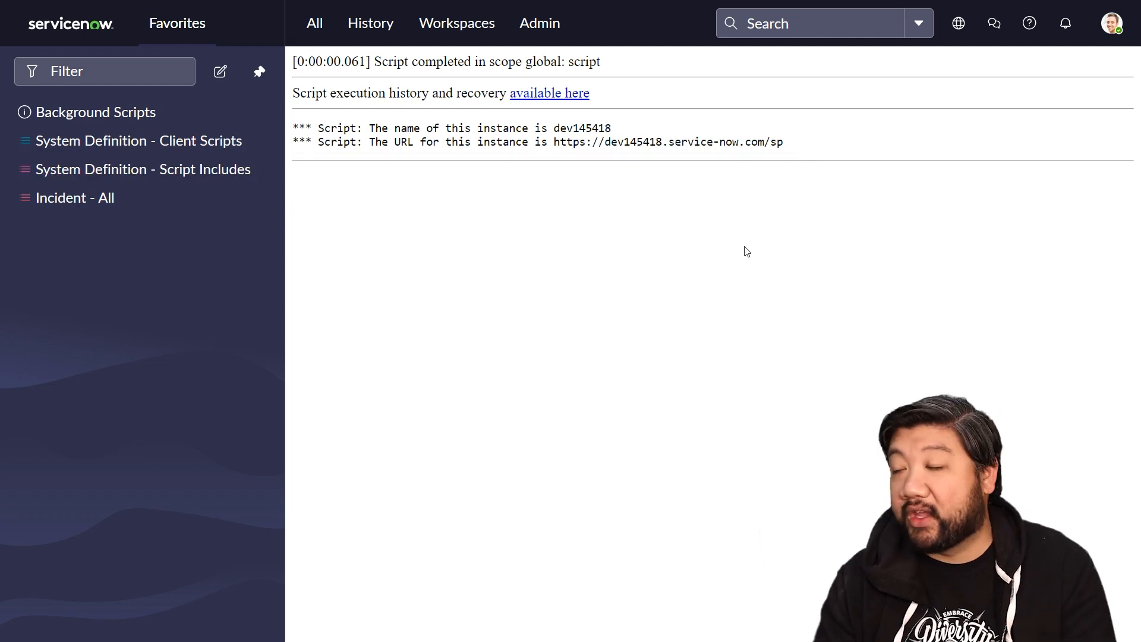
pyautogui.moveTo(733, 245)
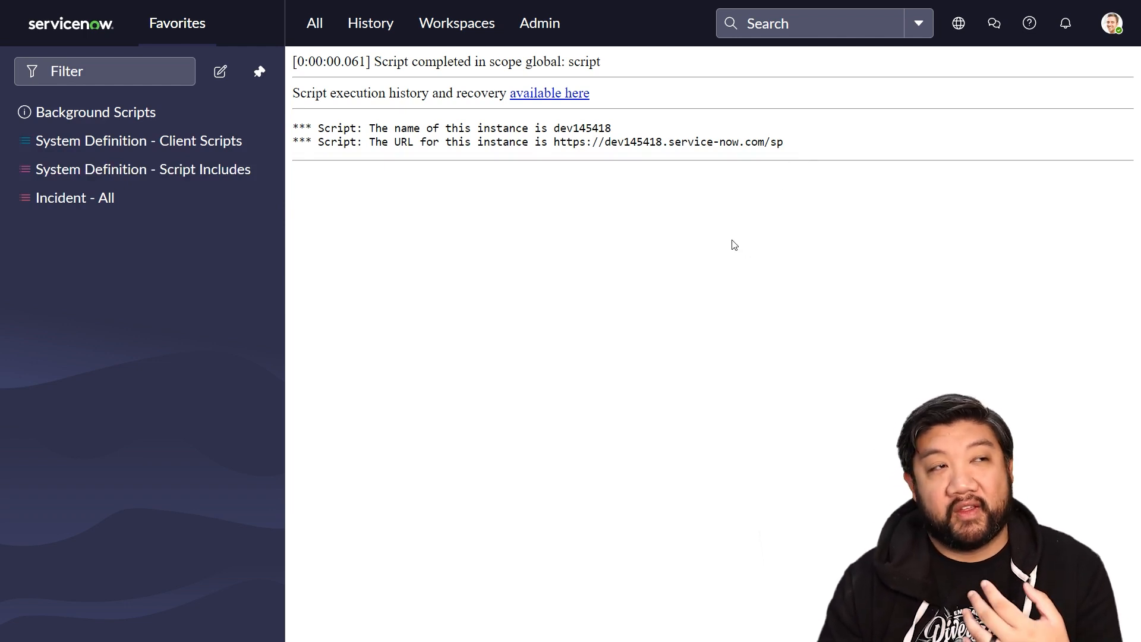
pyautogui.moveTo(755, 224)
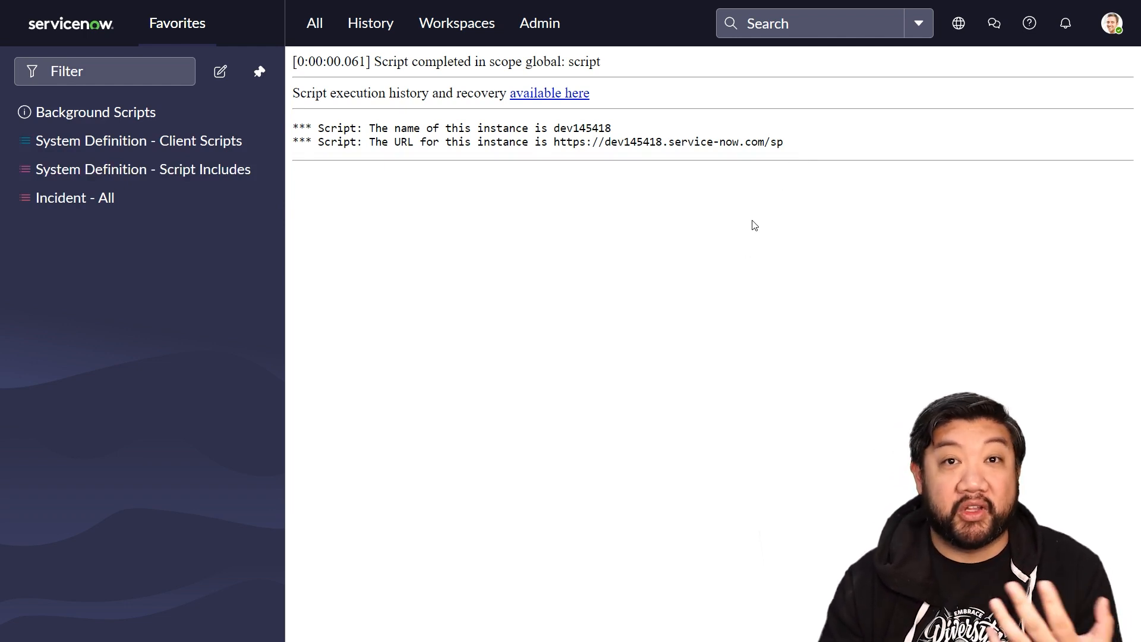
pyautogui.moveTo(764, 228)
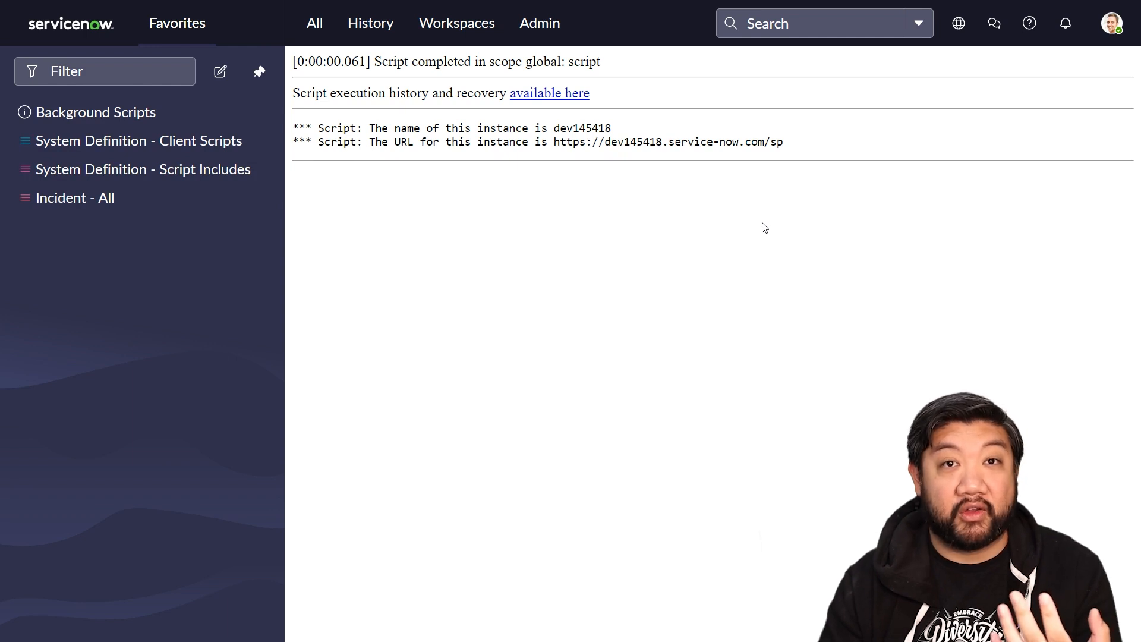
# Step: Write a fresh line logging gs.beginningOfLastWeek()
pyautogui.scroll(3)
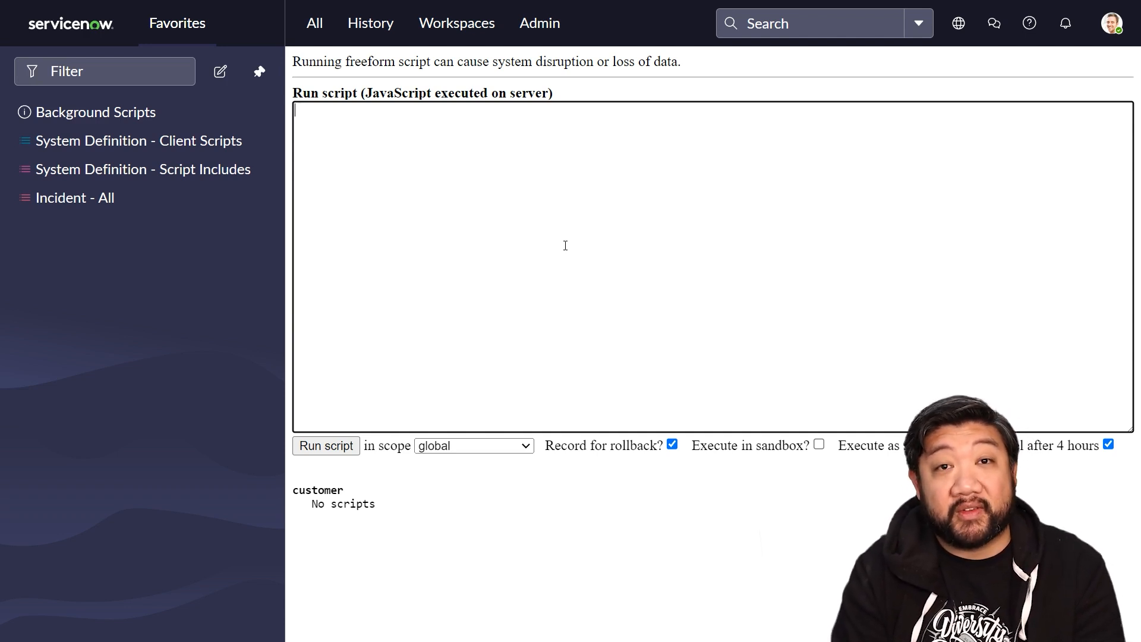
pyautogui.write('gs.in')
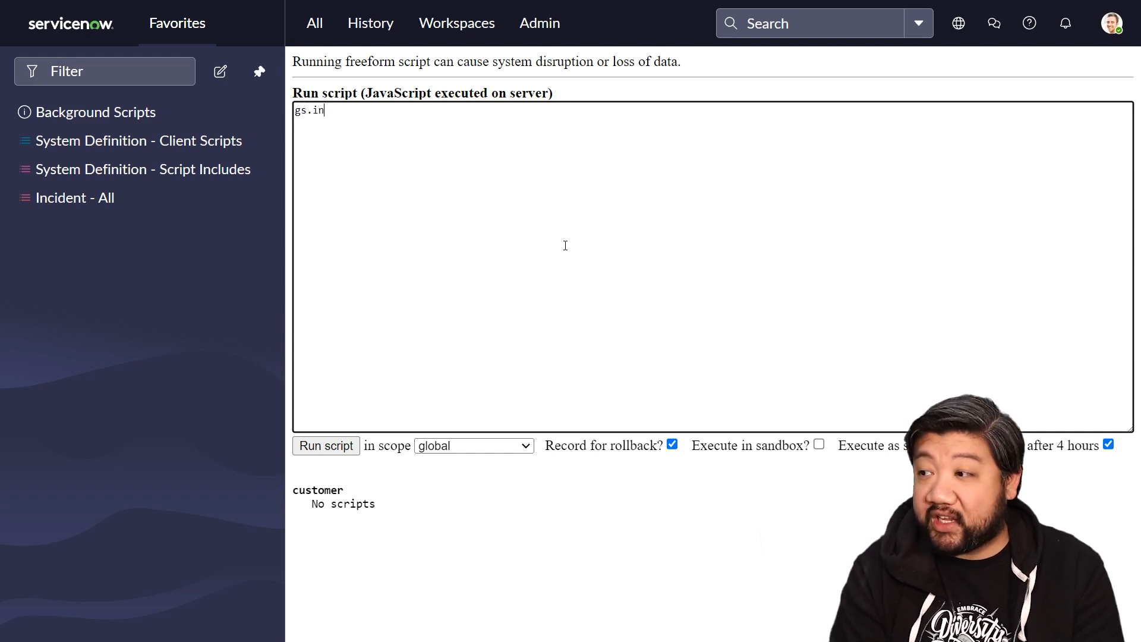
pyautogui.write('fo(gs')
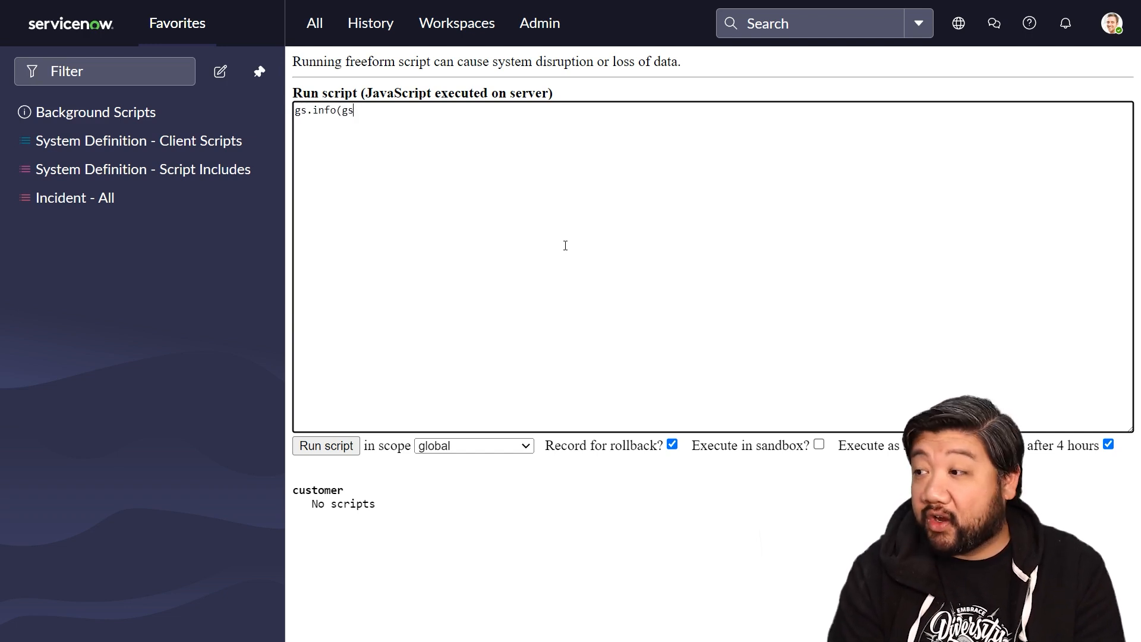
pyautogui.write('.beginningOfLas')
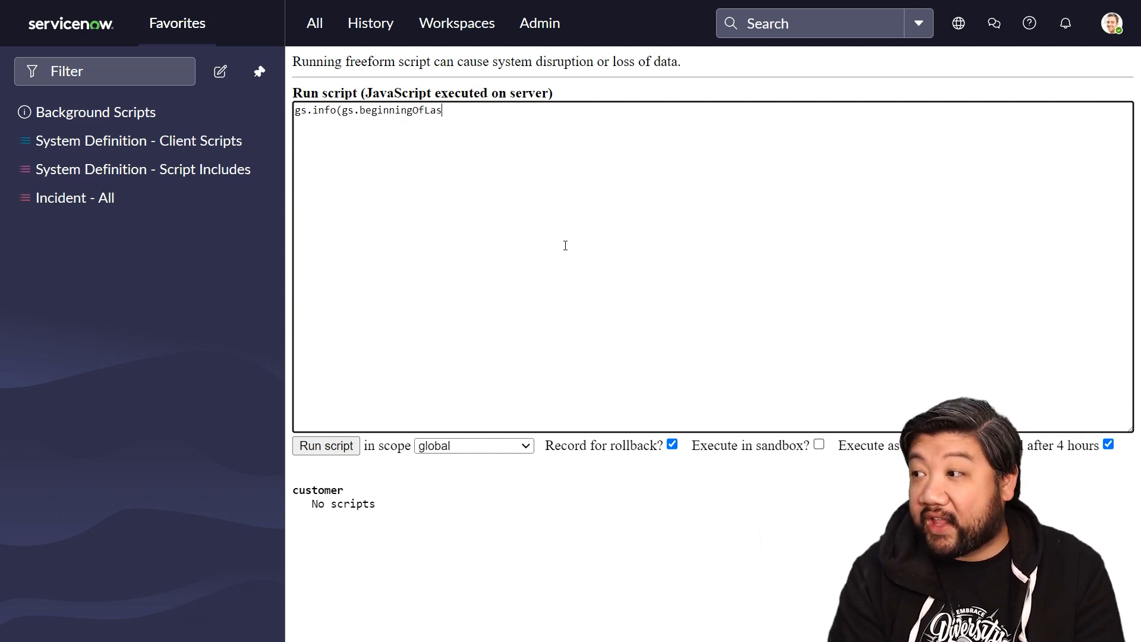
pyautogui.write('tWeek());')
pyautogui.write('gs.info(gs.')
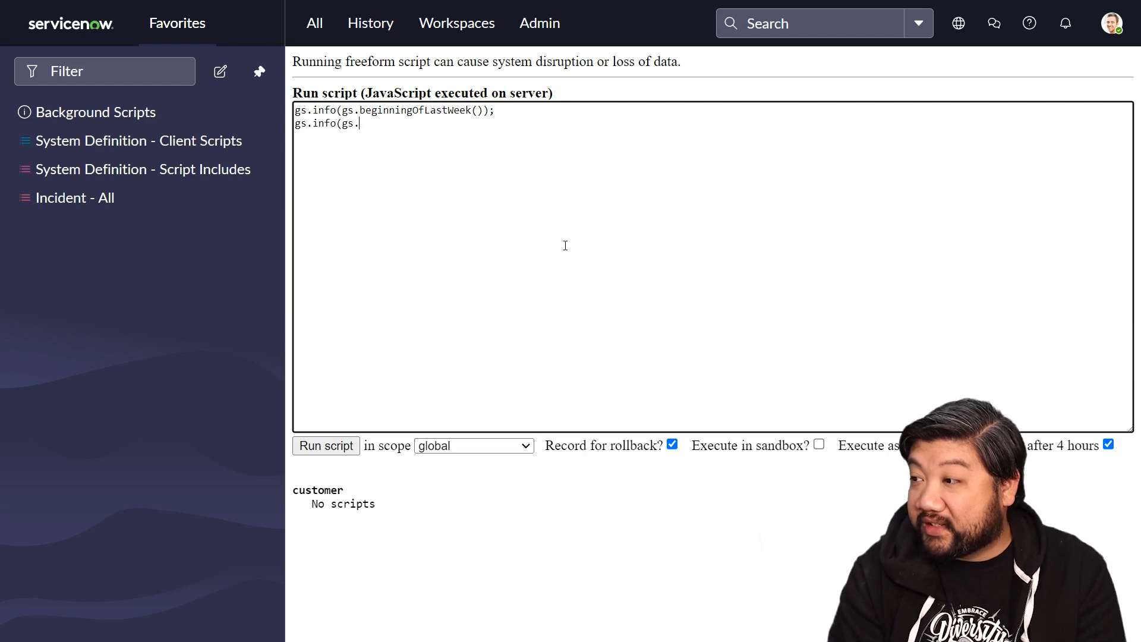
pyautogui.write('beginning')
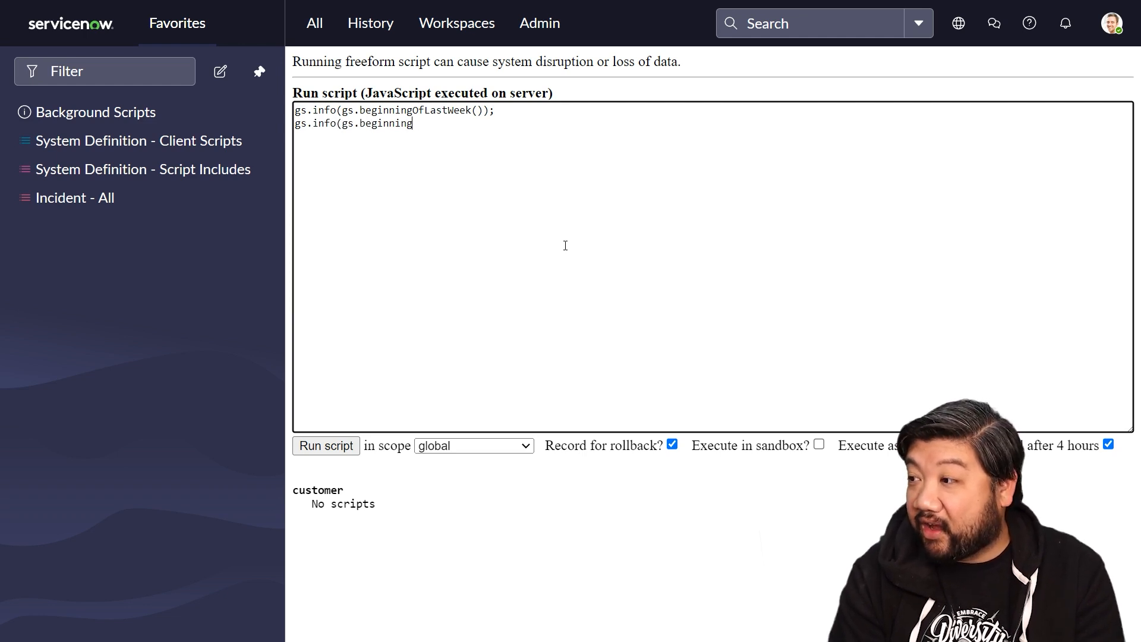
pyautogui.write('OfNextMon')
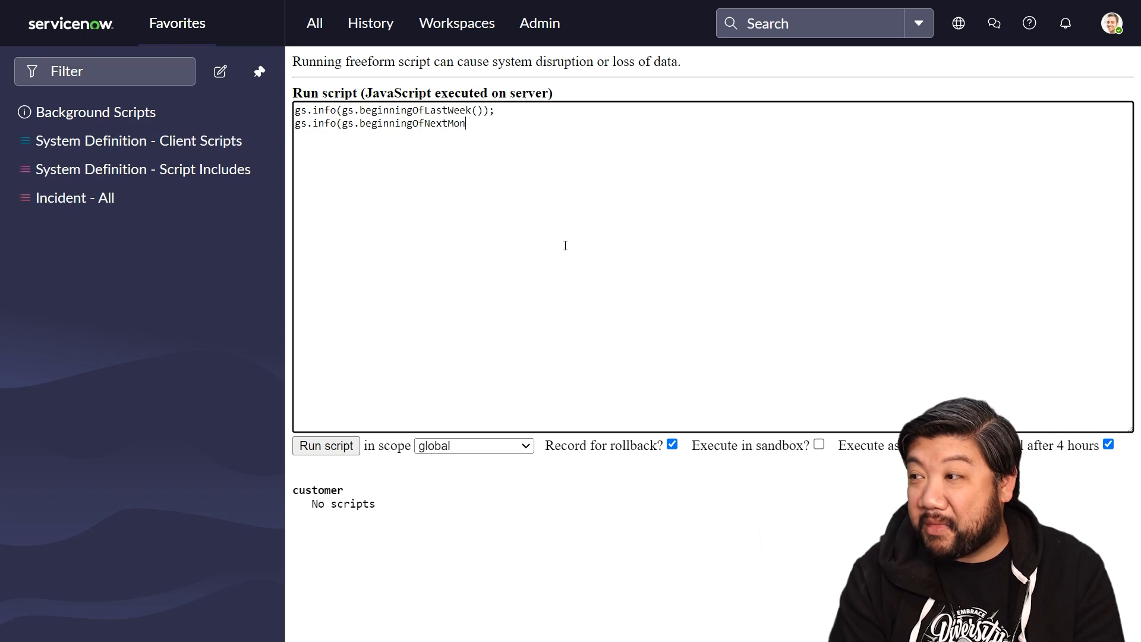
pyautogui.click(326, 445)
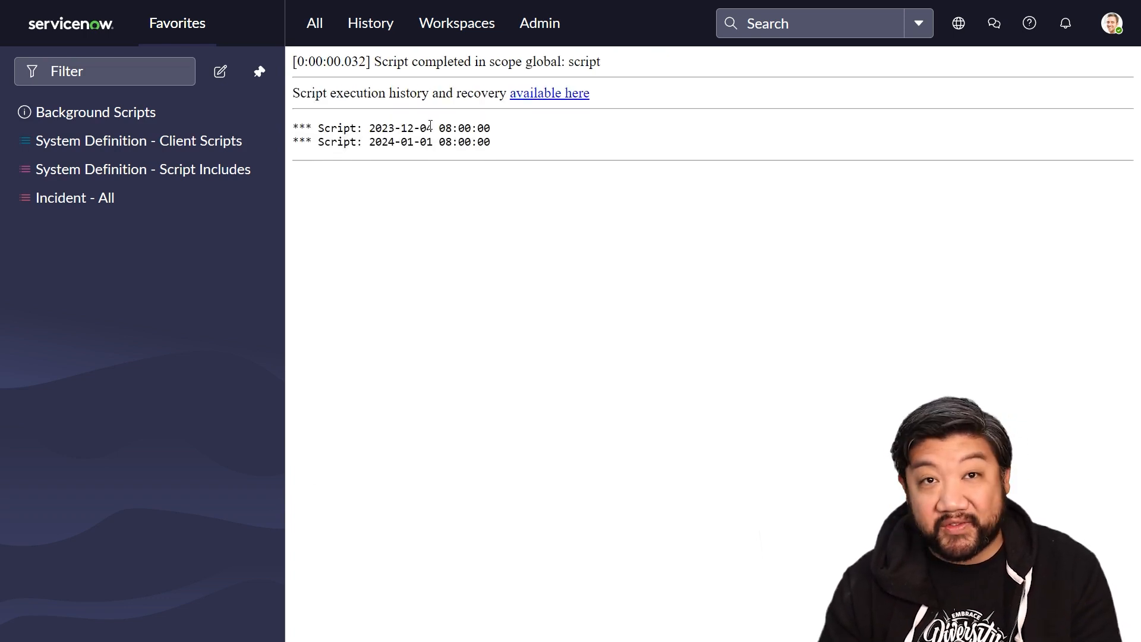
pyautogui.doubleClick(428, 129)
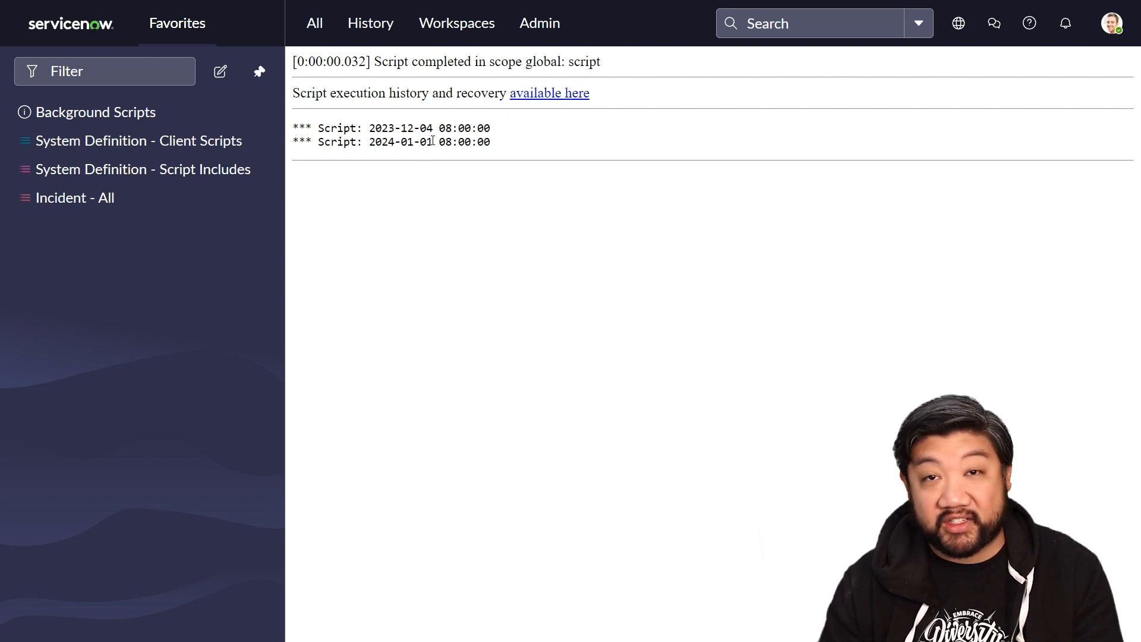
pyautogui.moveTo(510, 262)
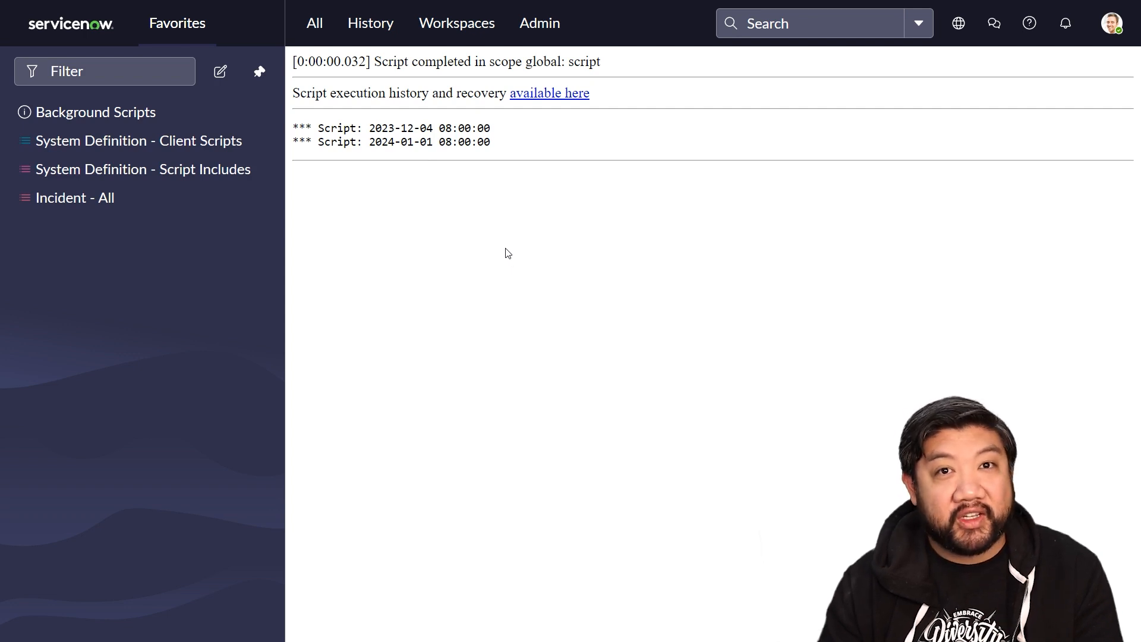
pyautogui.moveTo(519, 255)
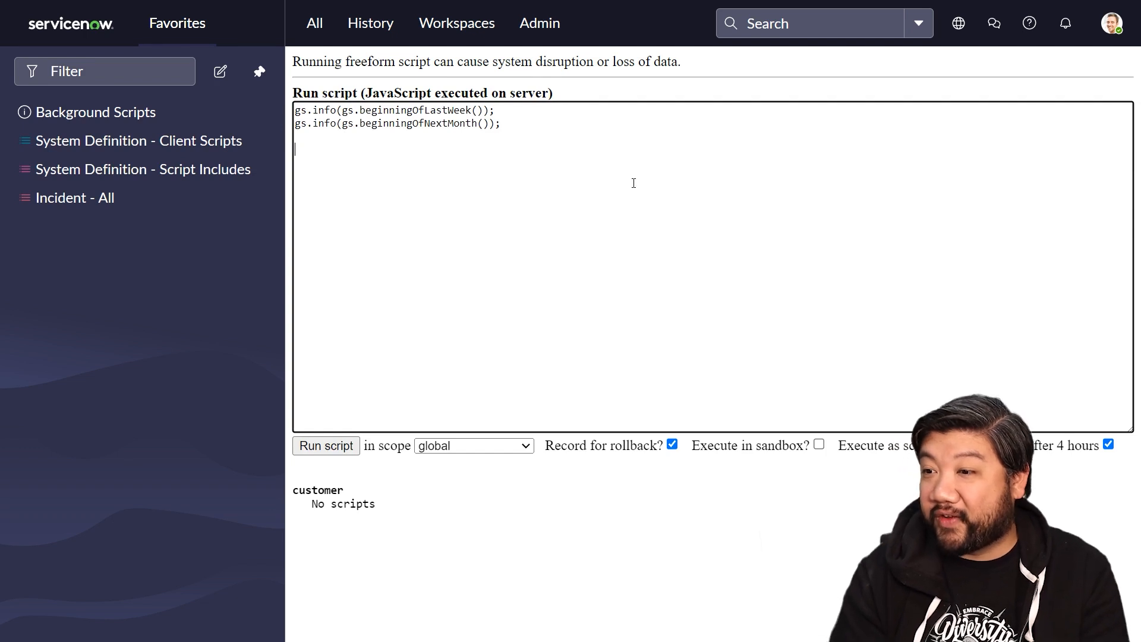
# Step: Add gs.info(gs.isLoggedIn()); and run the script, printing true beneath the two dates
pyautogui.write('gs.info(')
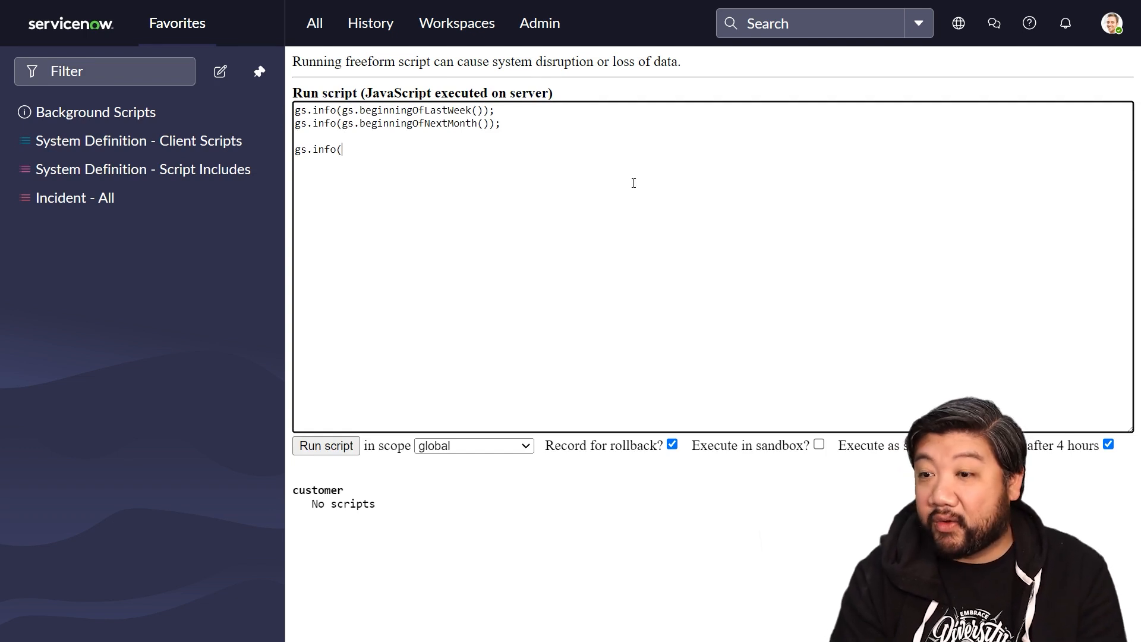
pyautogui.write('gs.')
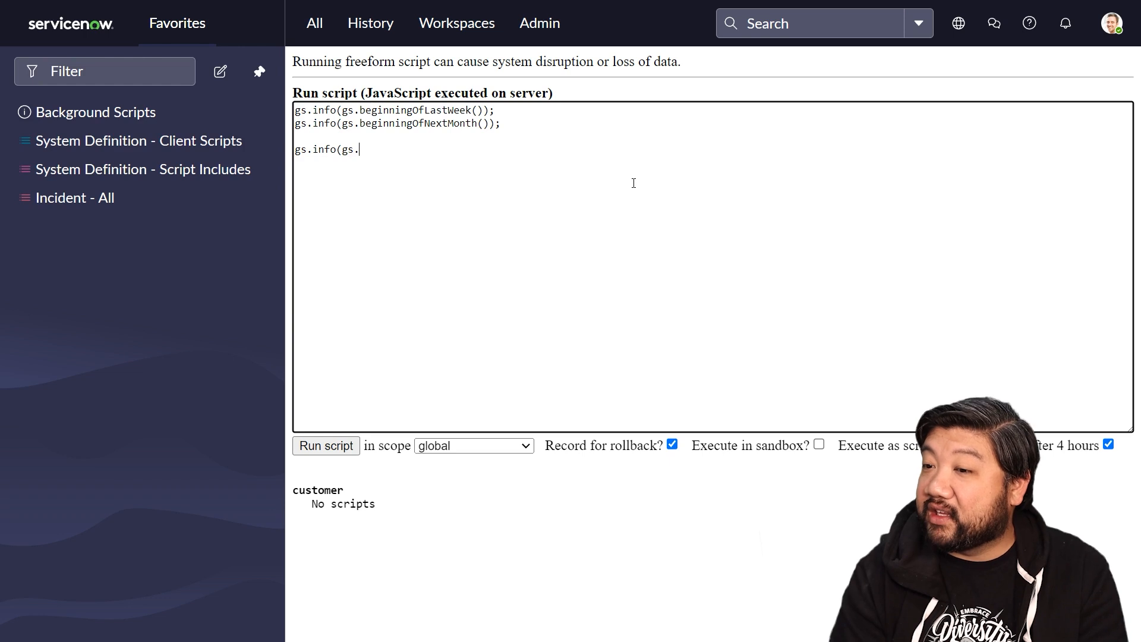
pyautogui.write('isLogge')
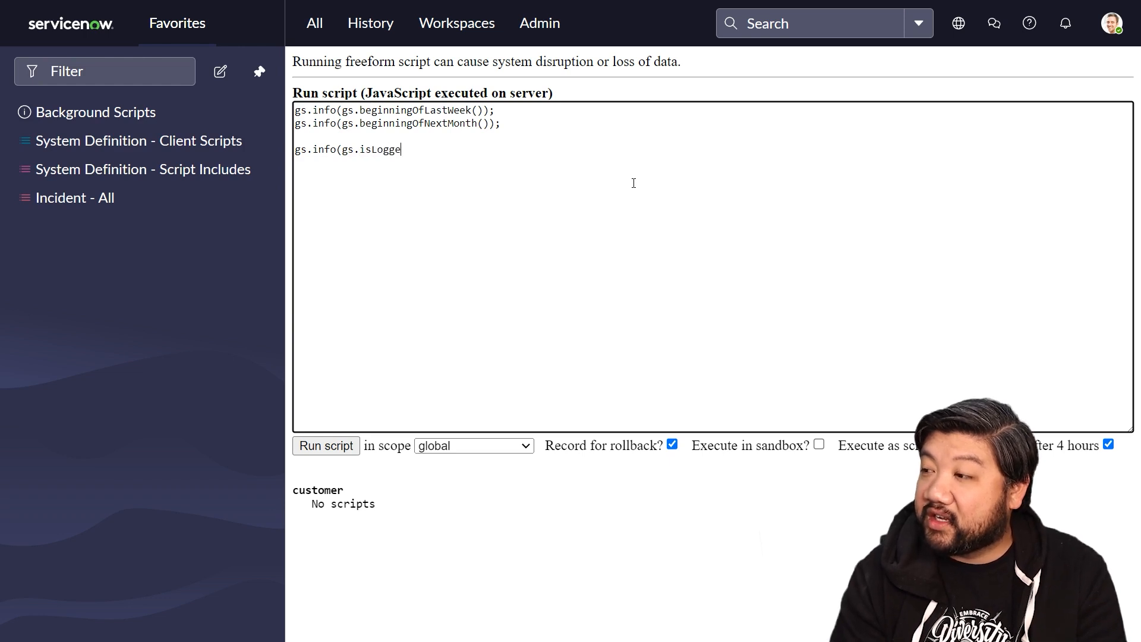
pyautogui.write('dIn());')
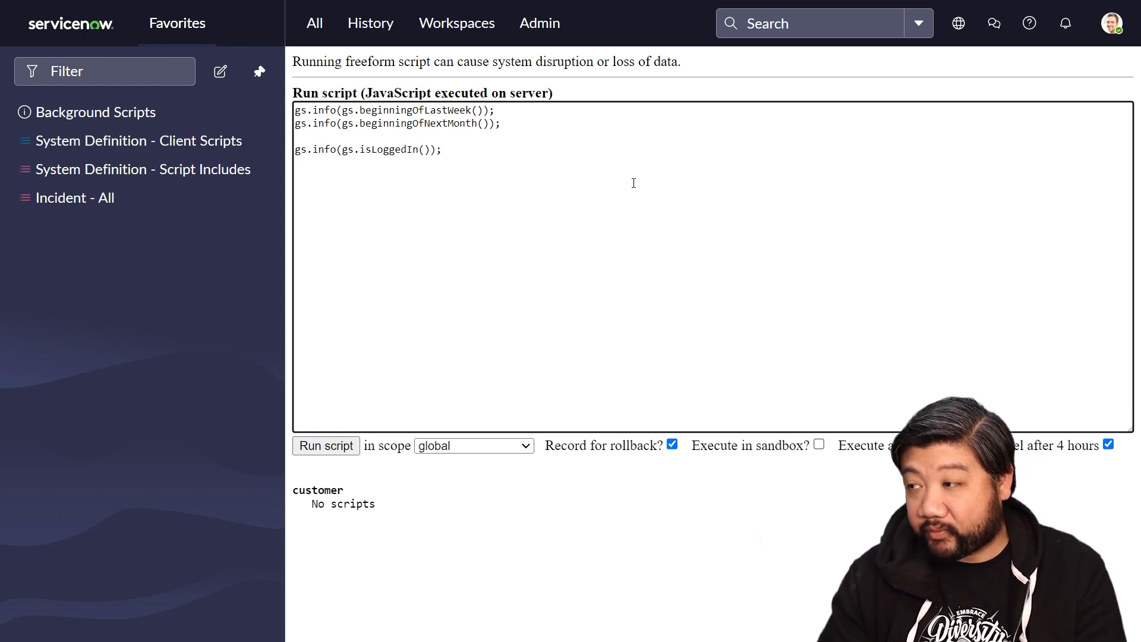
pyautogui.click(325, 445)
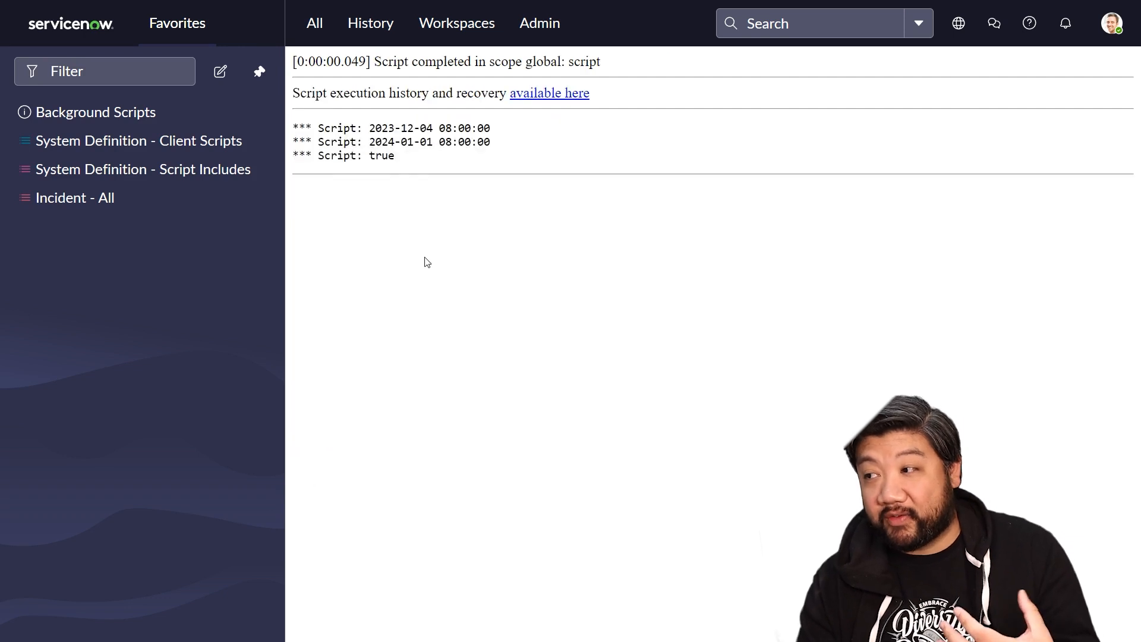
pyautogui.doubleClick(382, 156)
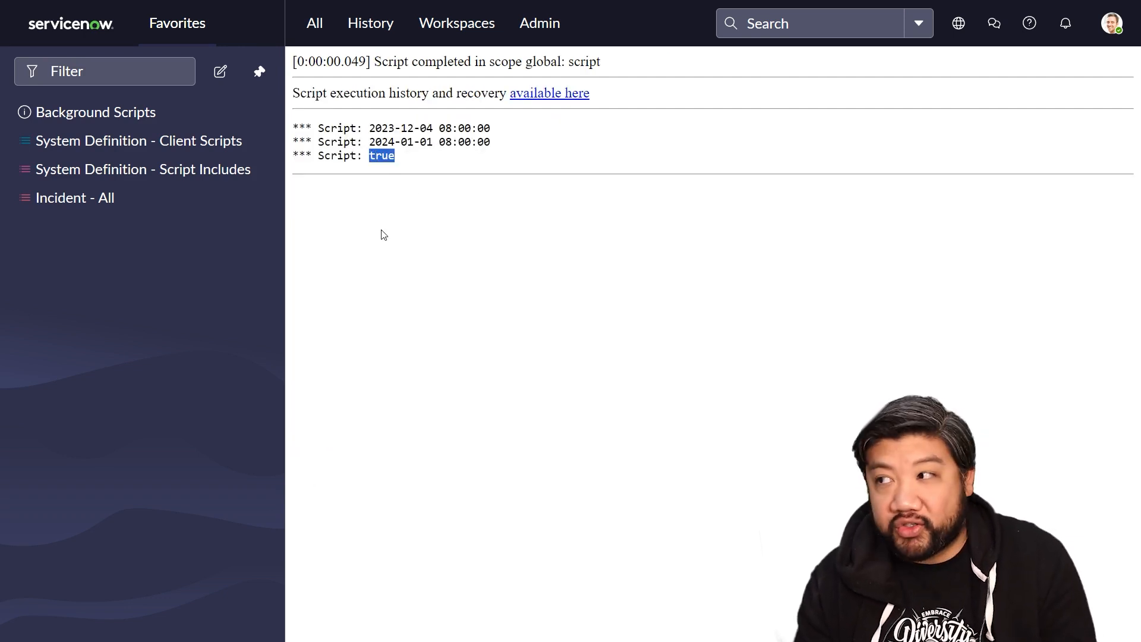
pyautogui.moveTo(408, 281)
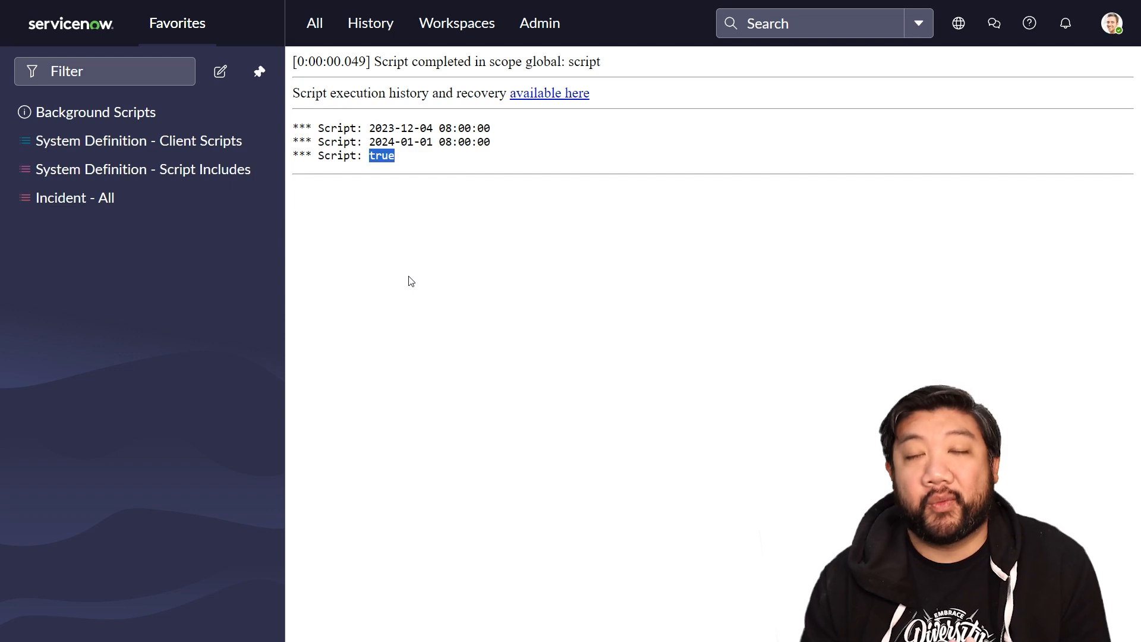